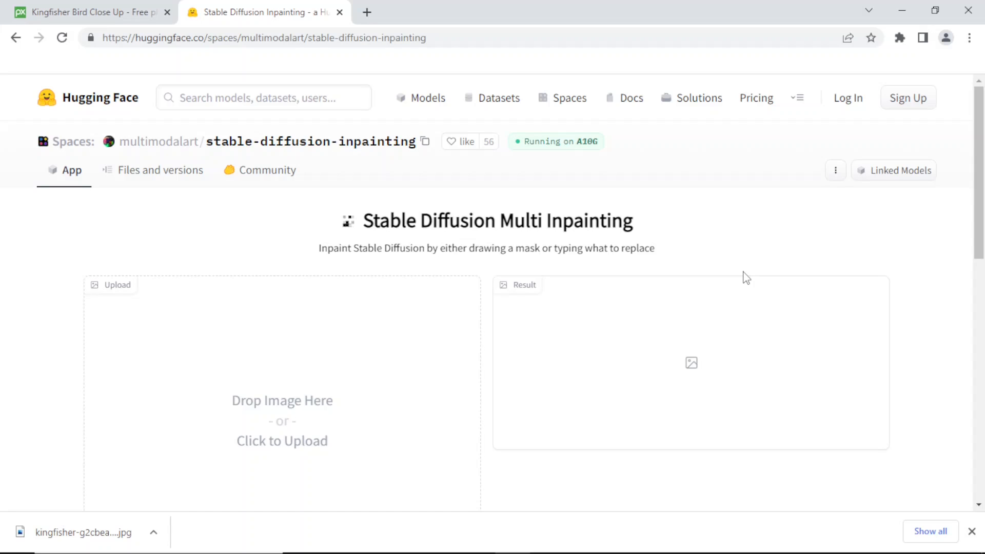
mouse_move(768, 251)
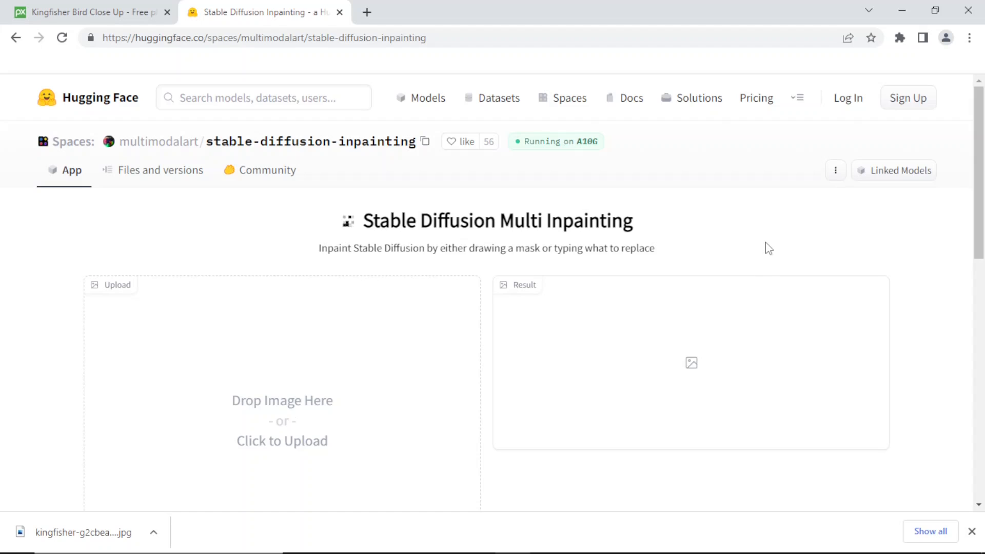
mouse_move(283, 184)
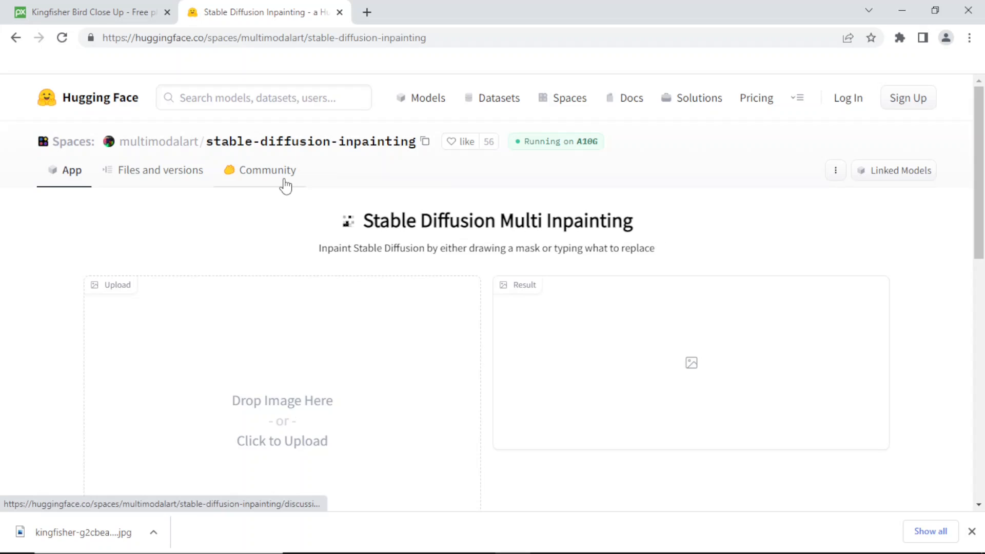
mouse_move(113, 105)
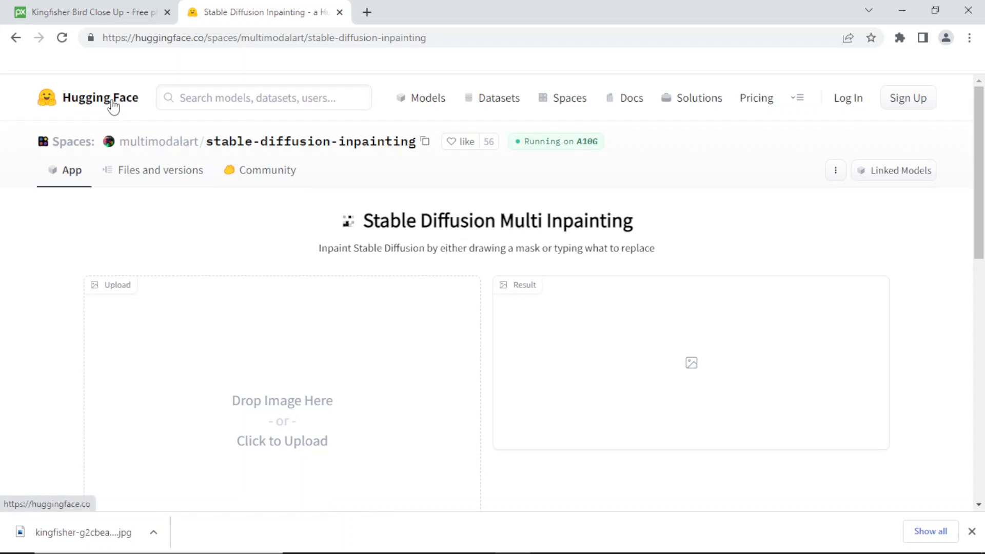
mouse_move(156, 105)
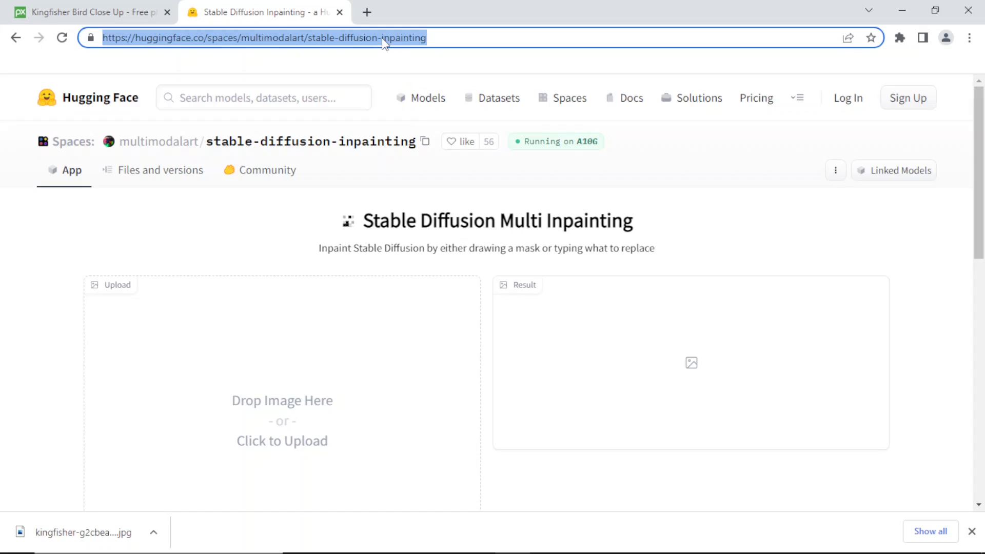
Step: Go to huggingface.co and open the Spaces directory of community ML apps
text(huggingface.co)
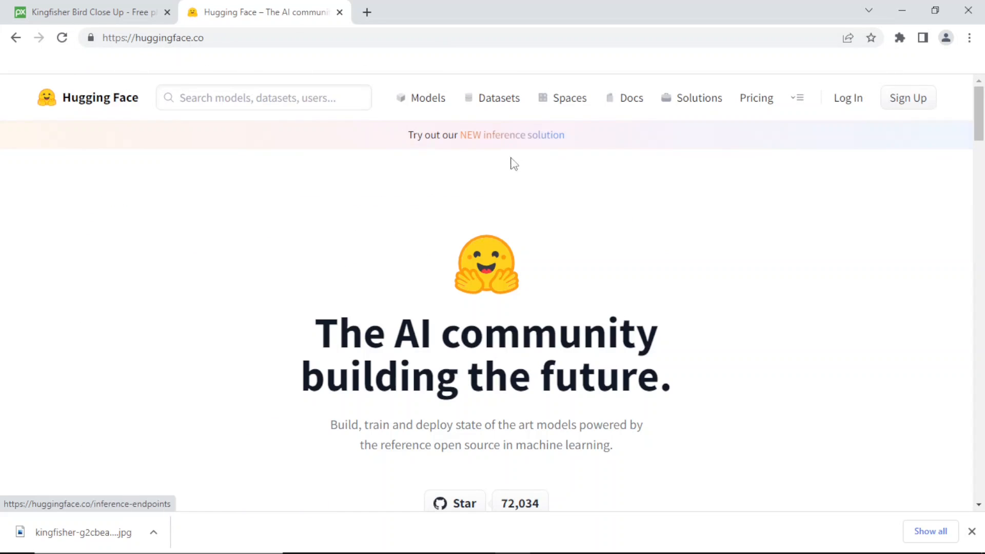
mouse_move(457, 204)
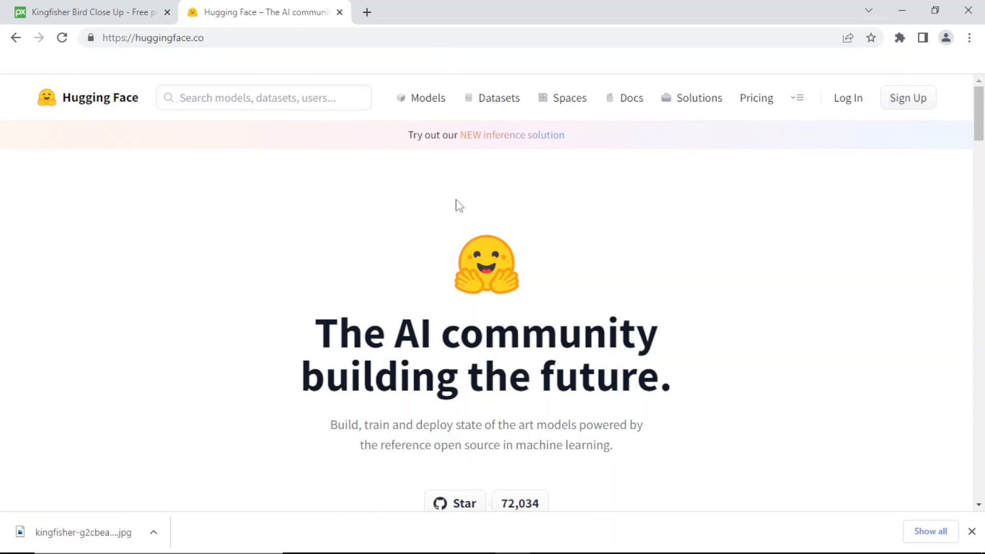
mouse_move(568, 103)
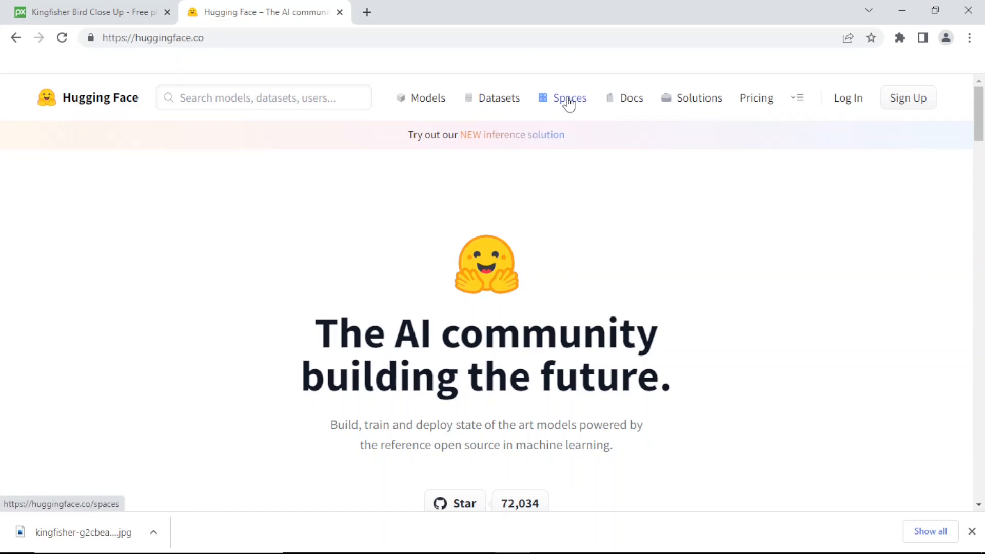
click(570, 98)
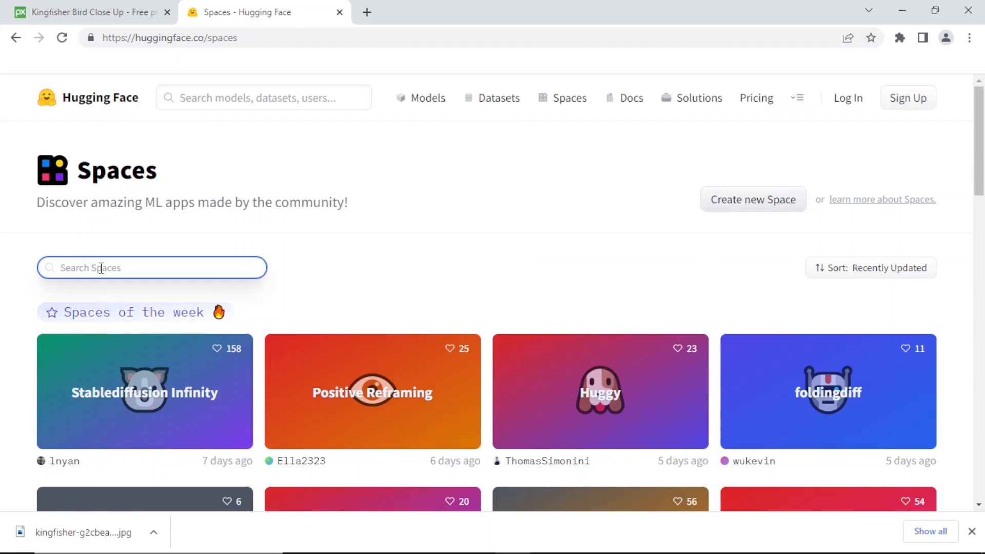
Step: Search Spaces for 'inpainting' and open the Stable Diffusion Multi Inpainting app
text(inpainting)
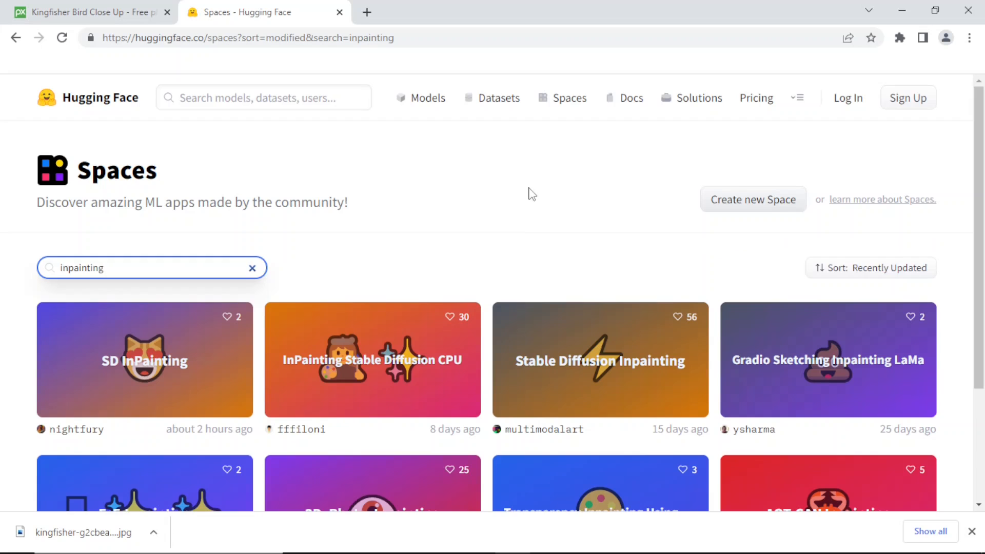
scroll(down, 3)
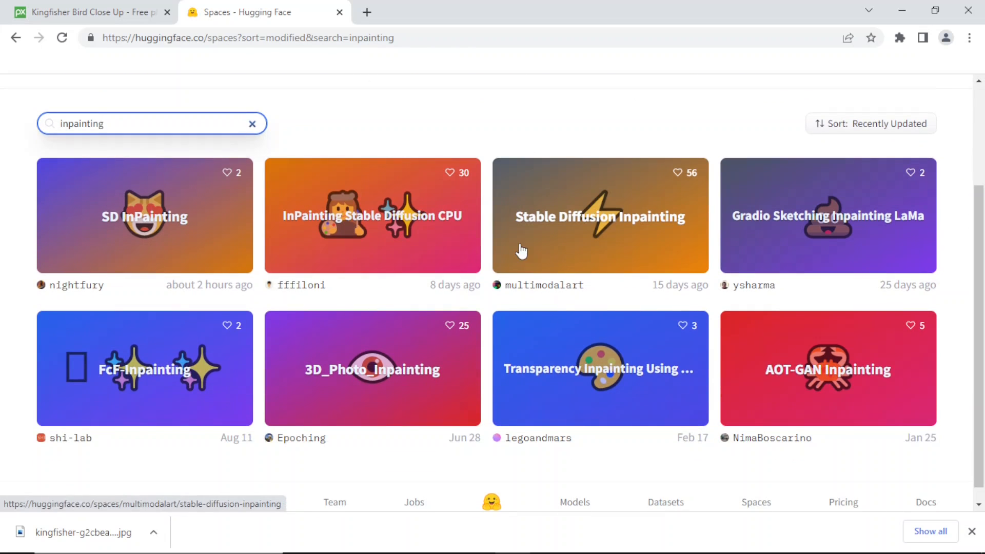
mouse_move(557, 243)
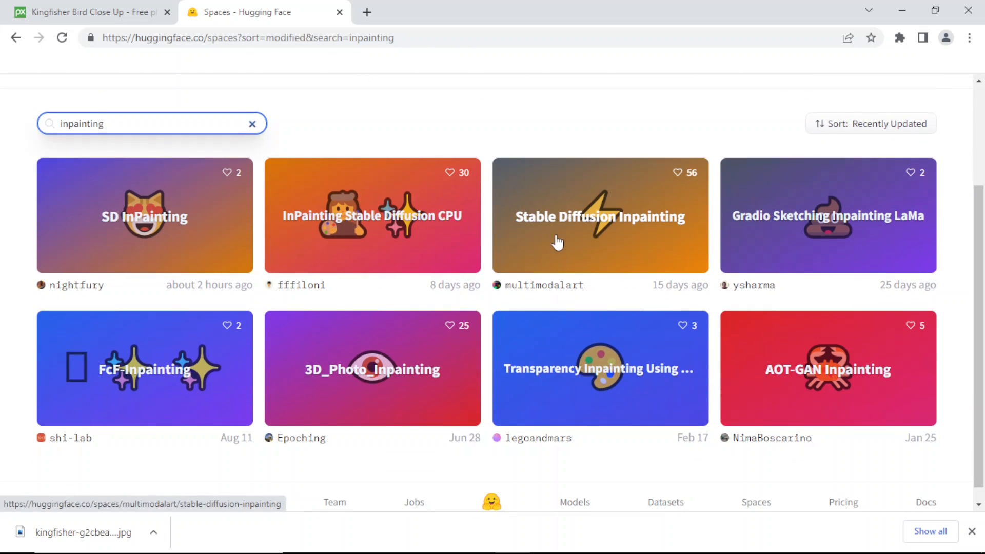
mouse_move(403, 220)
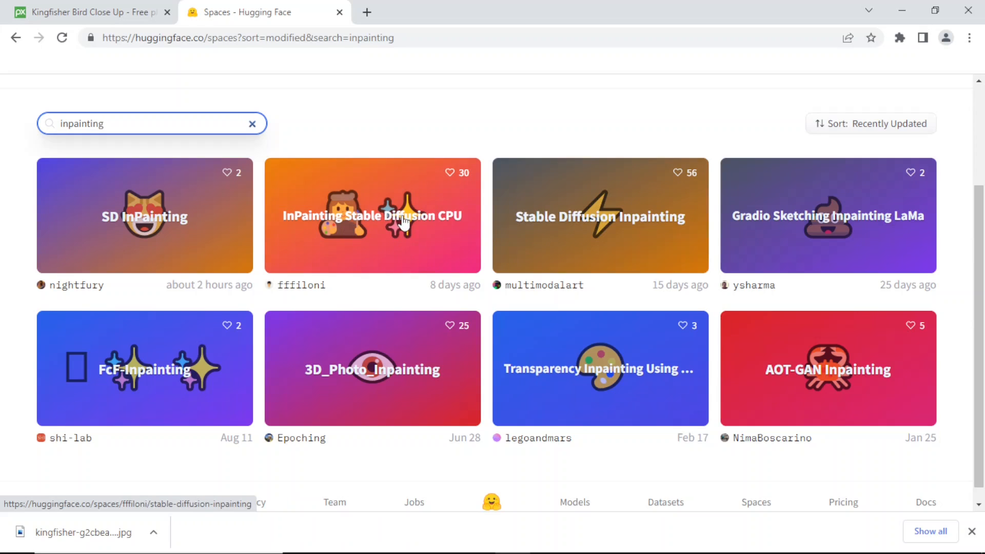
mouse_move(138, 176)
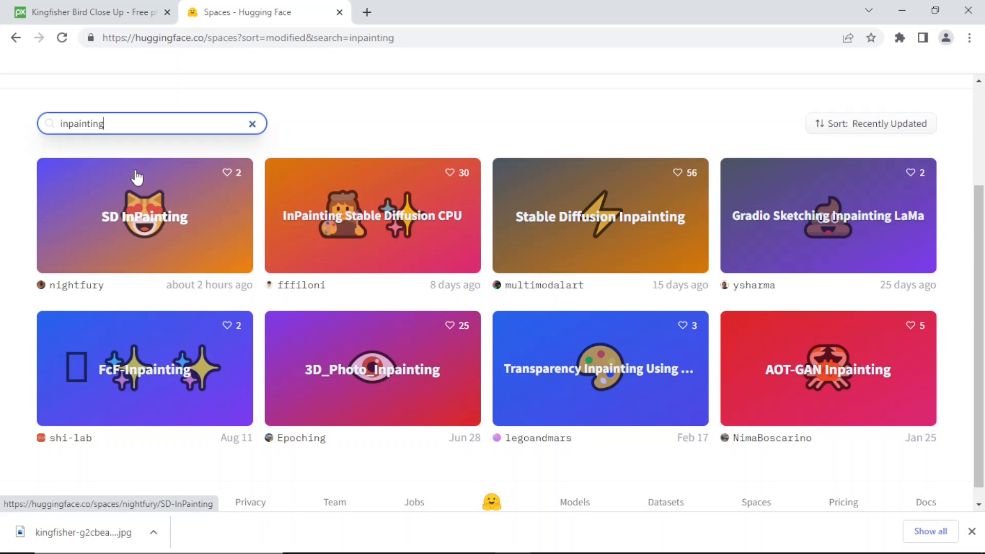
mouse_move(360, 224)
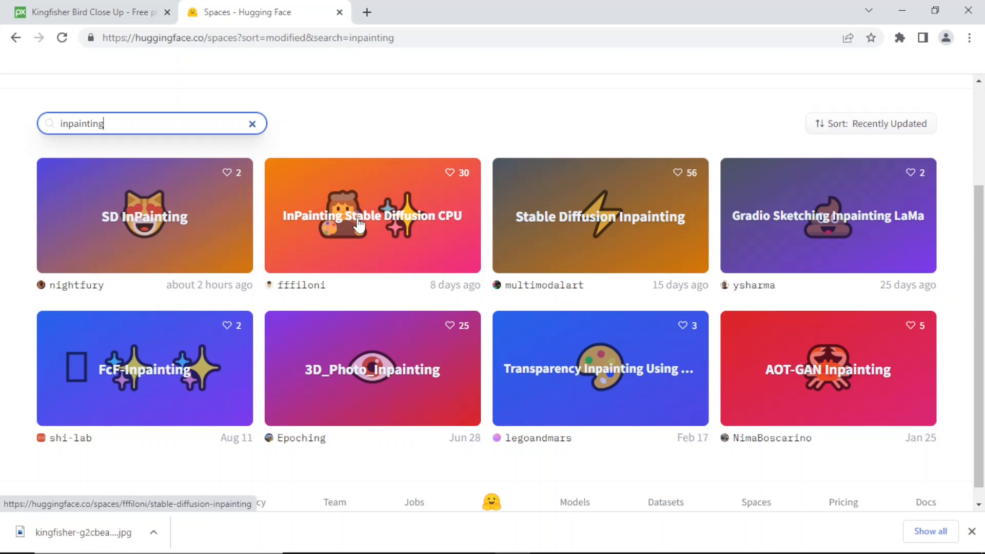
mouse_move(373, 226)
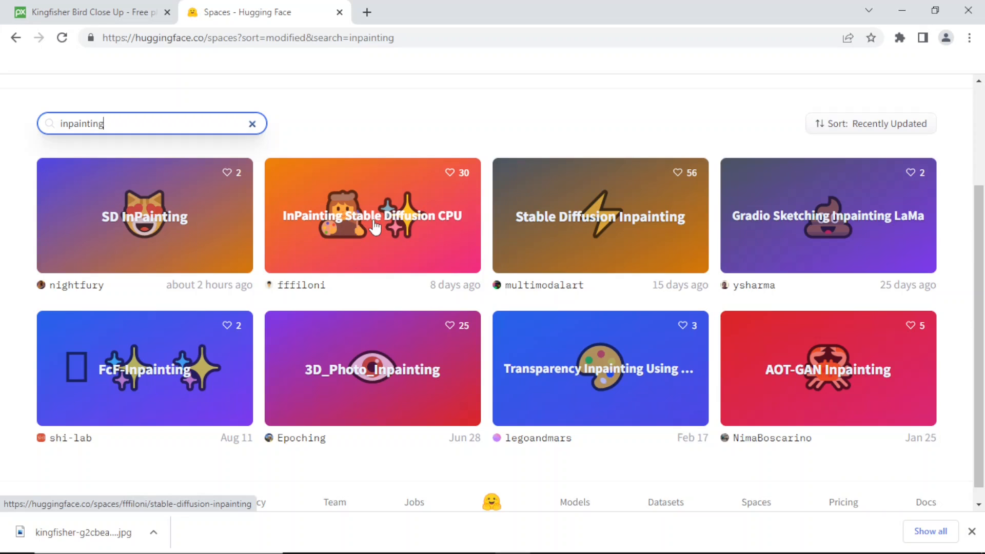
mouse_move(604, 220)
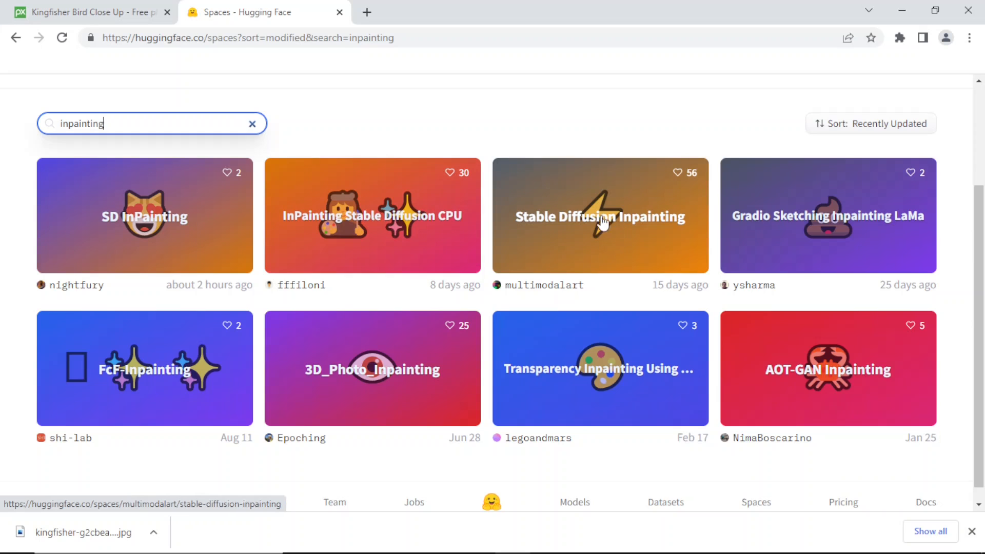
mouse_move(640, 202)
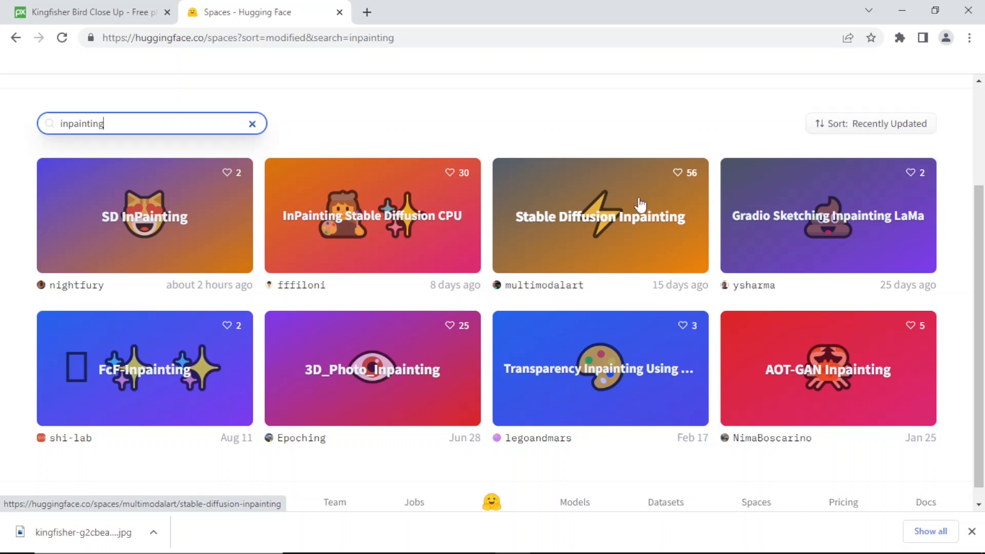
mouse_move(600, 220)
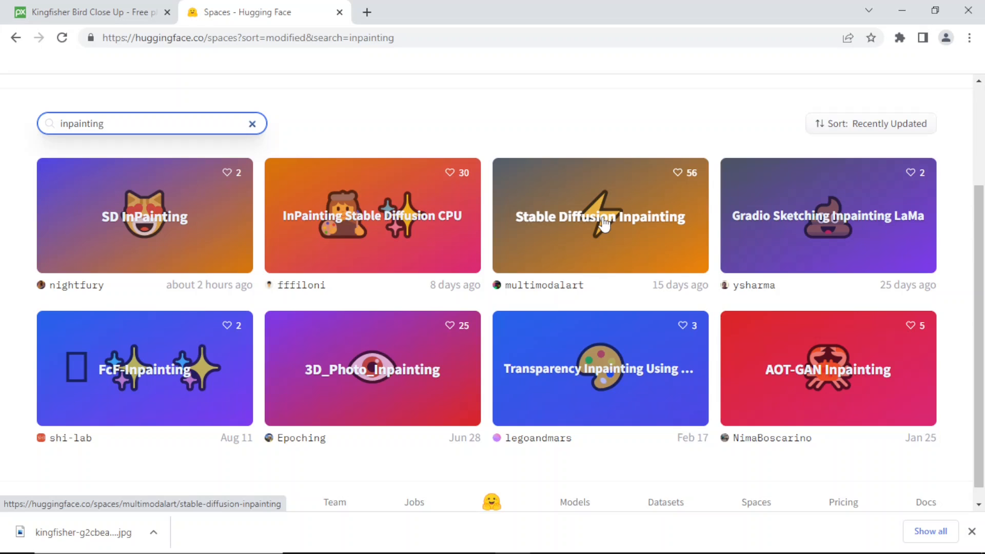
click(600, 217)
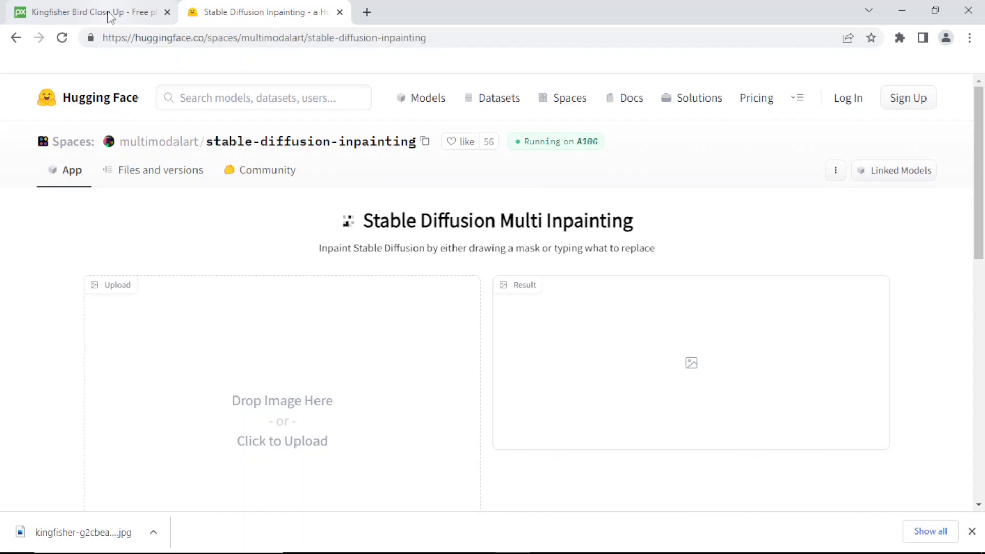
Step: Return to the Pixabay kingfisher photo page and dismiss the thank-the-author popup
click(93, 12)
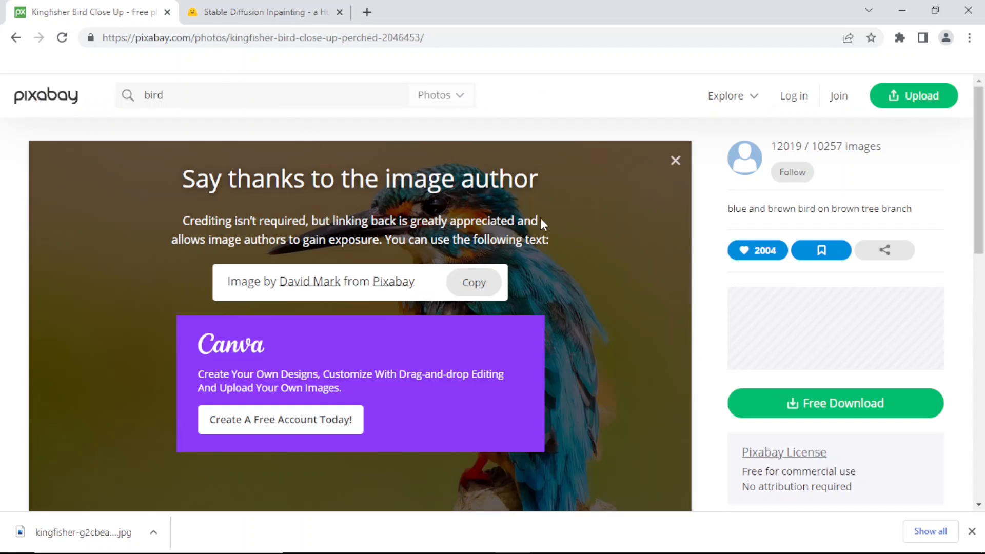
mouse_move(669, 185)
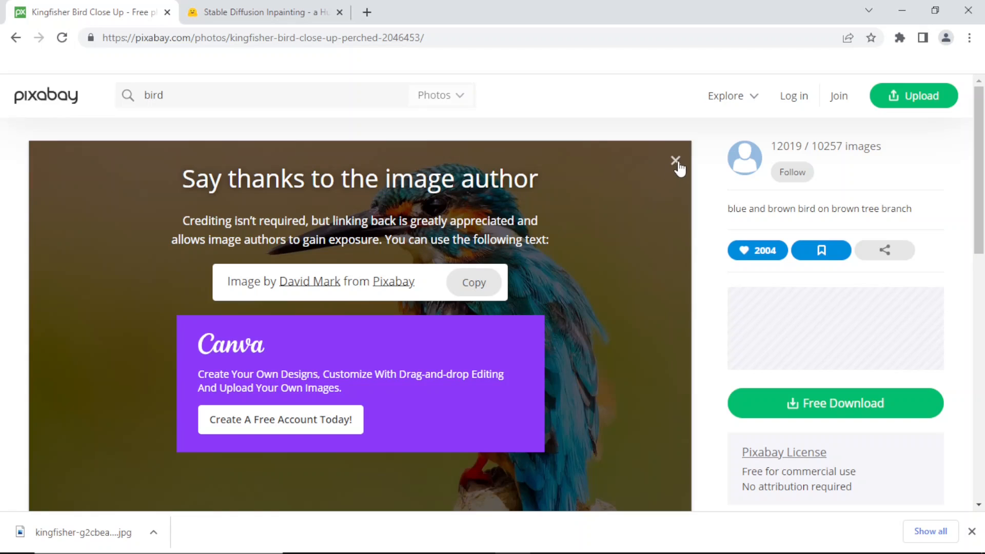
mouse_move(676, 156)
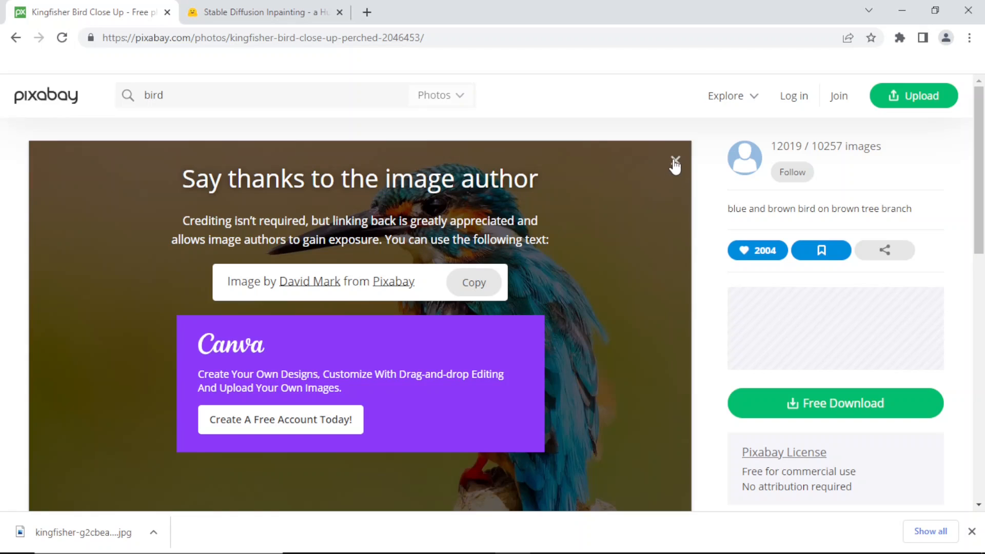
click(675, 158)
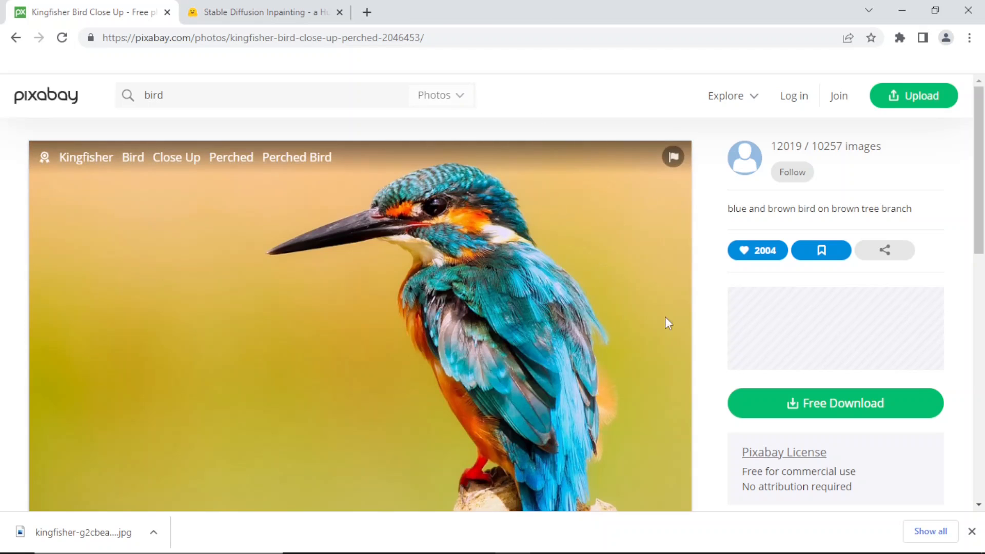
mouse_move(678, 268)
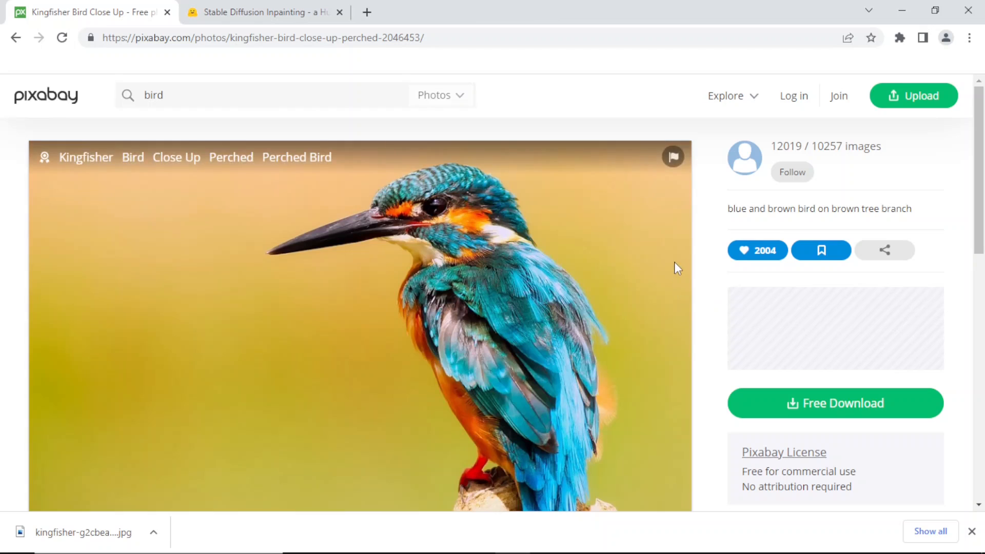
mouse_move(624, 89)
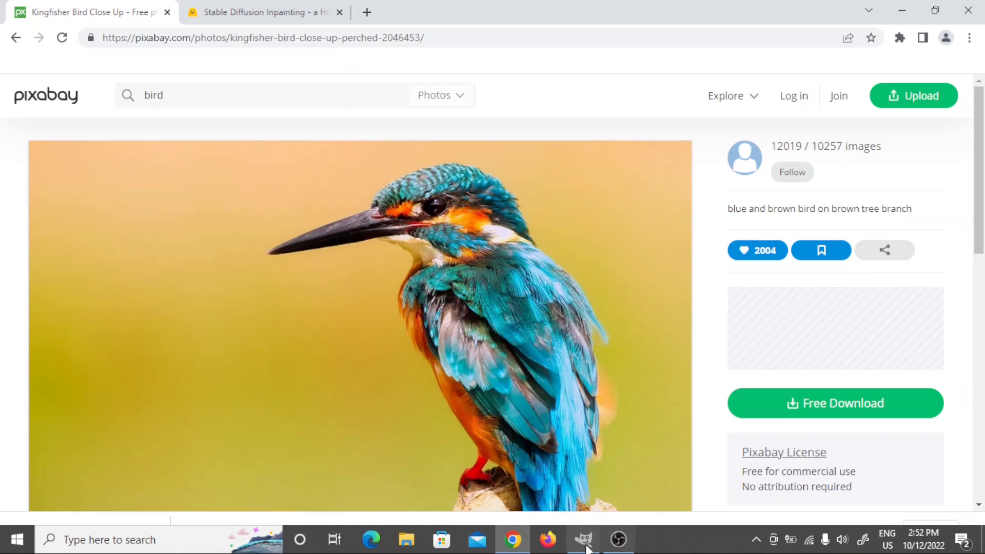
Step: Open the downloaded kingfisher JPG from the Downloads folder in GIMP
click(582, 540)
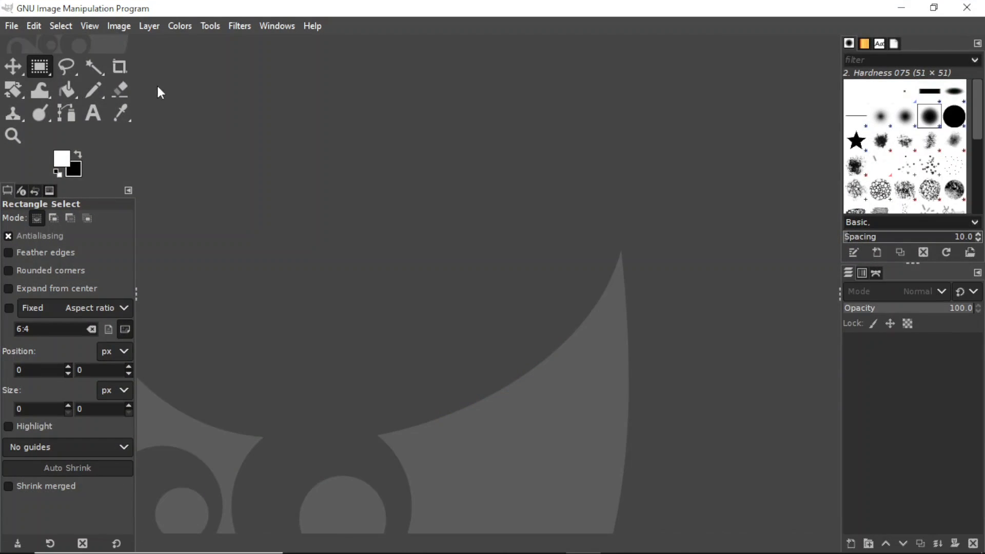
click(32, 25)
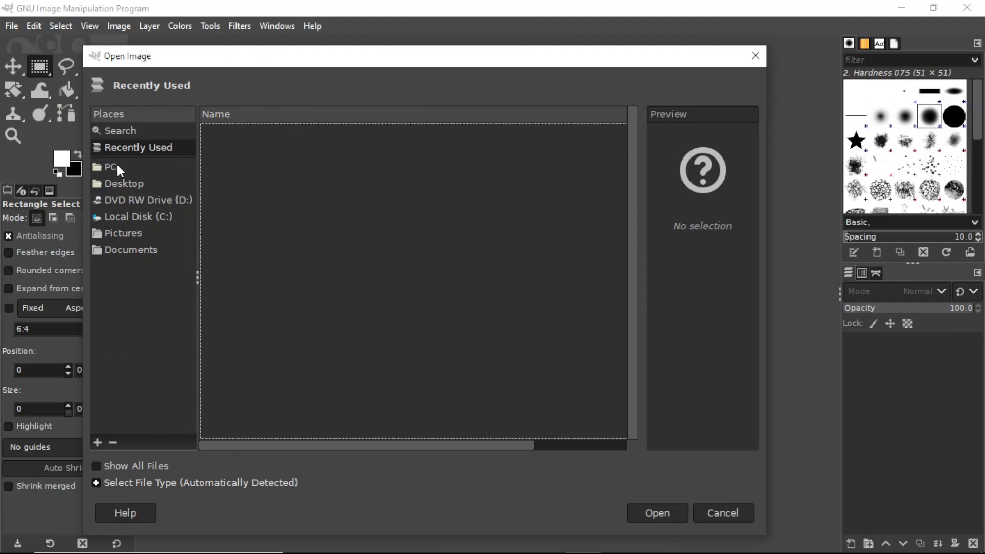
mouse_move(114, 173)
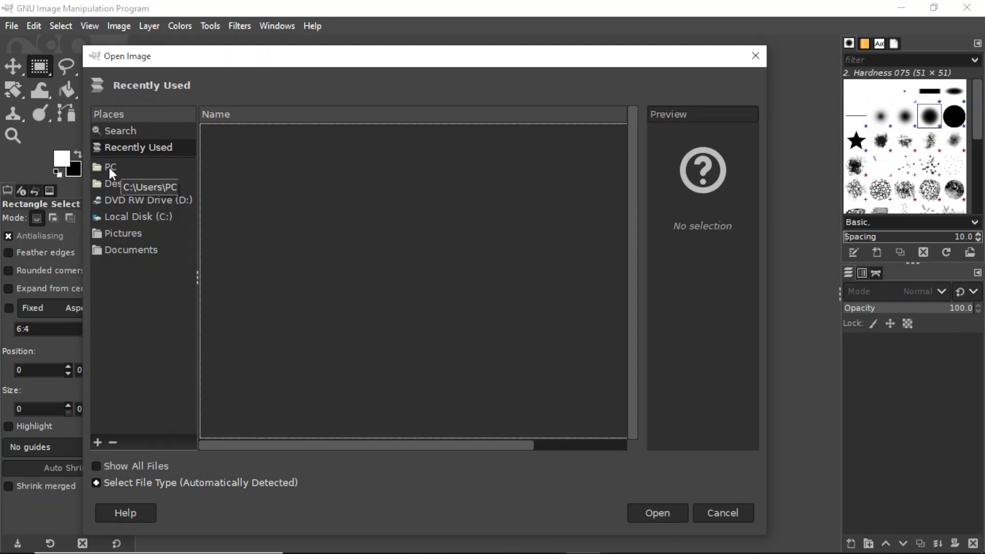
mouse_move(132, 162)
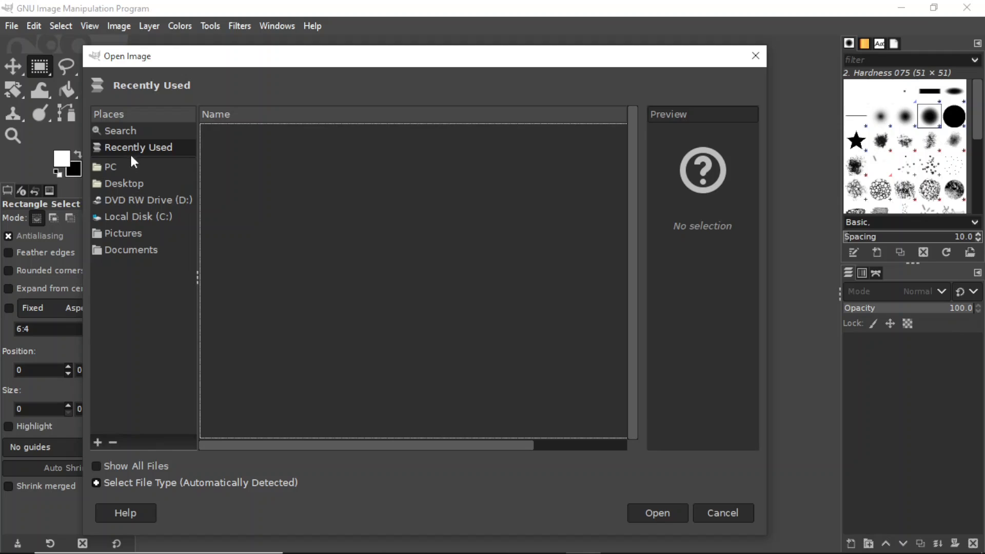
mouse_move(114, 186)
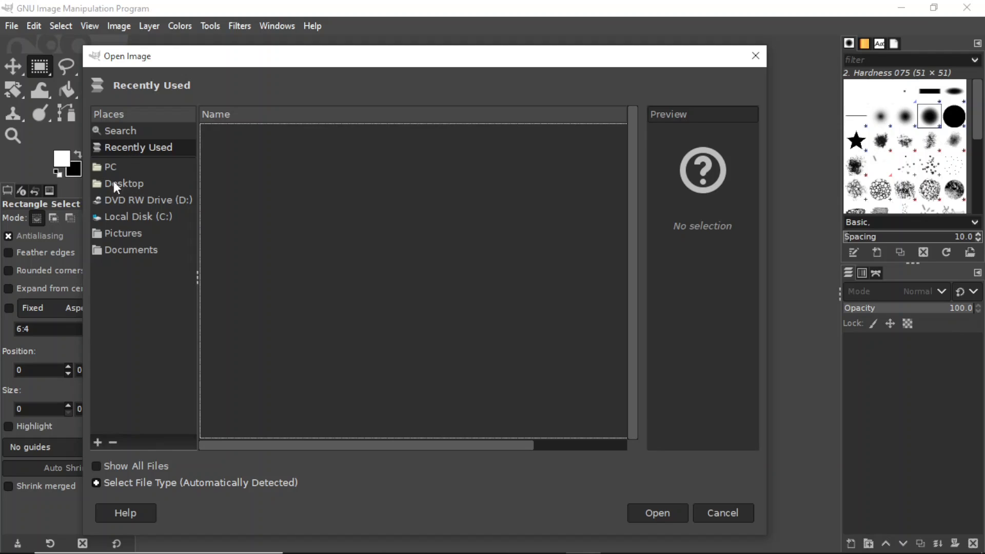
click(110, 167)
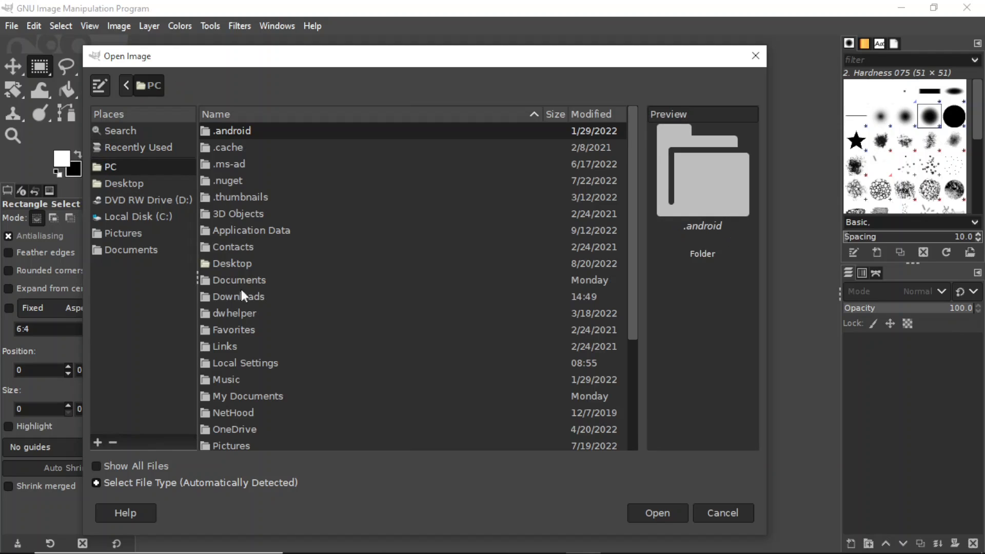
double_click(238, 297)
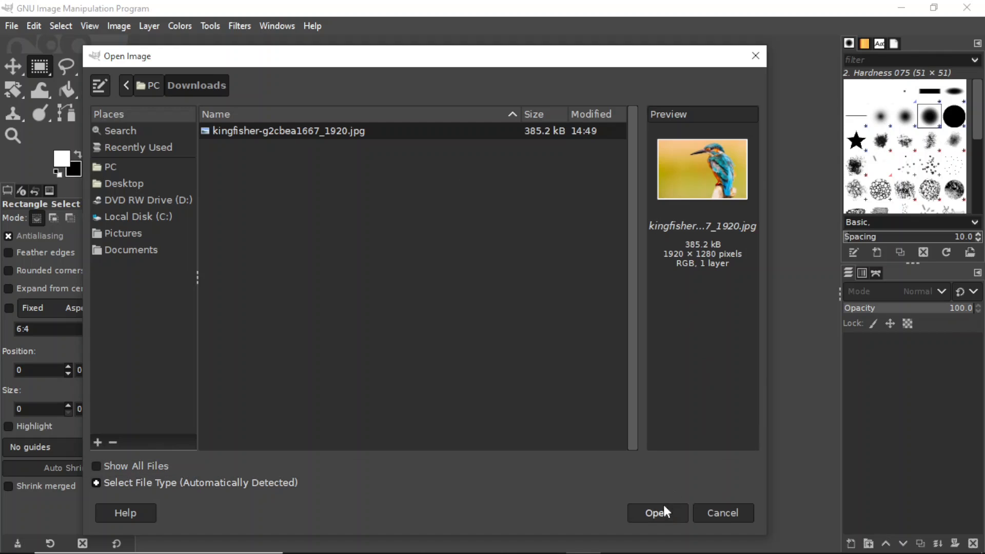
click(658, 513)
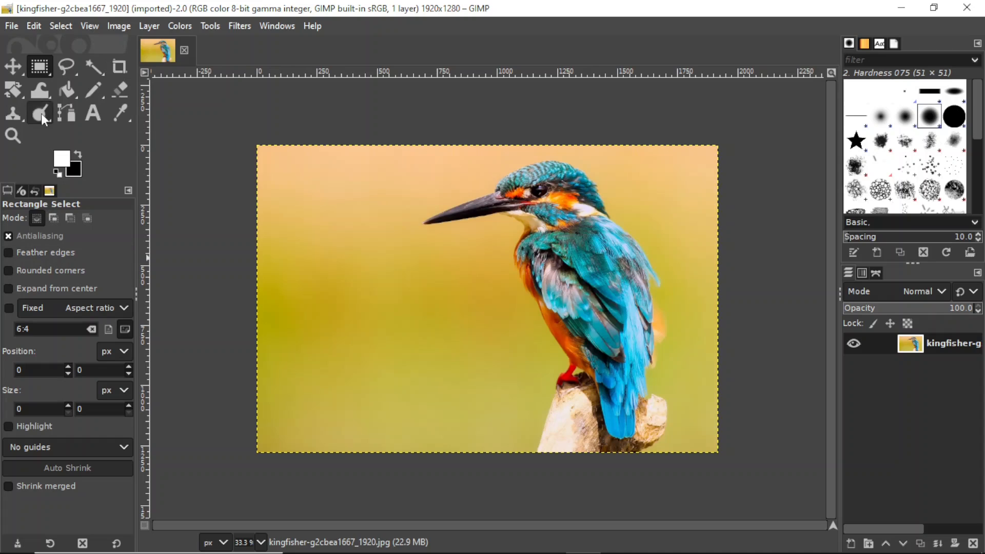
mouse_move(41, 66)
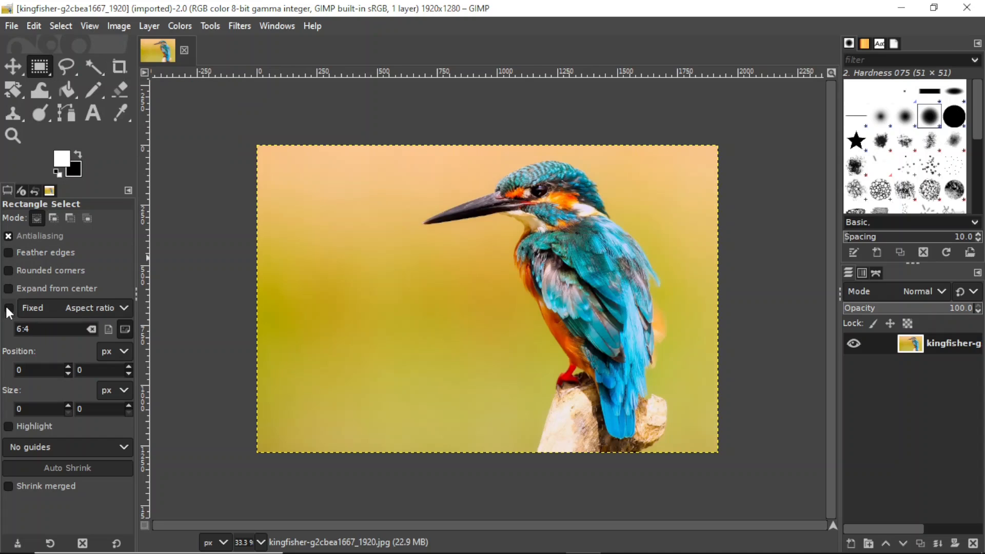
Step: Crop the kingfisher photo to a full-height 1:1 square (1272×1272) centred on the bird
click(9, 307)
text(1)
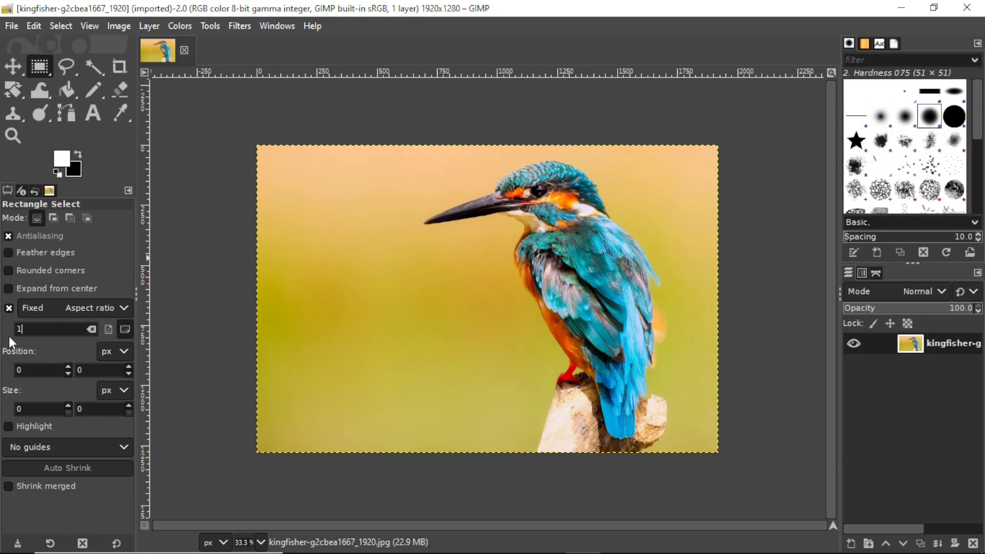
text(:1)
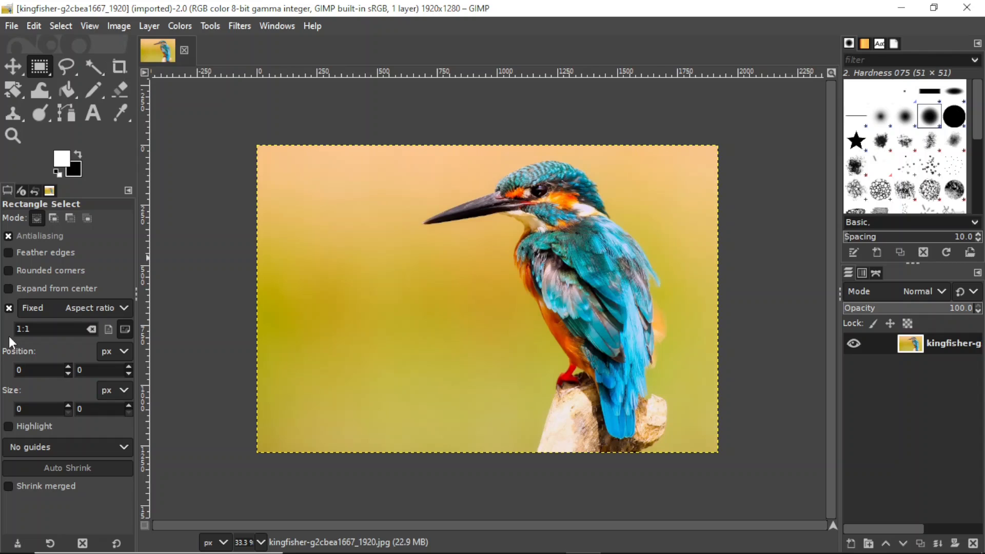
drag(353, 163, 505, 314)
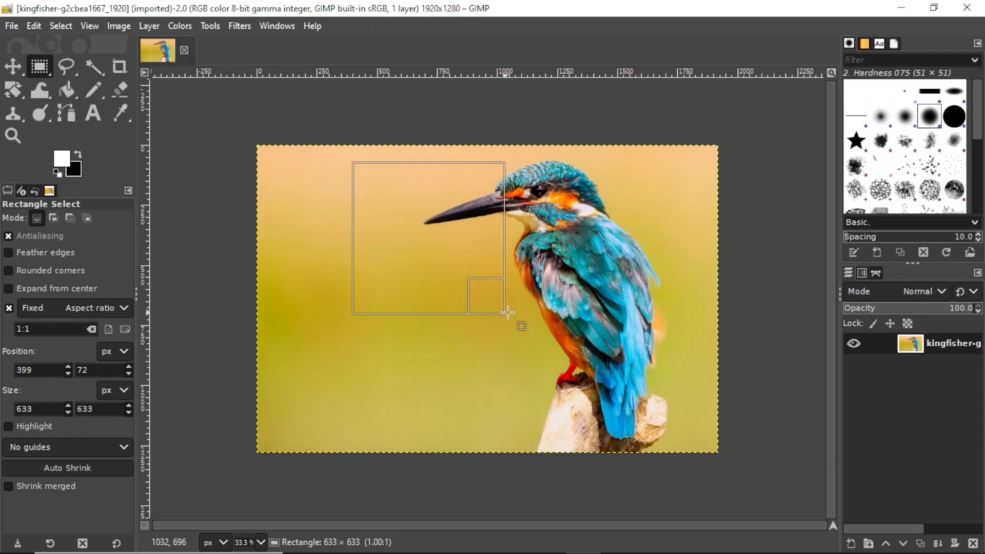
drag(508, 312, 647, 440)
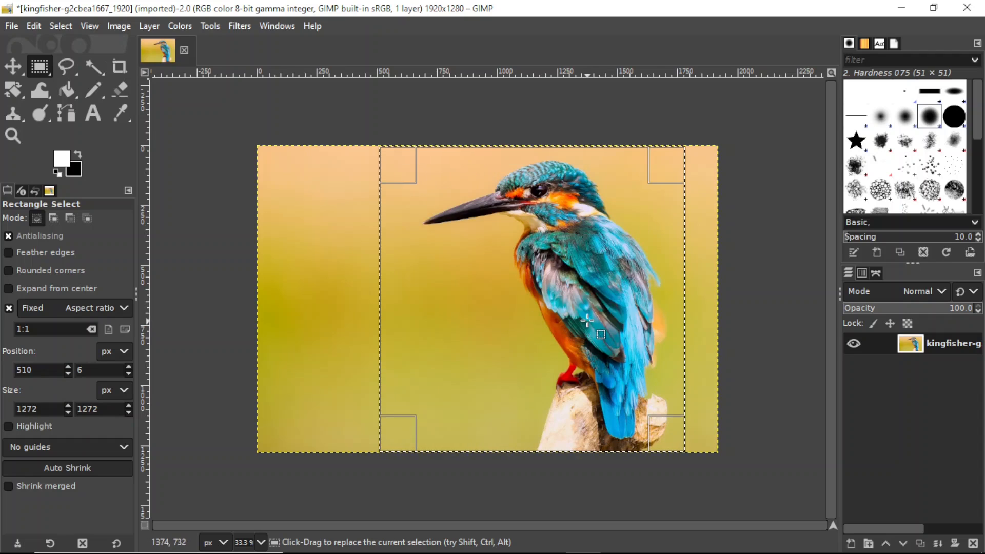
drag(587, 320, 555, 305)
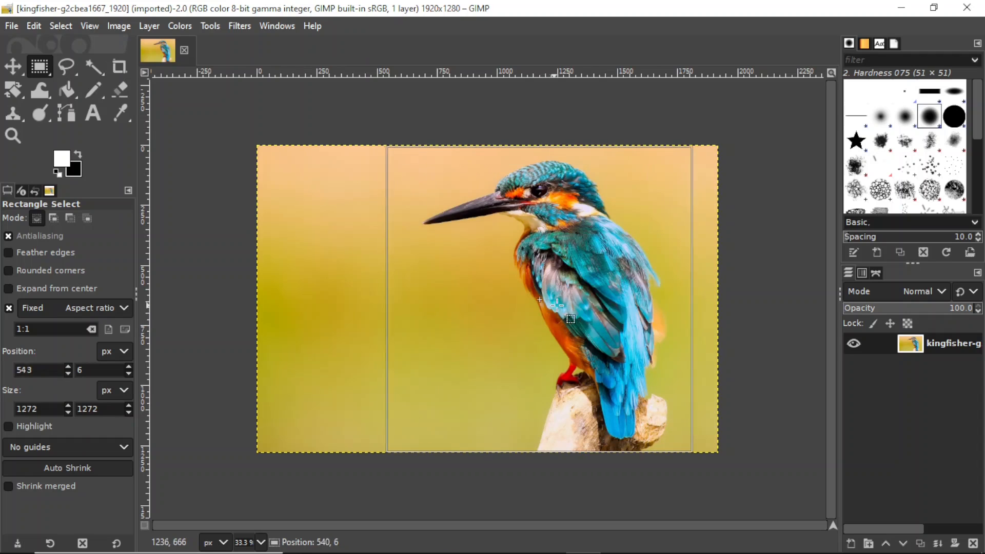
drag(539, 300, 562, 300)
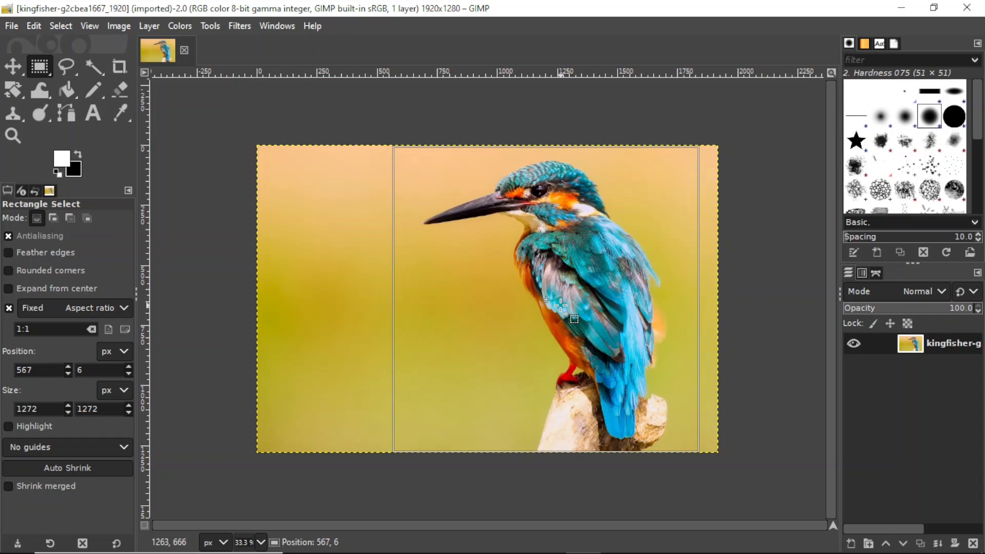
click(119, 26)
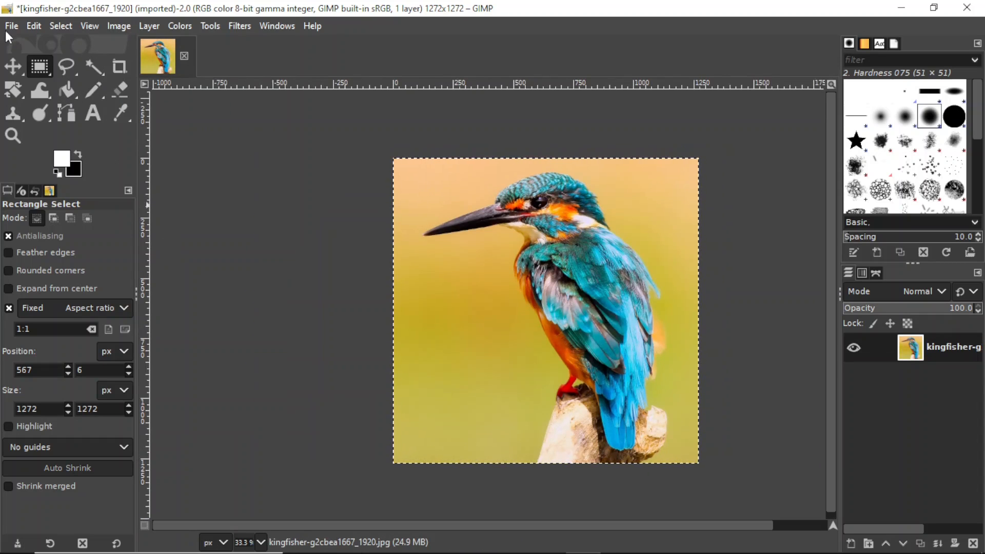
Step: Export the square kingfisher crop to Downloads as duh.jpg
click(12, 25)
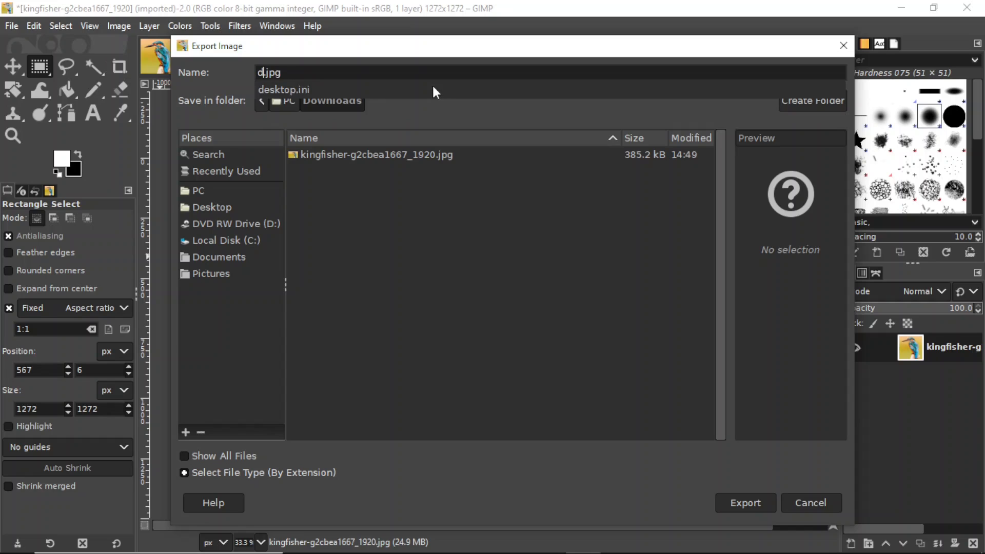
text(uh)
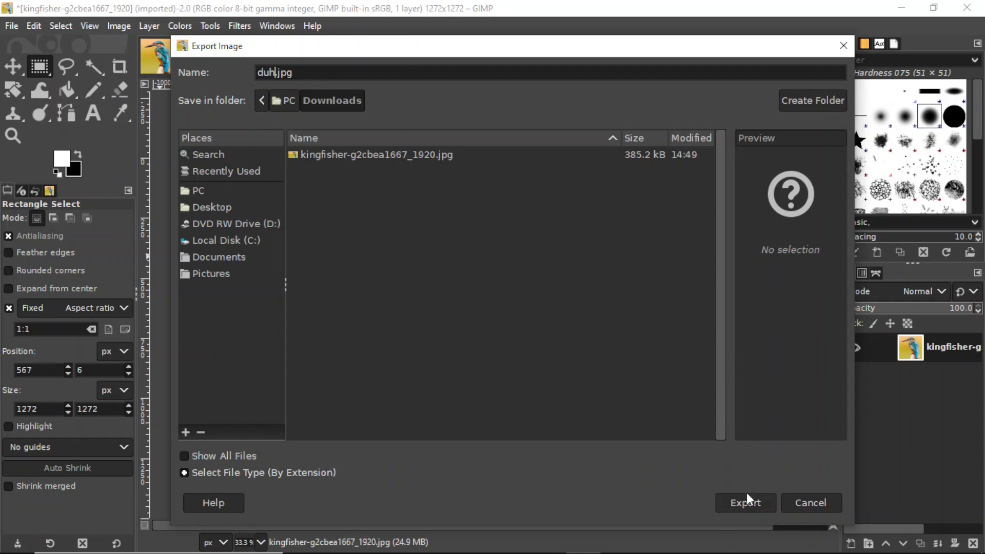
click(745, 503)
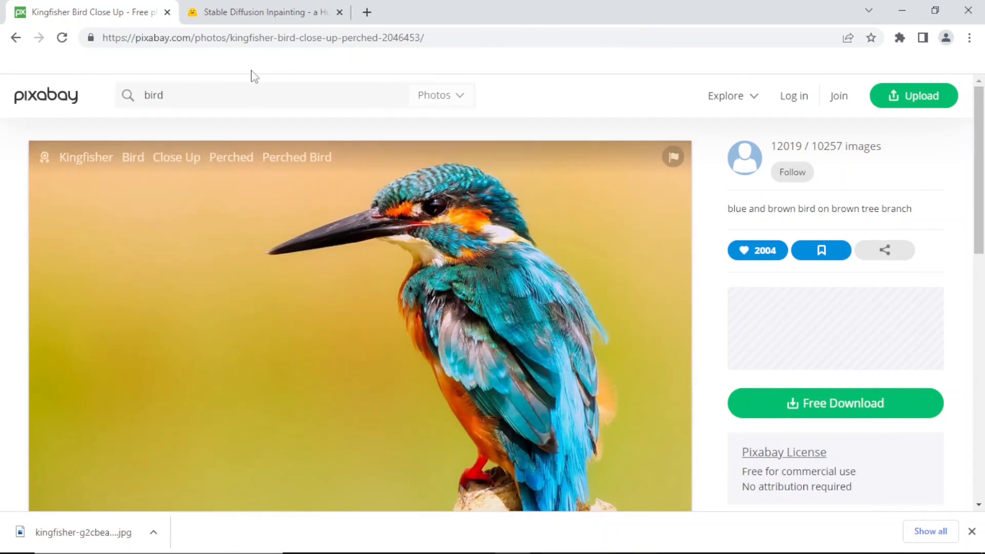
Step: Return to the Stable Diffusion Inpainting Space and scroll to its empty Upload panel
click(264, 12)
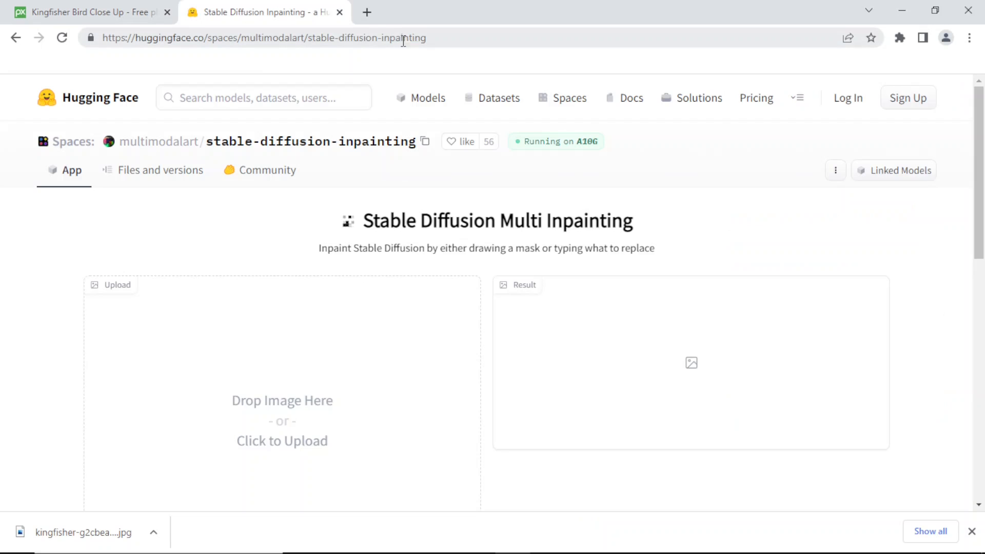
scroll(down, 3)
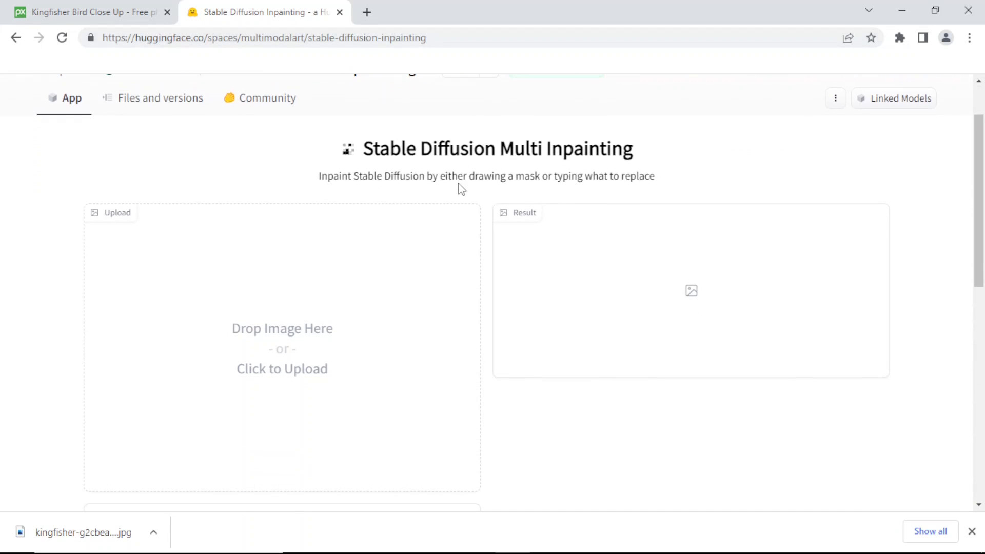
scroll(down, 3)
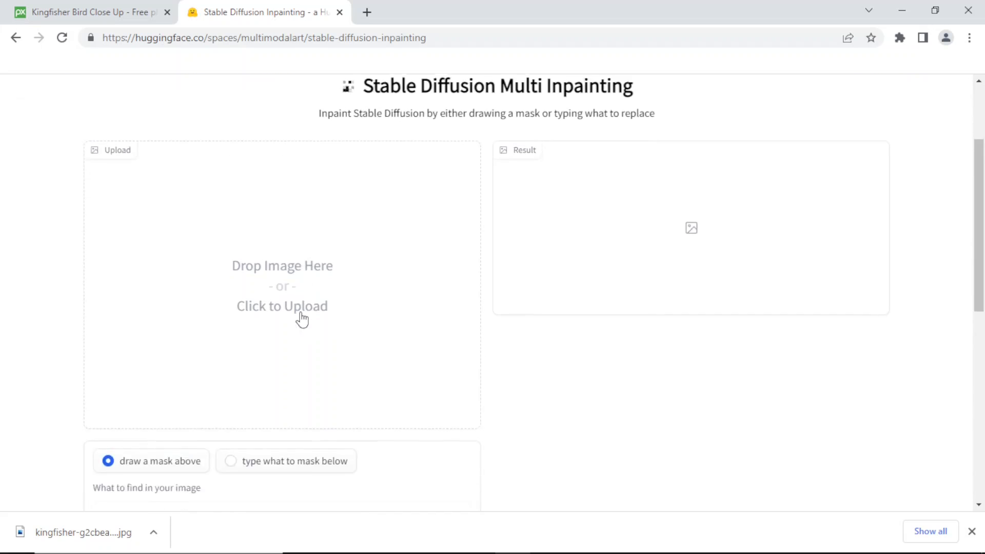
scroll(down, 3)
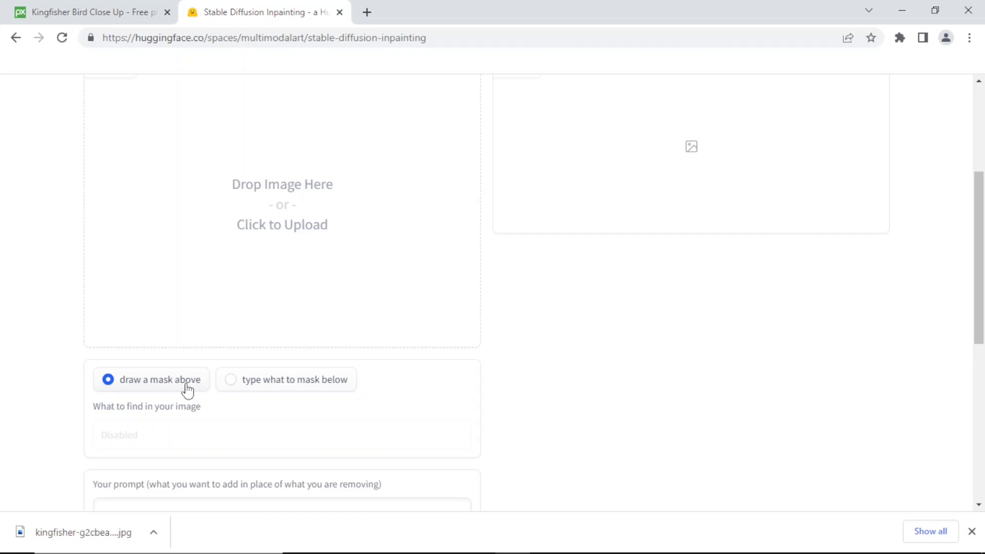
mouse_move(374, 273)
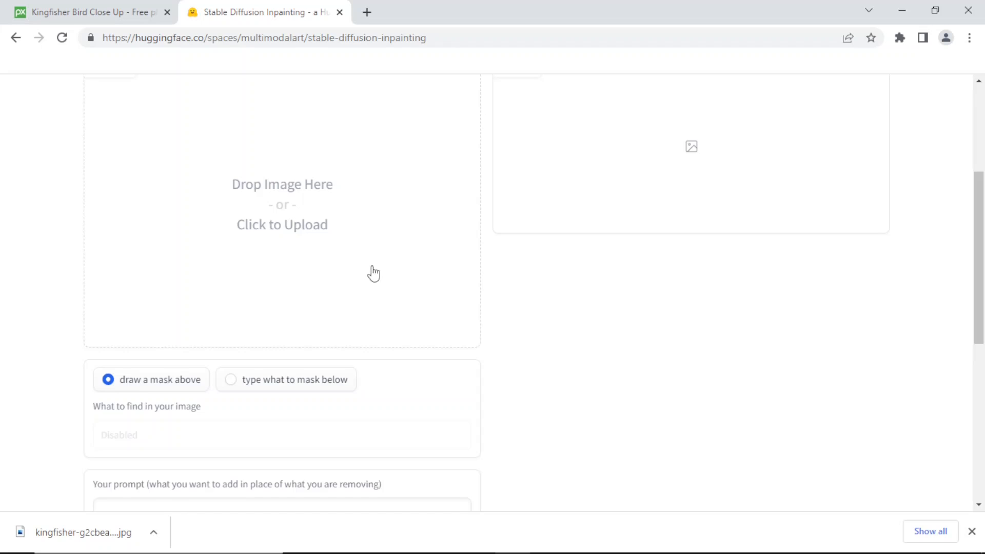
scroll(up, 3)
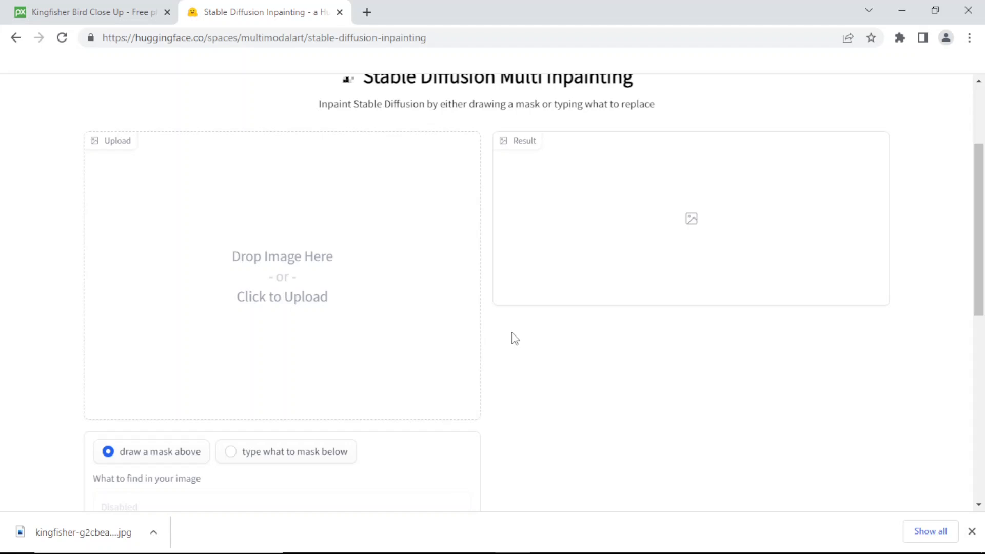
mouse_move(452, 394)
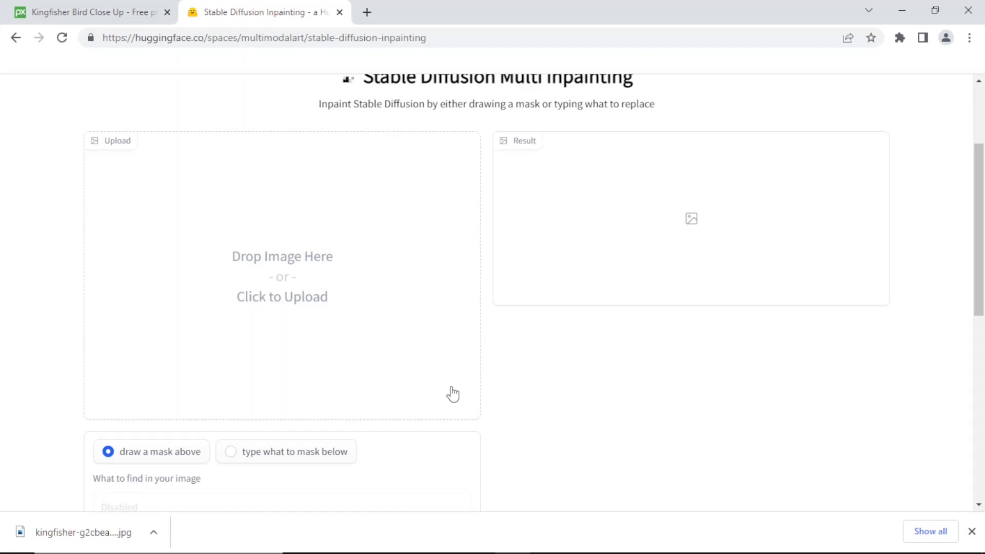
mouse_move(443, 364)
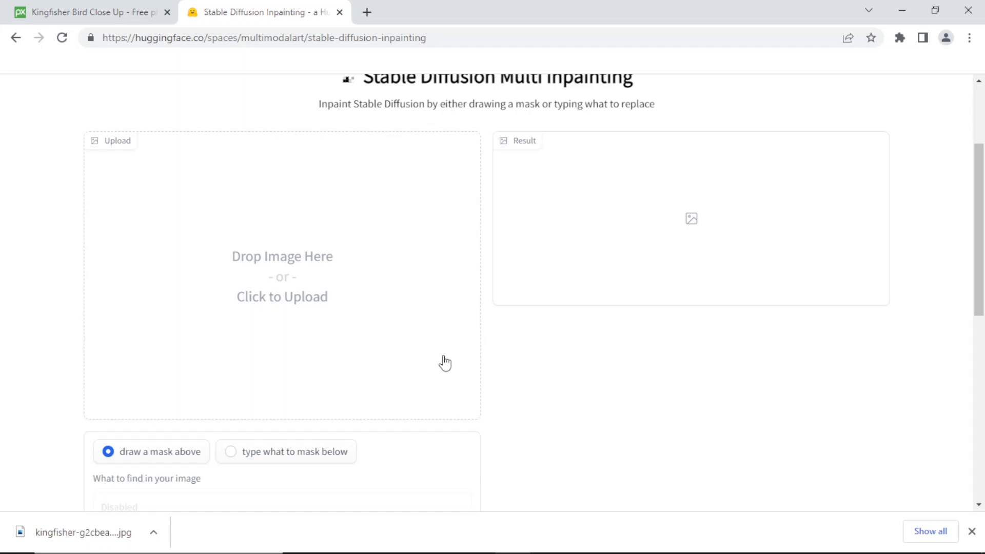
mouse_move(283, 299)
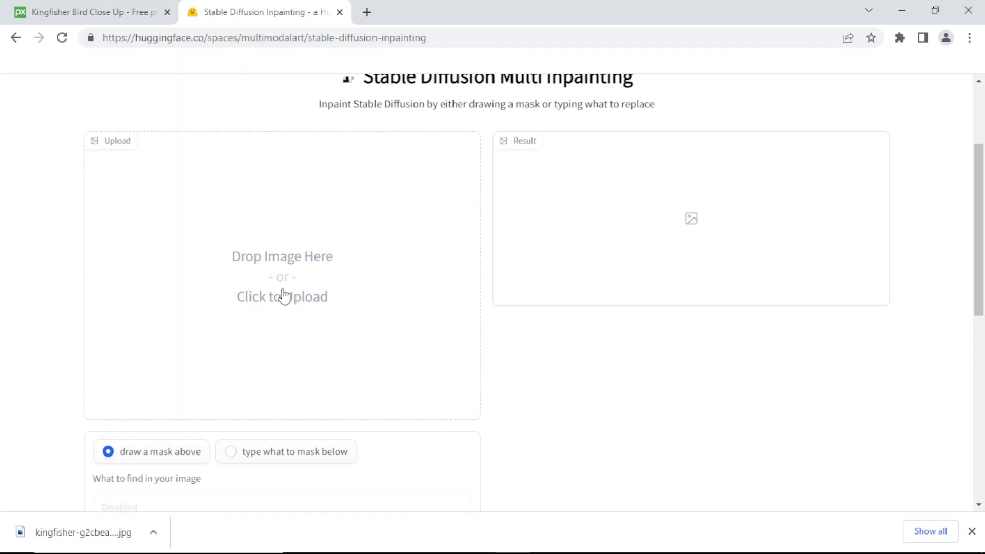
Step: Upload the cropped kingfisher JPG and choose to mark the area by drawing a mask
click(282, 297)
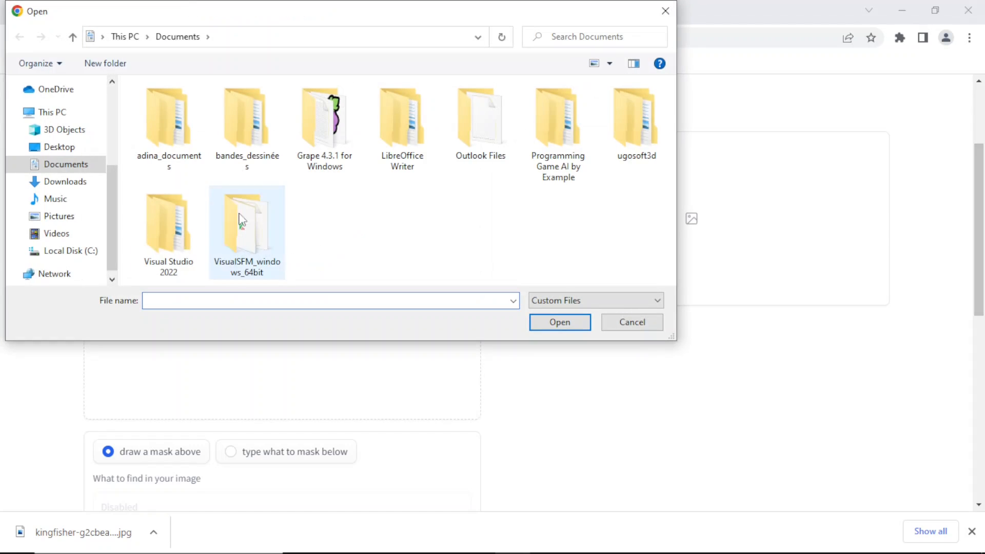
click(66, 181)
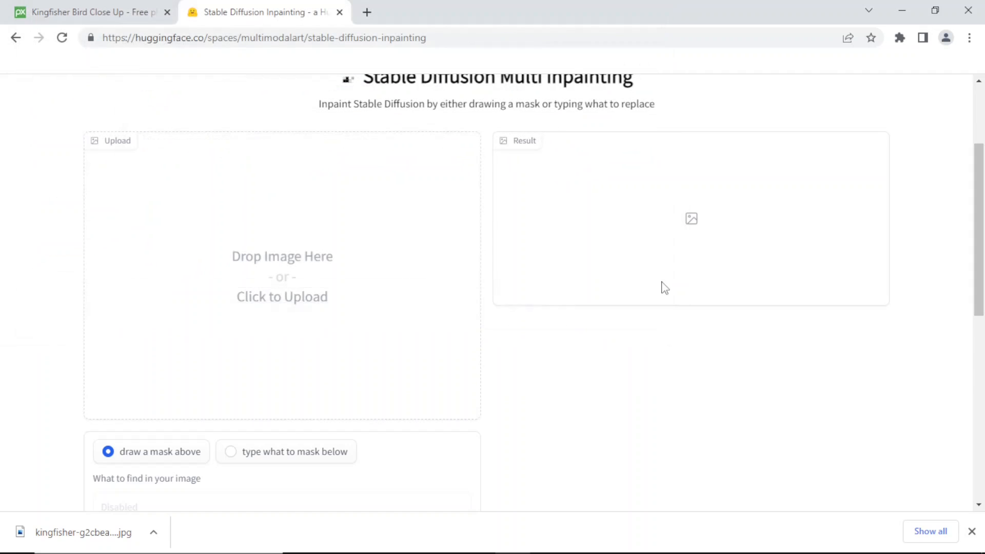
click(282, 297)
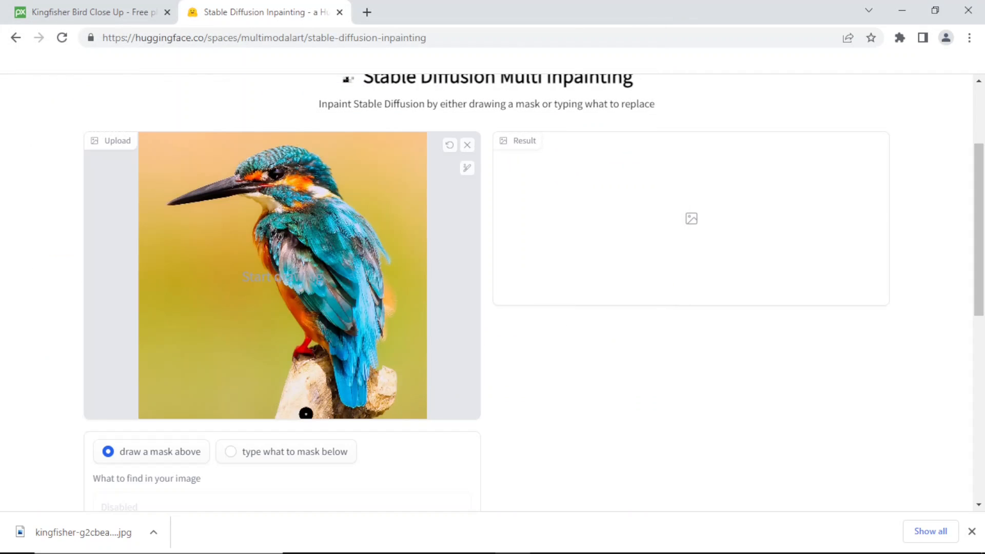
mouse_move(160, 476)
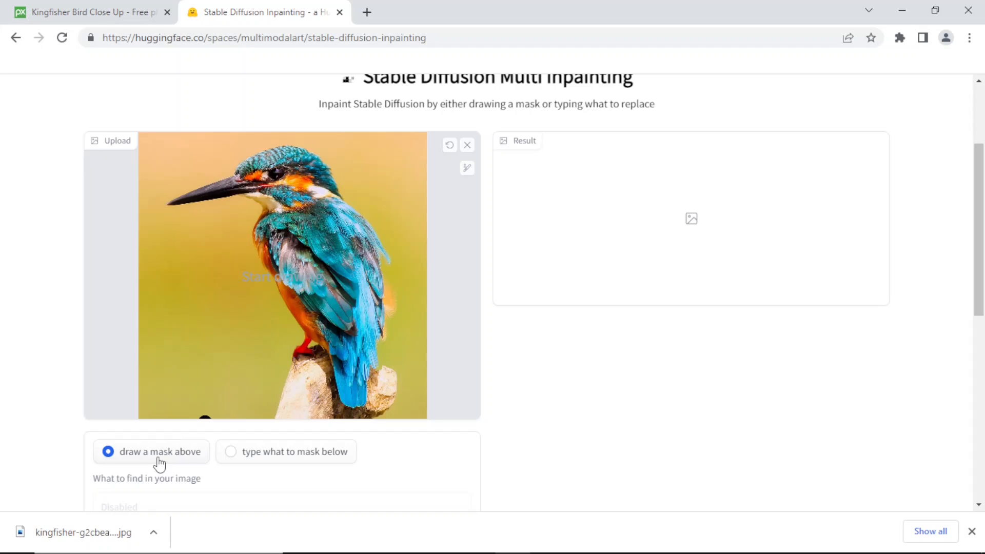
click(223, 336)
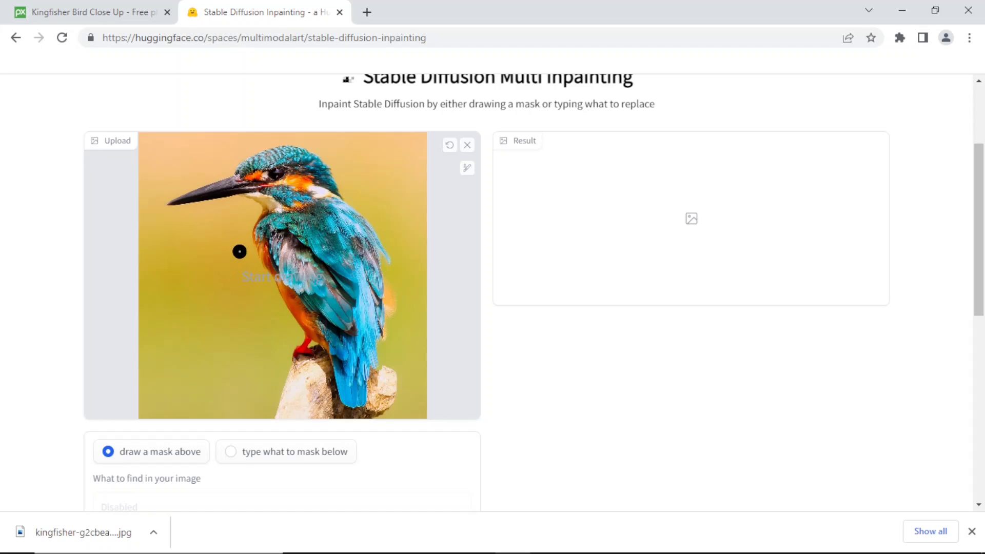
mouse_move(226, 240)
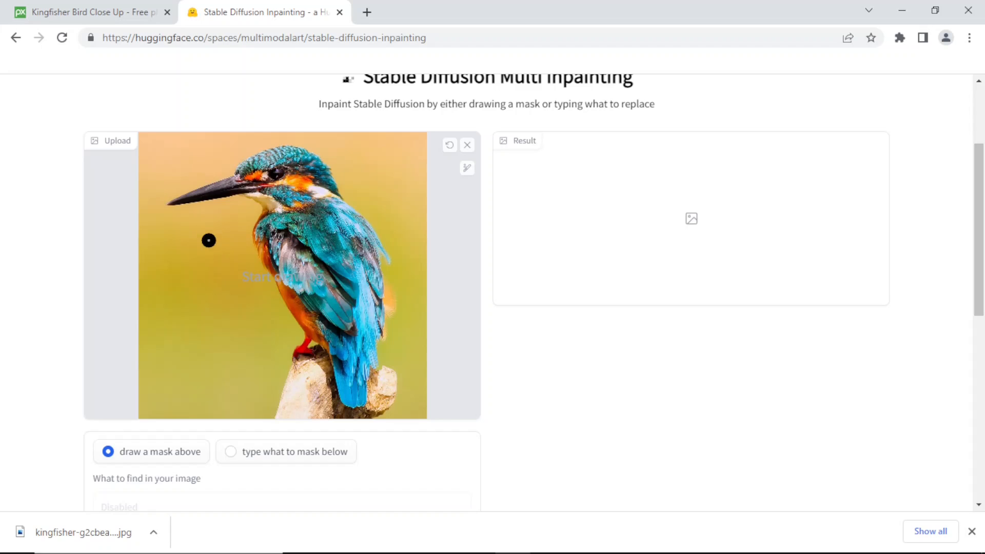
mouse_move(193, 167)
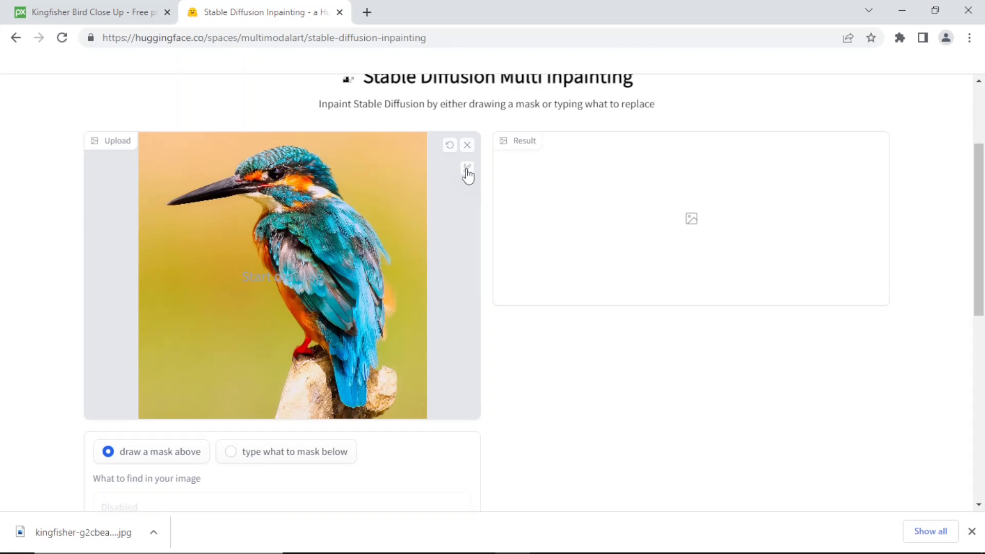
Step: With a slightly thinner brush, paint mask strokes over the kingfisher's beak, head, chest and perch
click(468, 169)
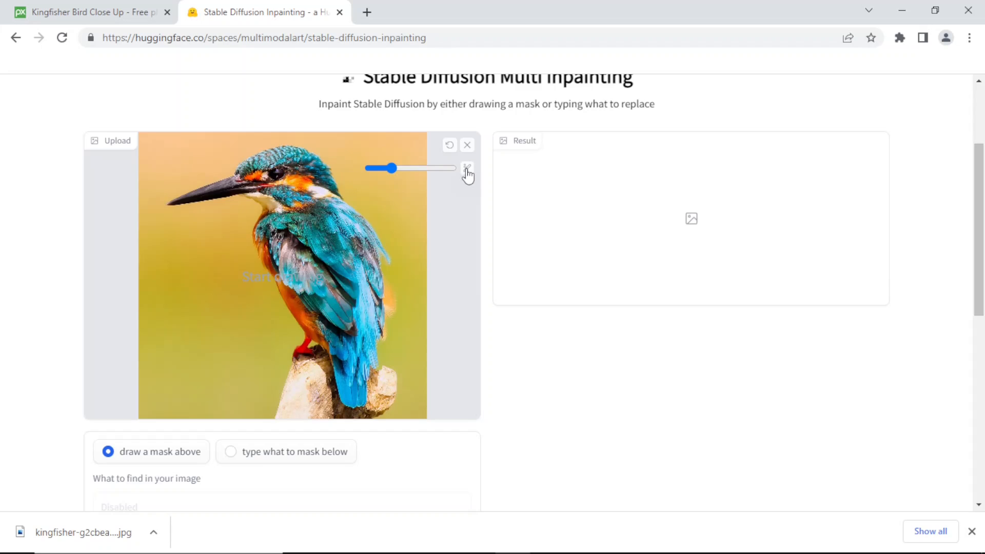
drag(391, 168, 377, 168)
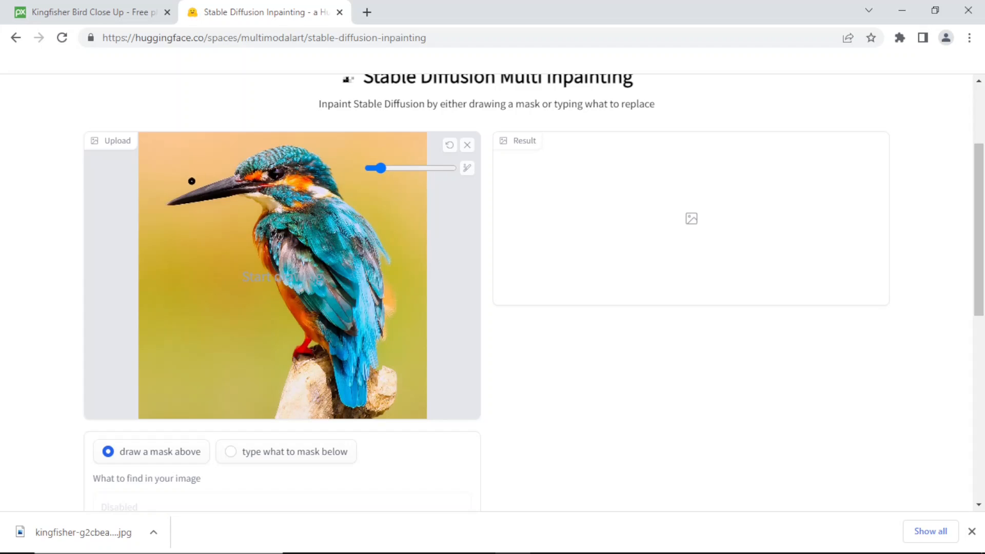
drag(183, 157, 217, 226)
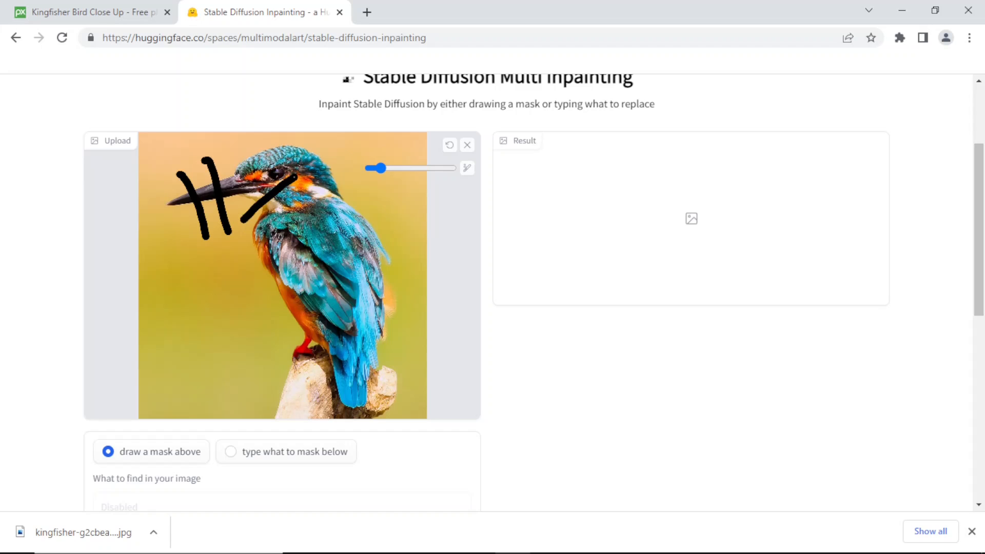
drag(361, 142, 207, 267)
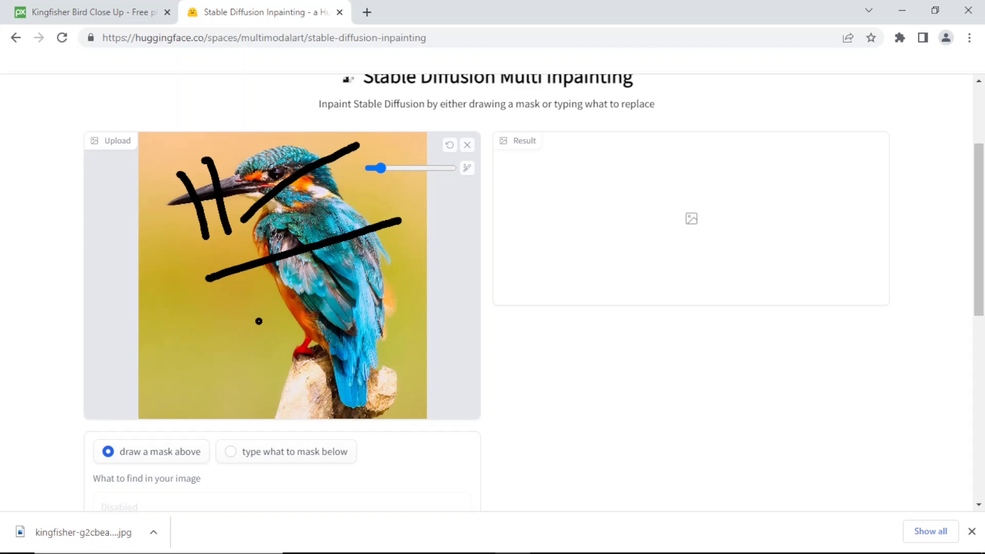
mouse_move(248, 320)
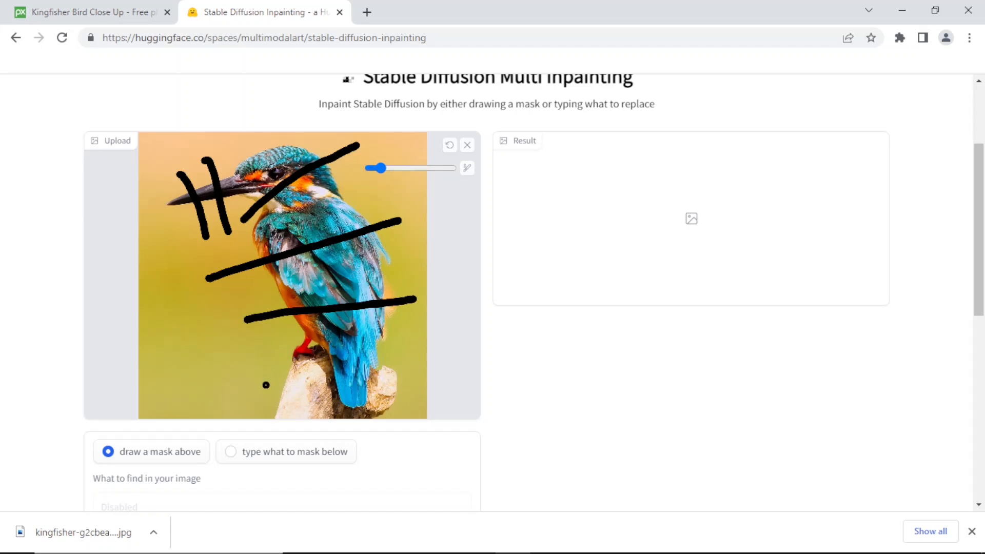
drag(257, 384, 414, 384)
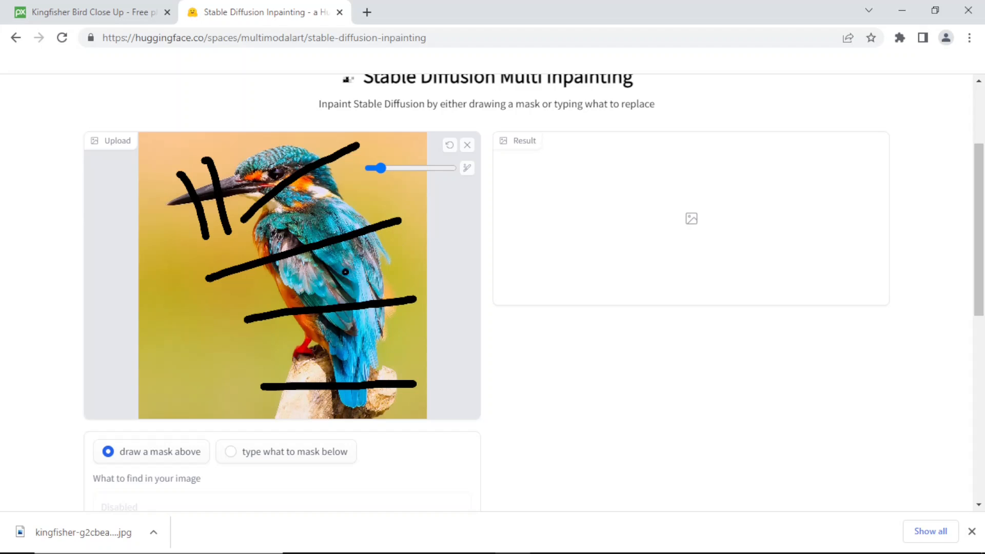
Step: Run inpainting with an empty prompt to generate a reconstructed kingfisher in Result
scroll(down, 3)
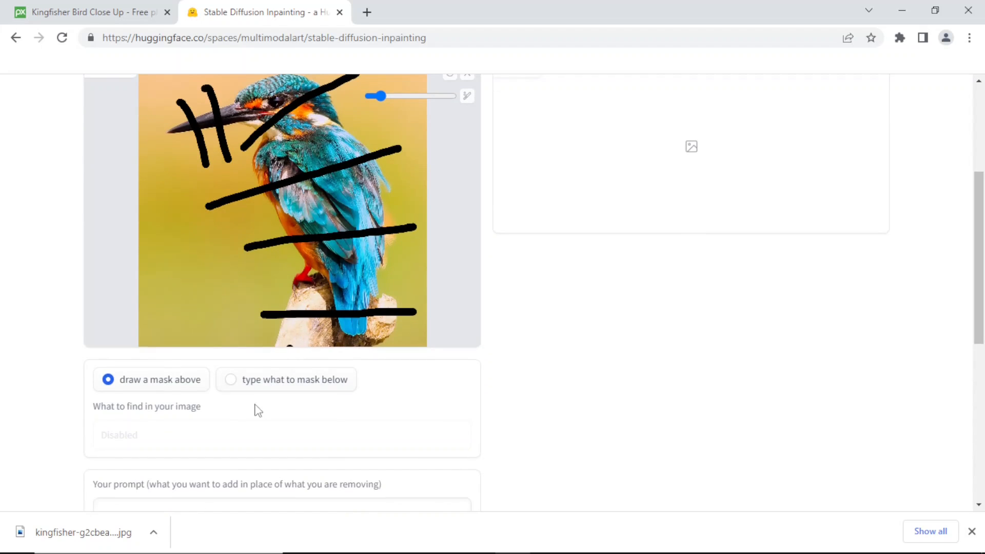
mouse_move(254, 400)
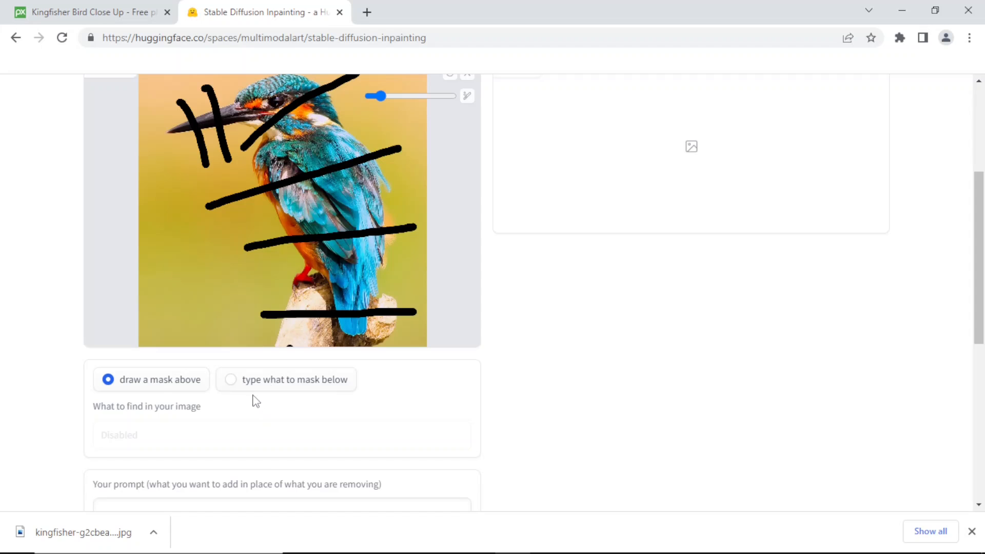
scroll(down, 3)
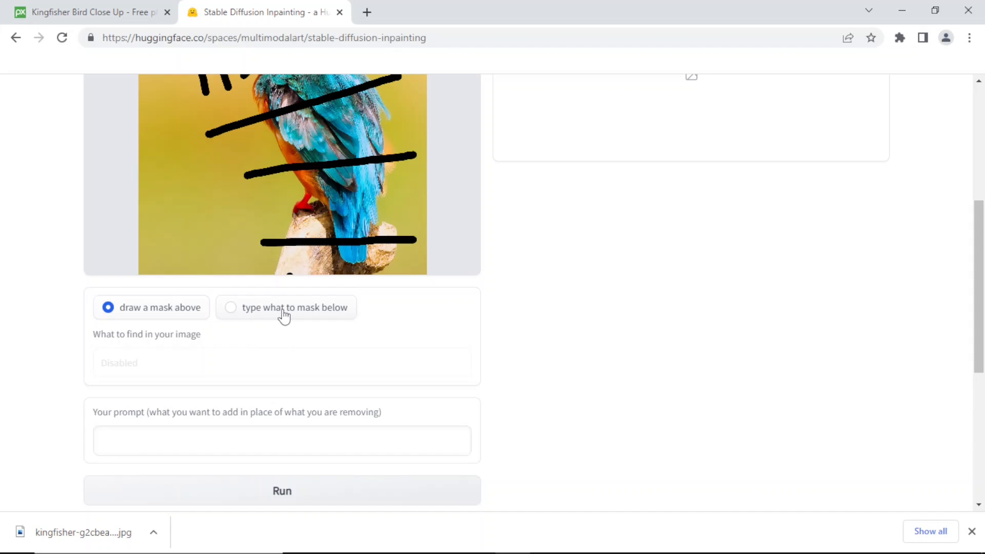
mouse_move(261, 423)
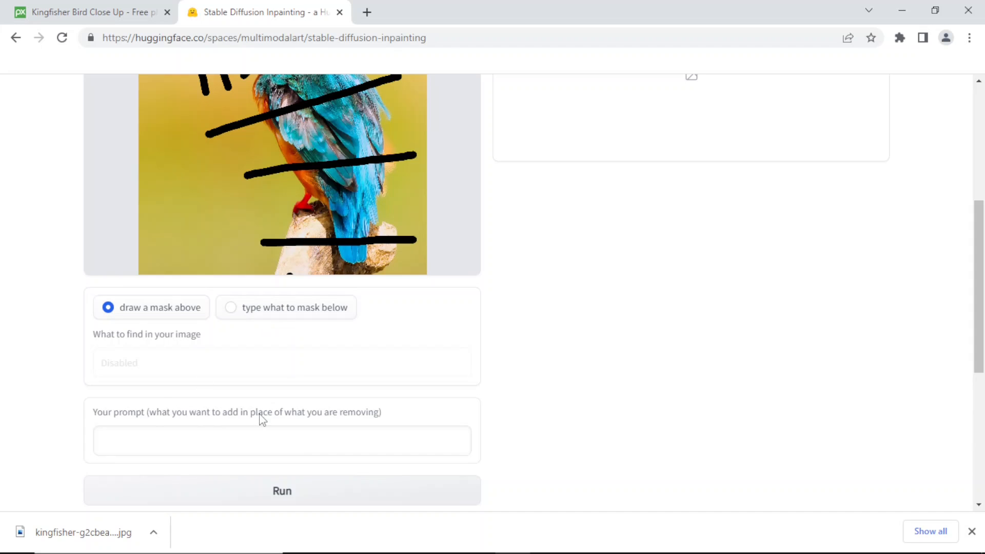
scroll(down, 3)
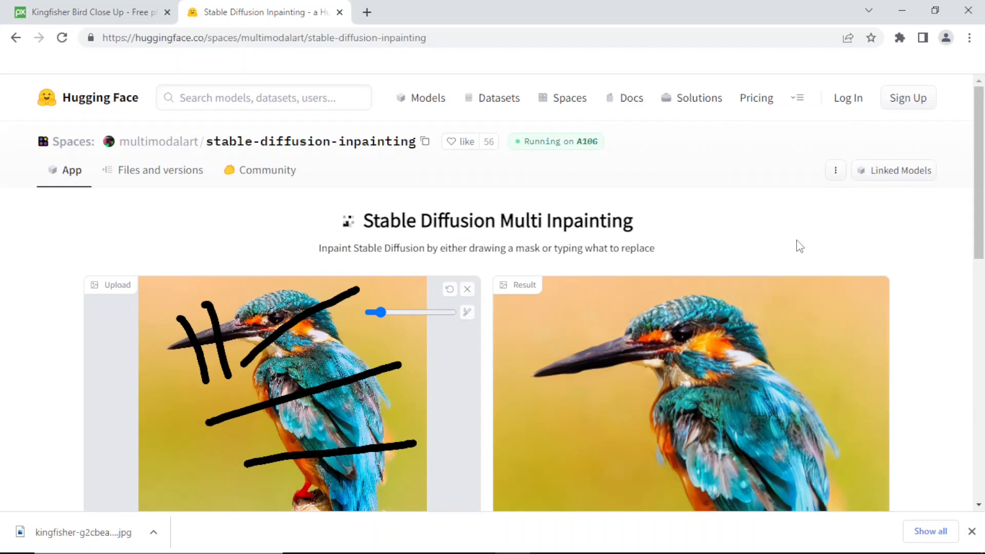
Step: Scroll between the masked kingfisher photo and the regenerated result to compare them
scroll(down, 3)
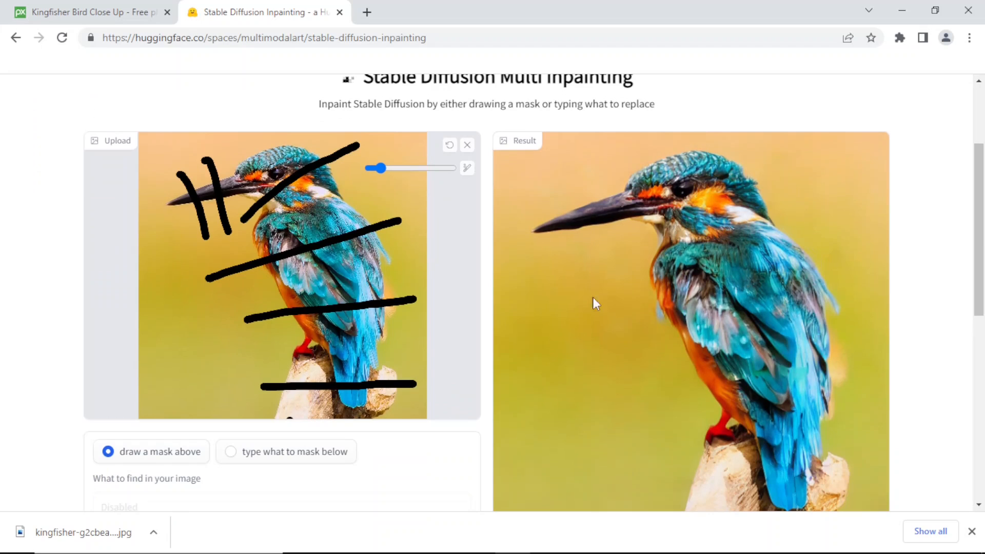
mouse_move(615, 217)
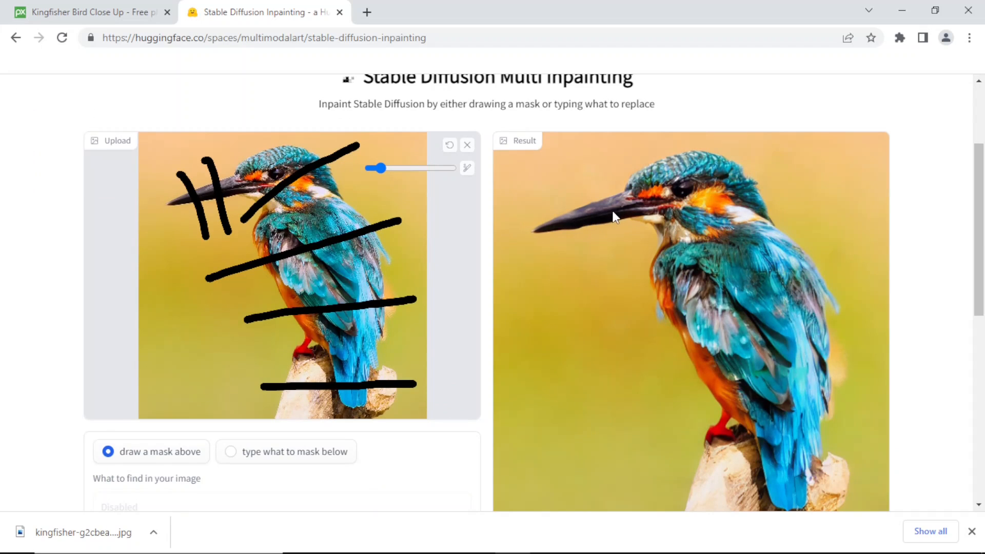
mouse_move(653, 213)
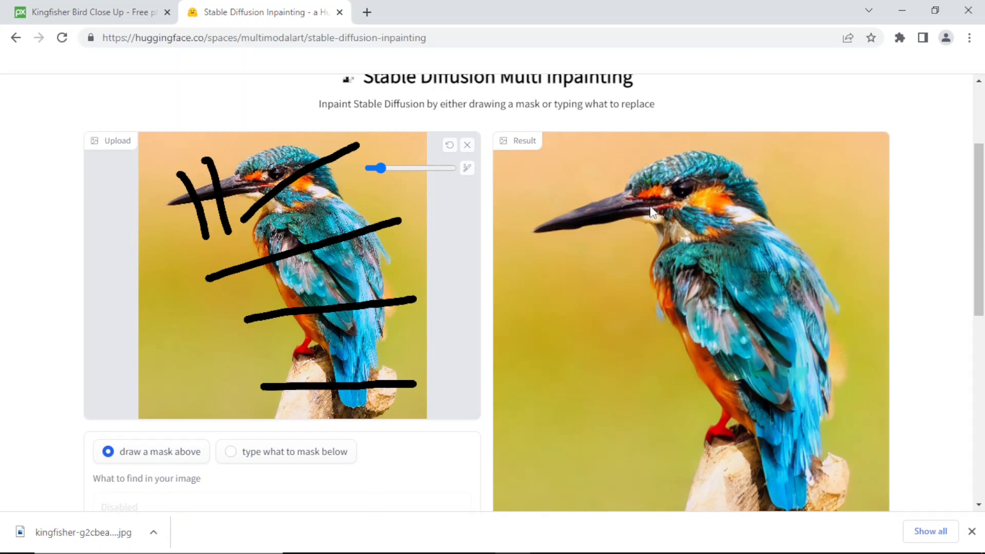
mouse_move(651, 323)
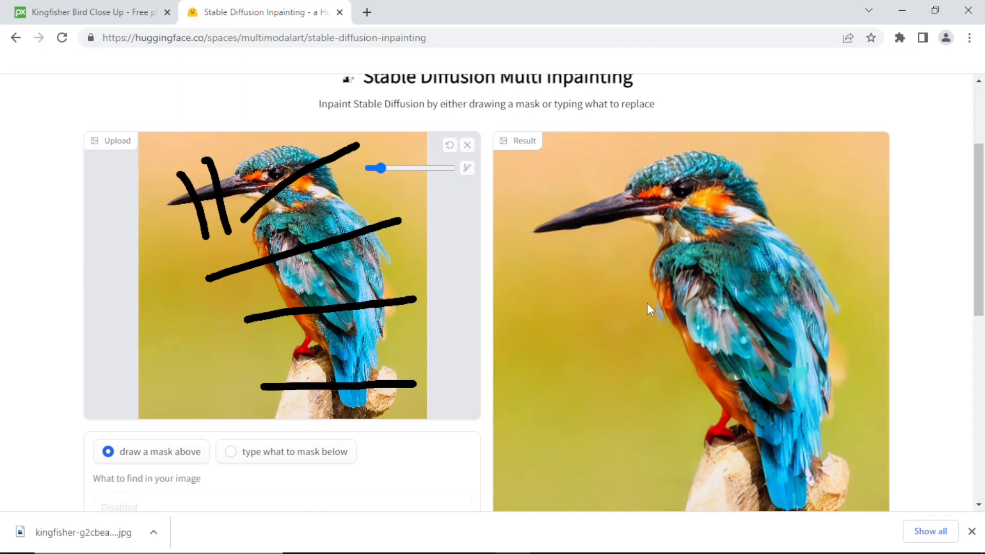
mouse_move(661, 335)
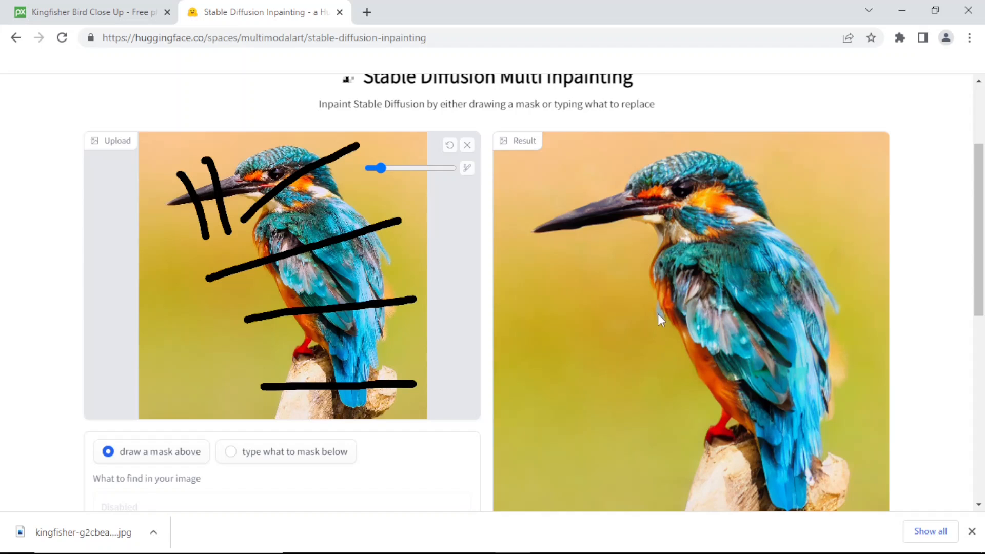
mouse_move(833, 281)
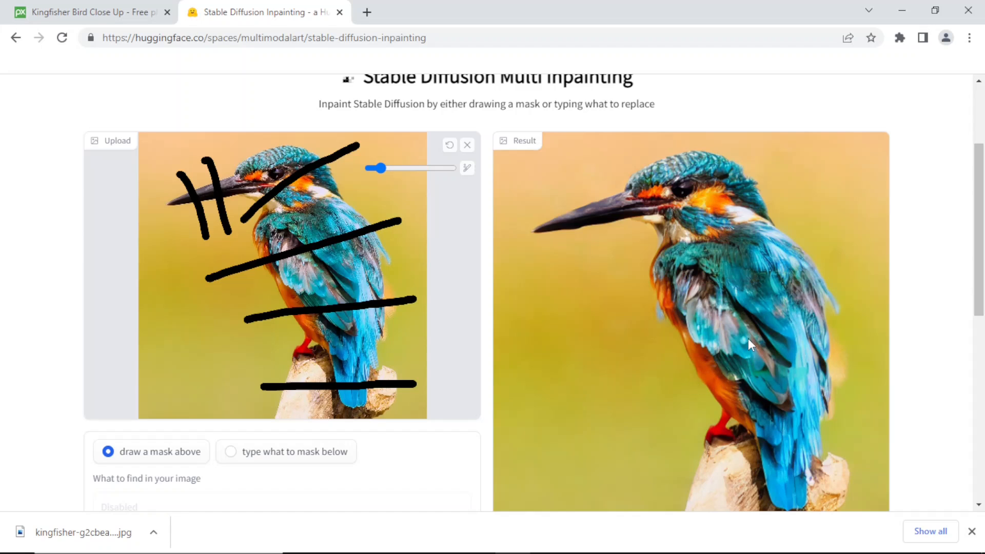
scroll(down, 3)
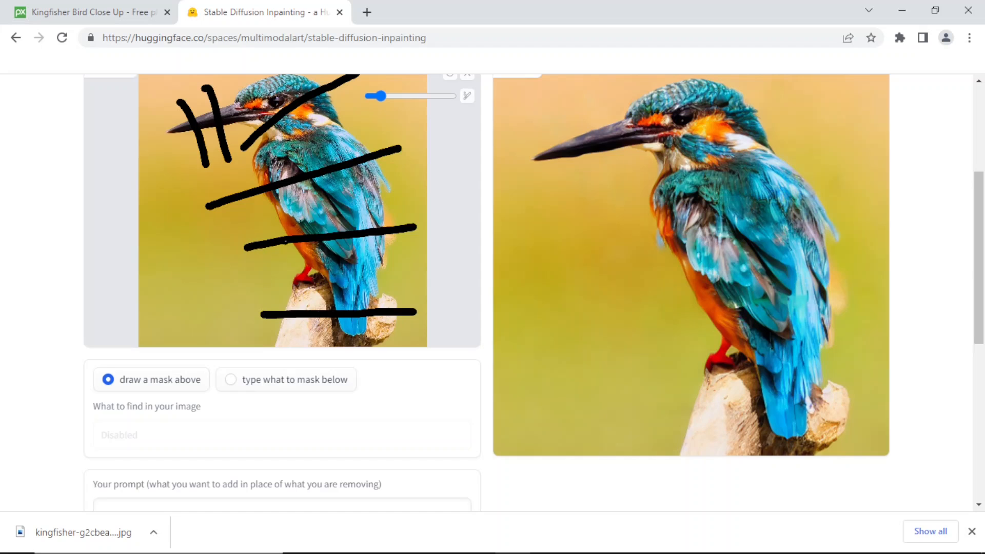
scroll(up, 3)
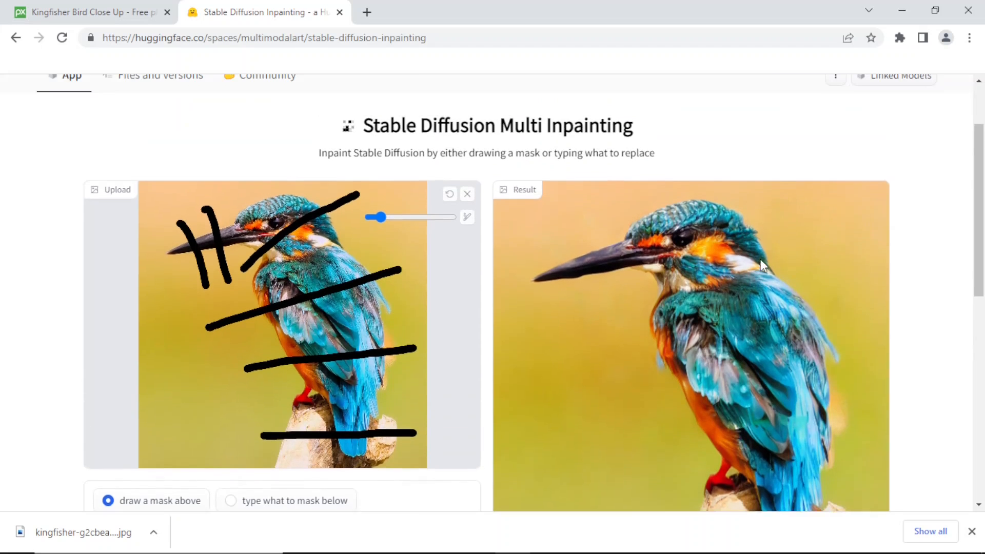
scroll(down, 3)
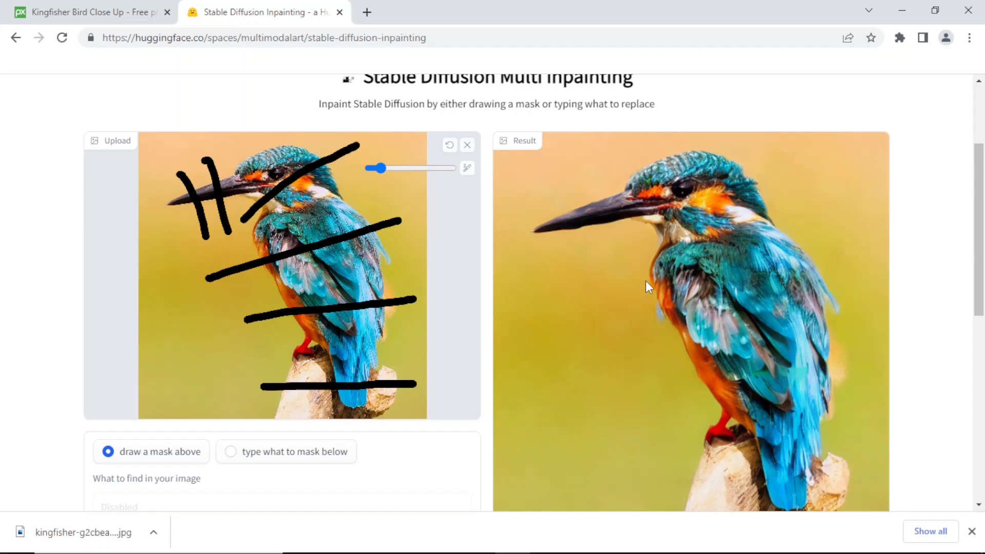
mouse_move(531, 269)
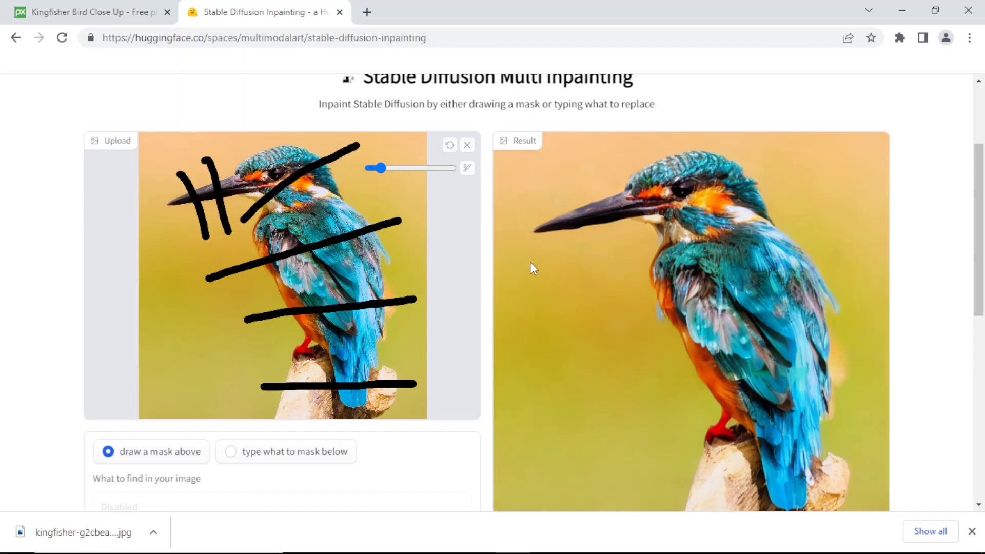
mouse_move(449, 146)
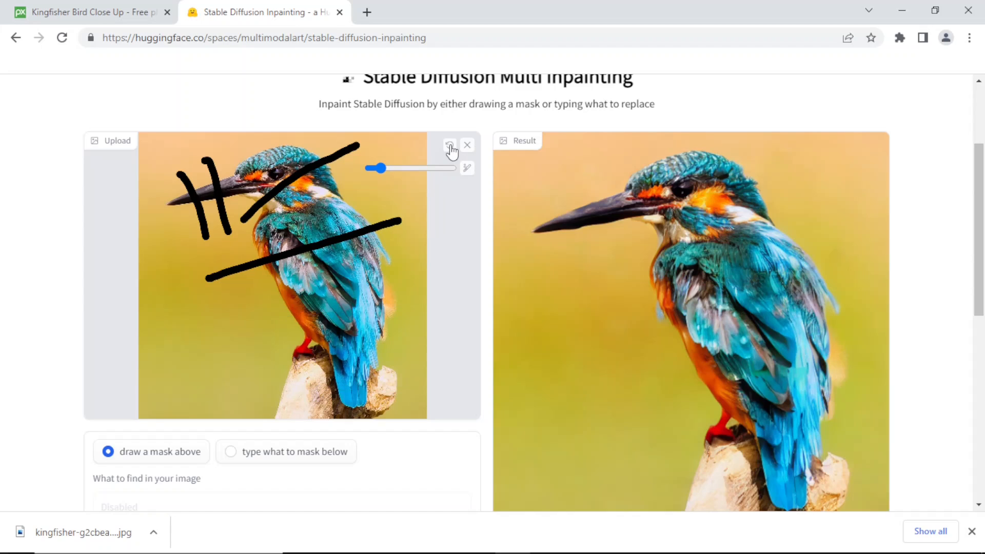
Step: Clear the masked image and reload the kingfisher photo into the upload area
click(468, 143)
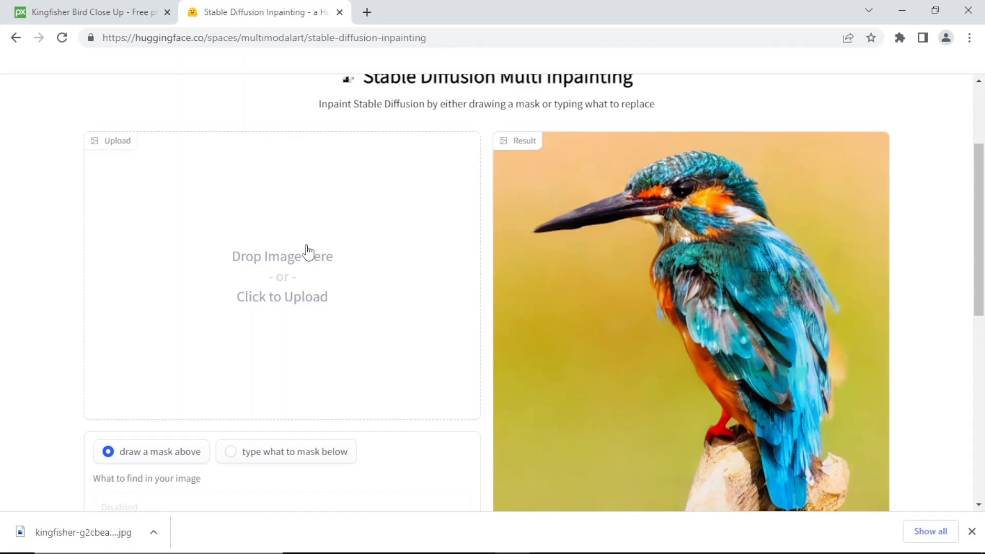
click(282, 295)
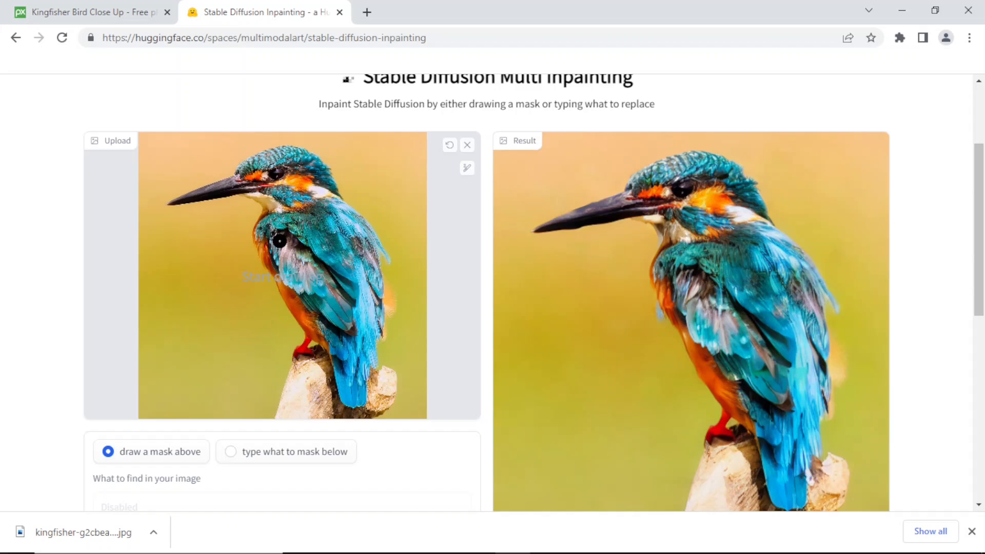
click(179, 222)
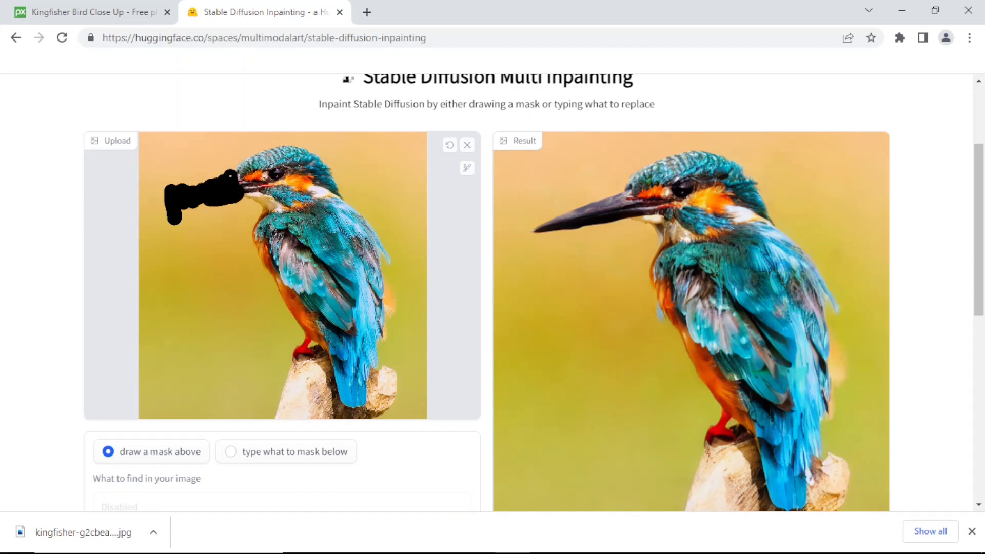
click(297, 273)
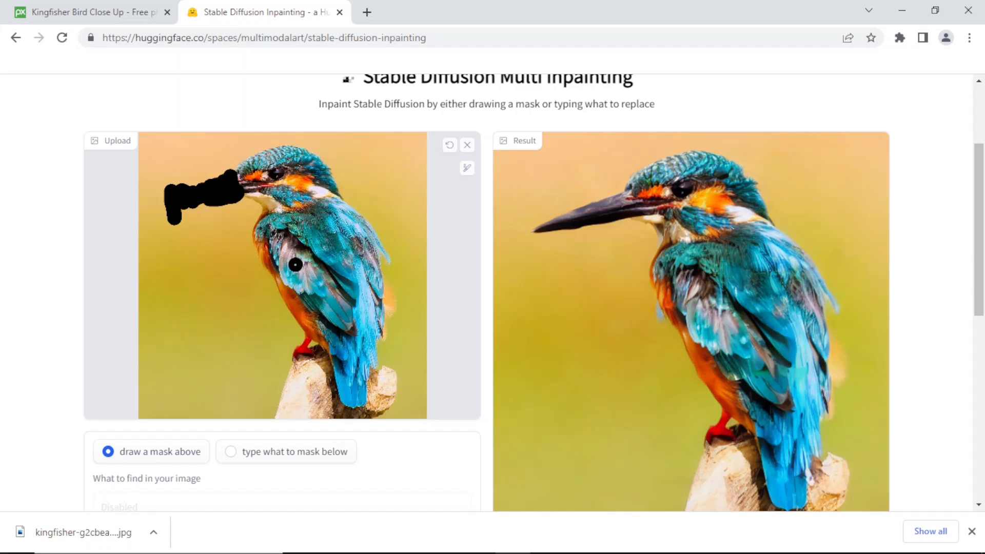
Step: Mask the kingfisher's chest and perch with brush strokes across each
drag(251, 246, 245, 260)
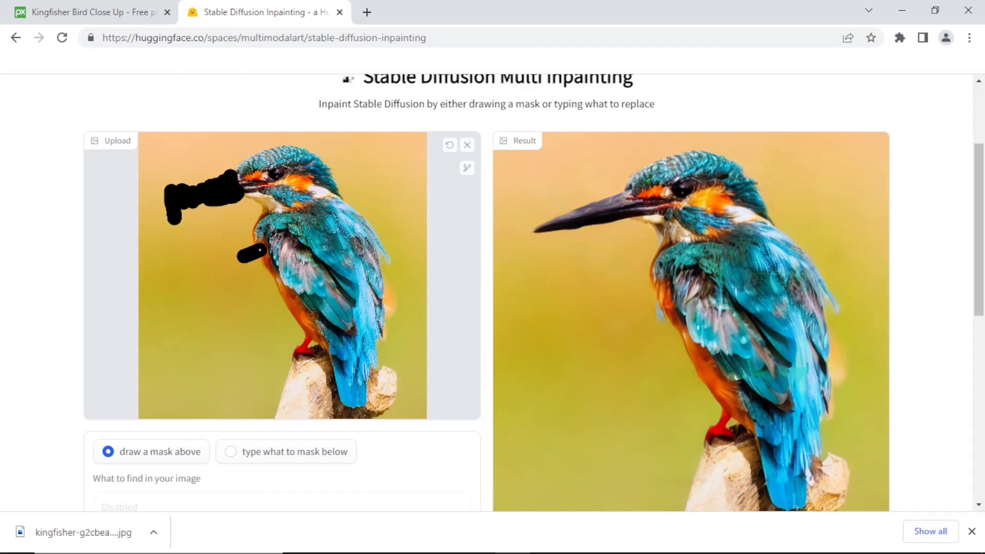
drag(245, 251, 390, 219)
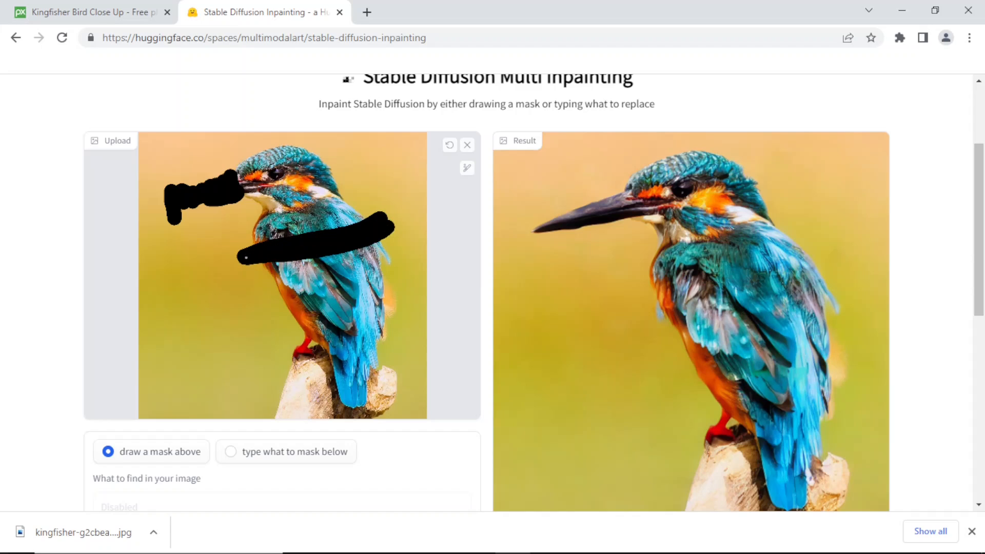
click(257, 389)
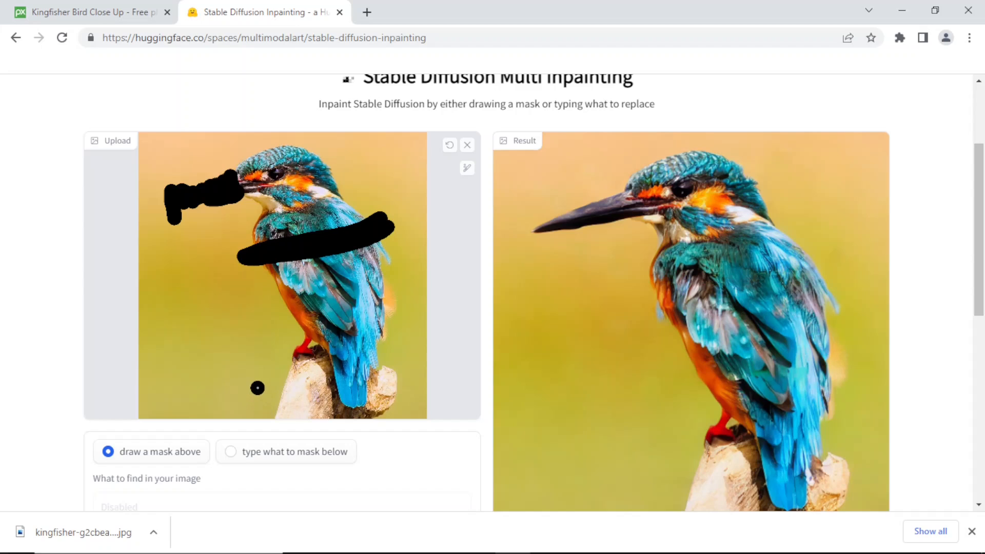
drag(254, 383, 408, 411)
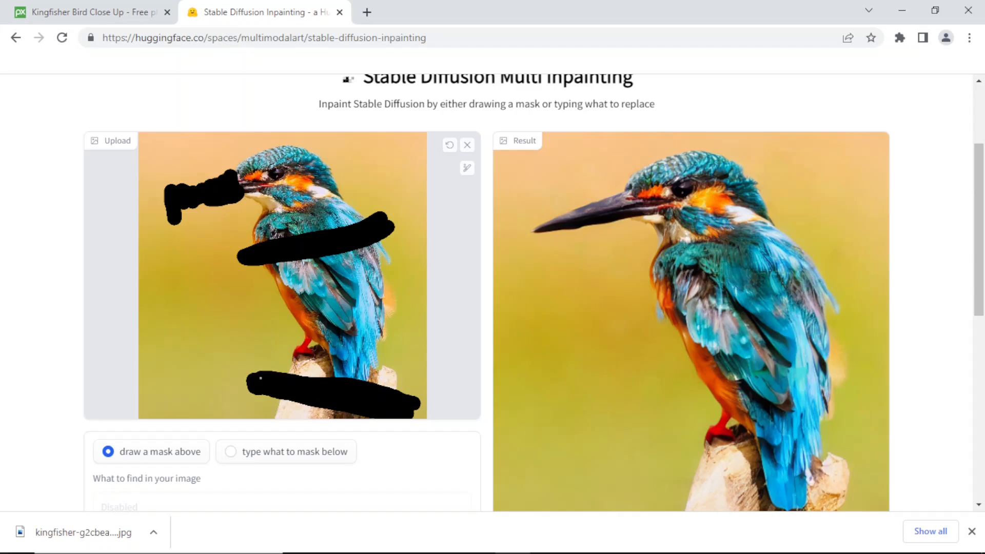
drag(252, 383, 408, 402)
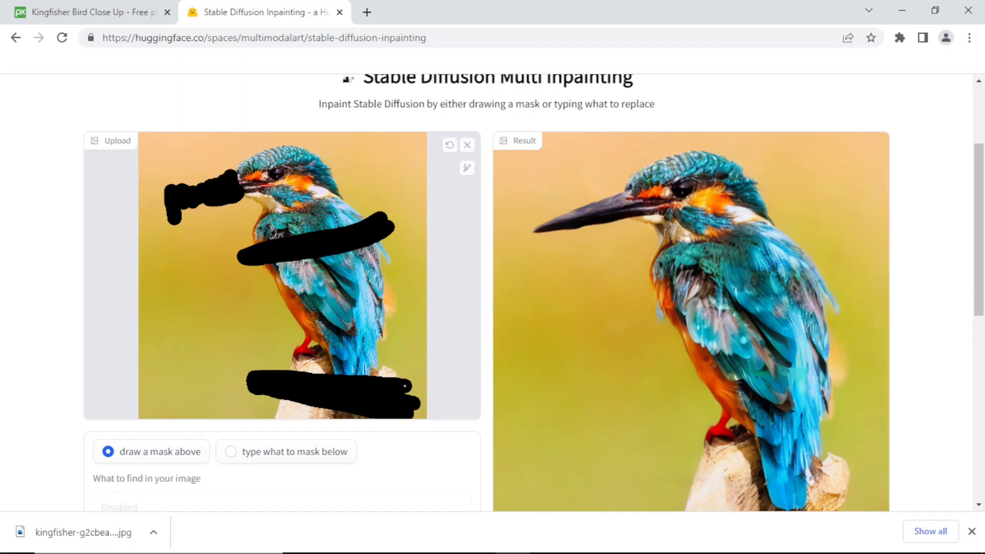
click(390, 330)
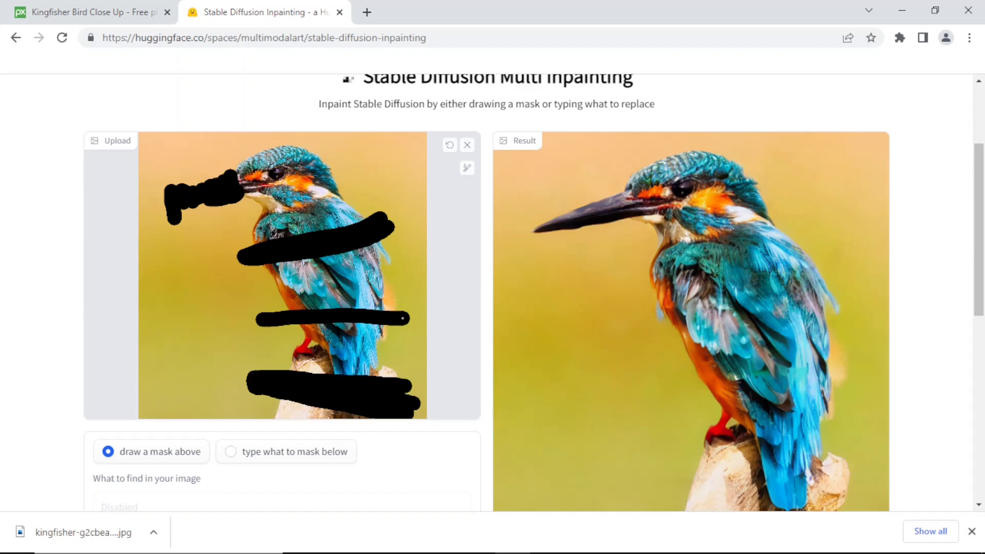
Step: Run inpainting twice on the masked kingfisher, getting an all-black result
scroll(down, 3)
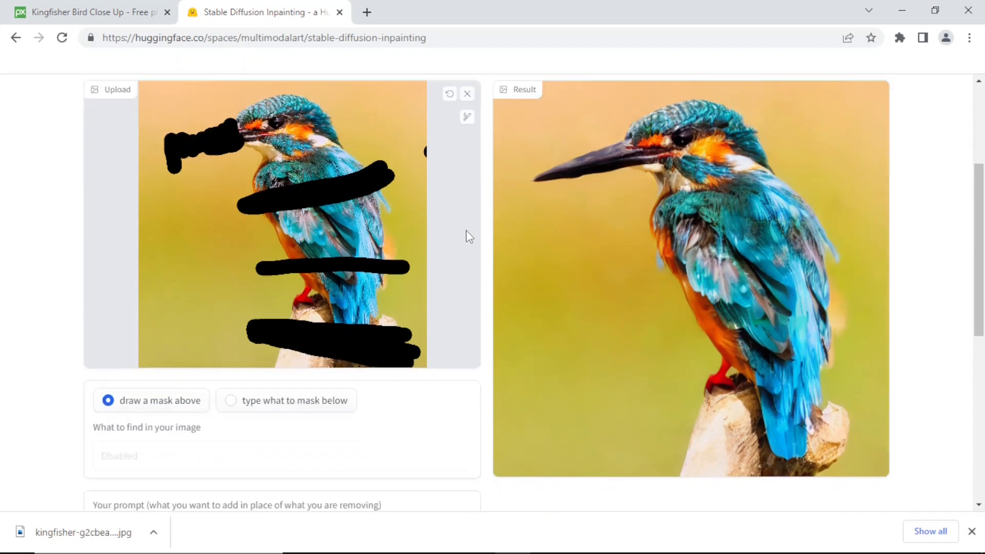
scroll(down, 3)
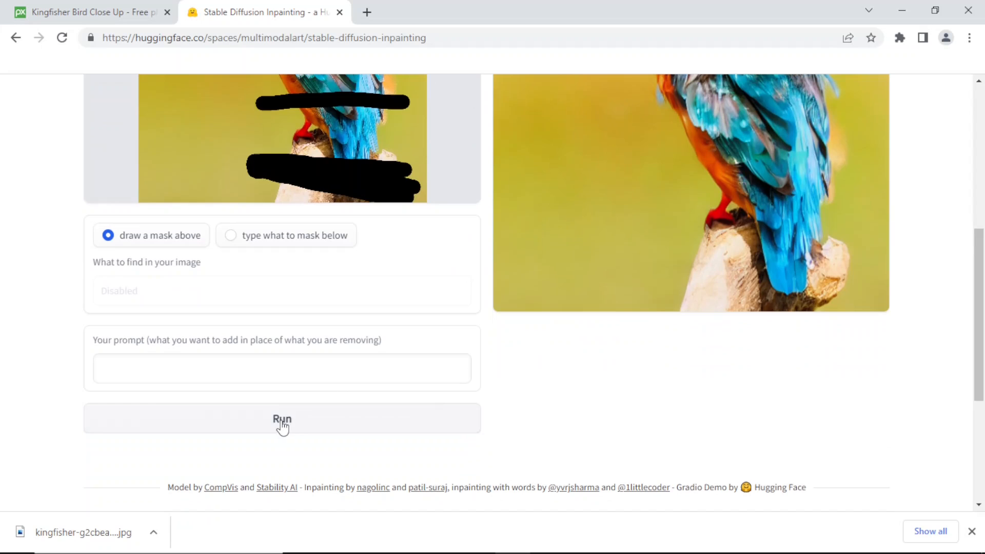
click(282, 419)
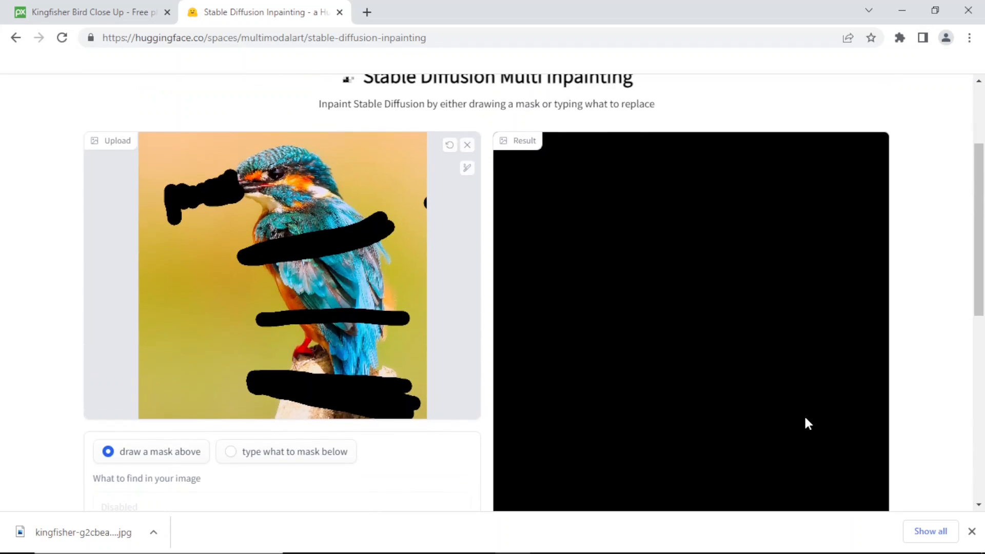
scroll(down, 3)
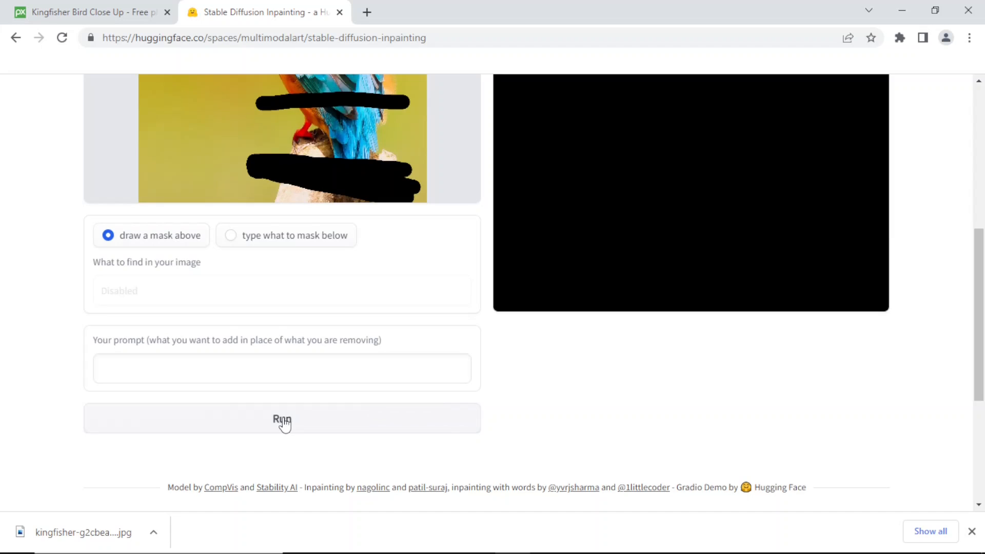
click(283, 419)
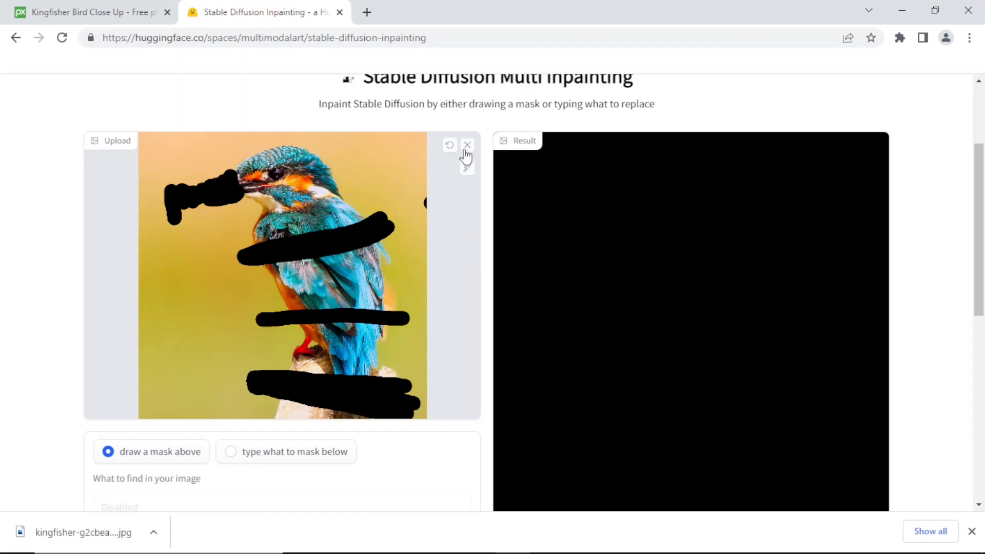
mouse_move(449, 145)
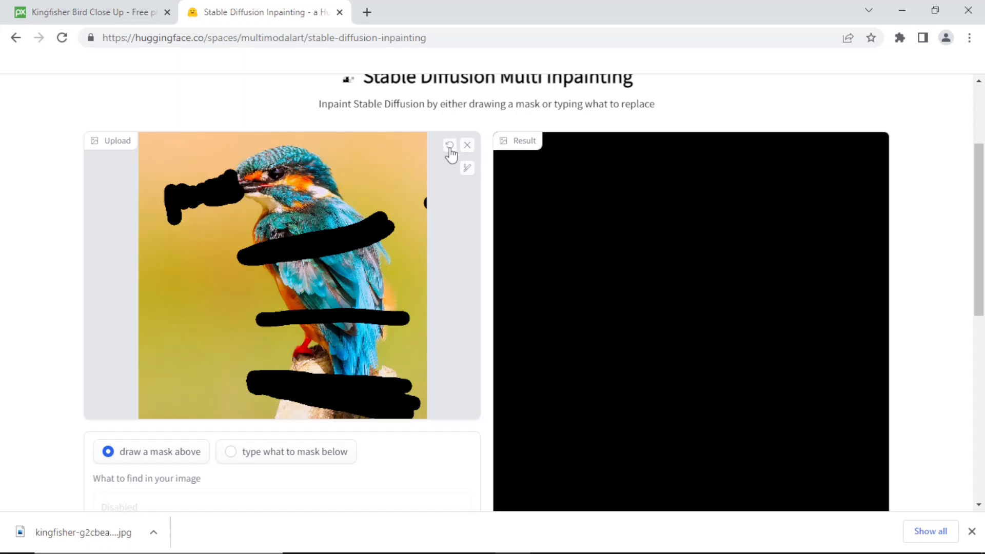
Step: Undo the last three mask strokes on the kingfisher photo
click(449, 146)
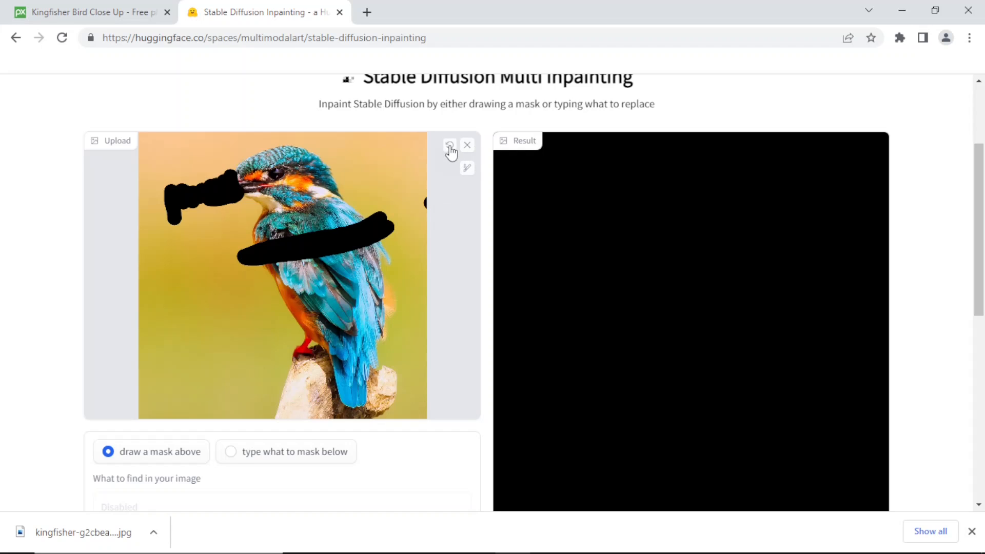
click(449, 145)
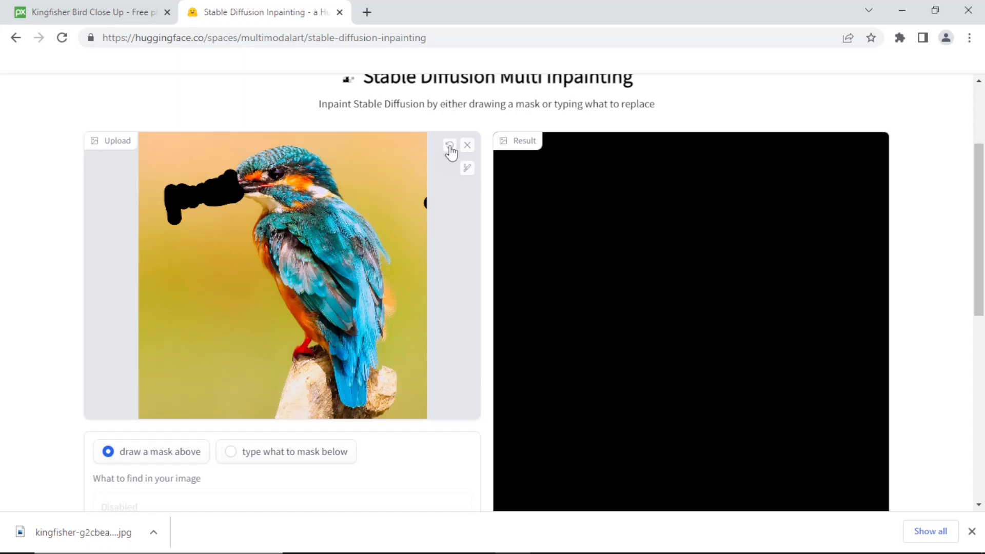
click(450, 145)
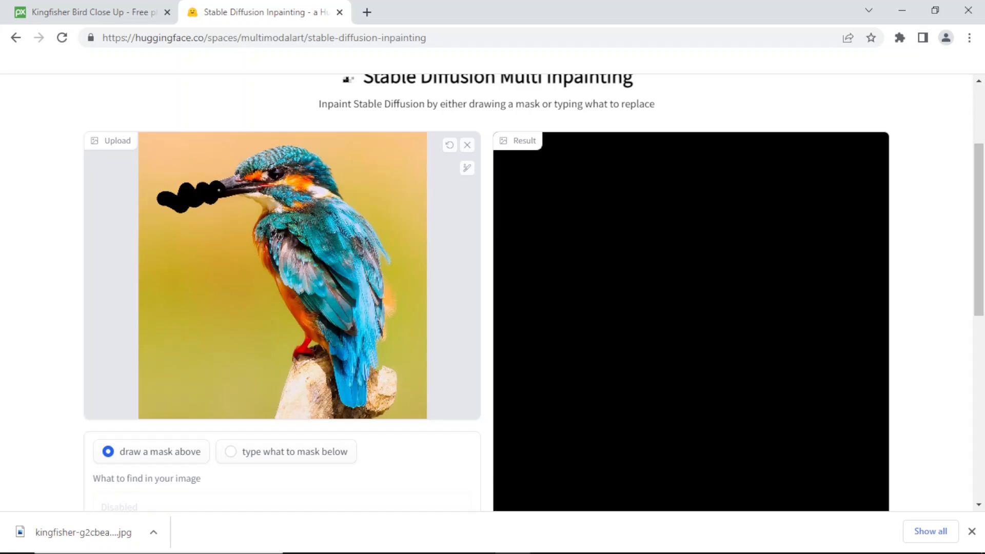
Step: Mask only the kingfisher's beak and run inpainting to regenerate a darker beak
drag(195, 188, 233, 183)
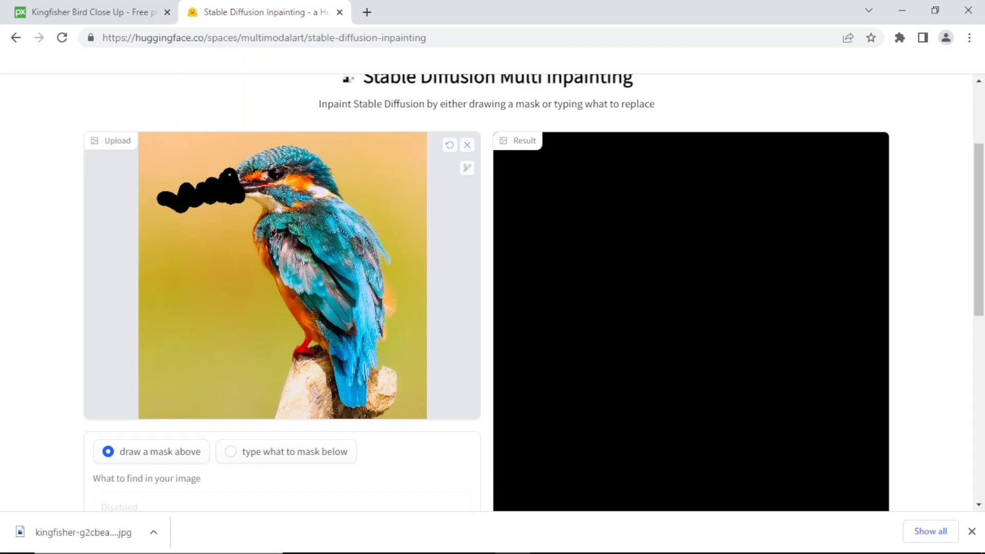
scroll(down, 3)
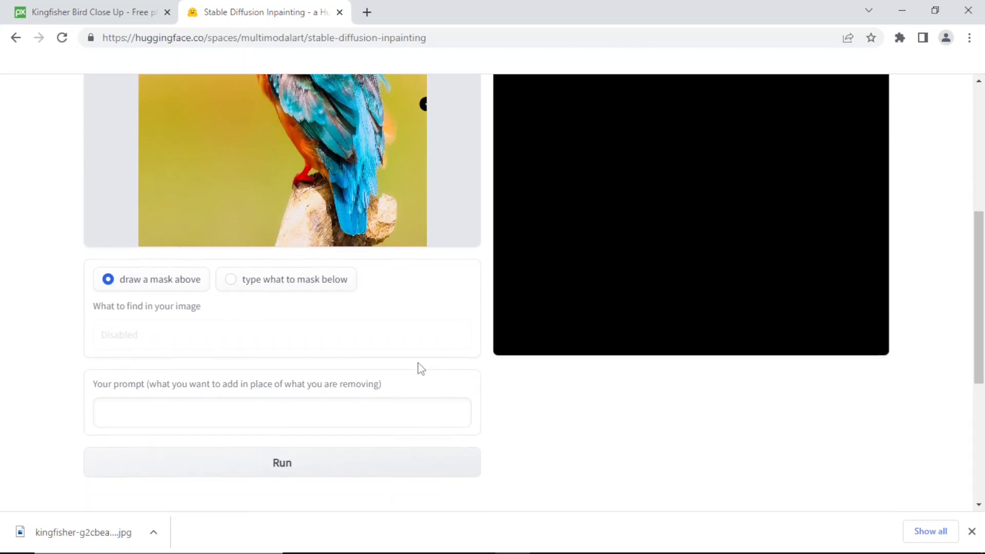
scroll(down, 3)
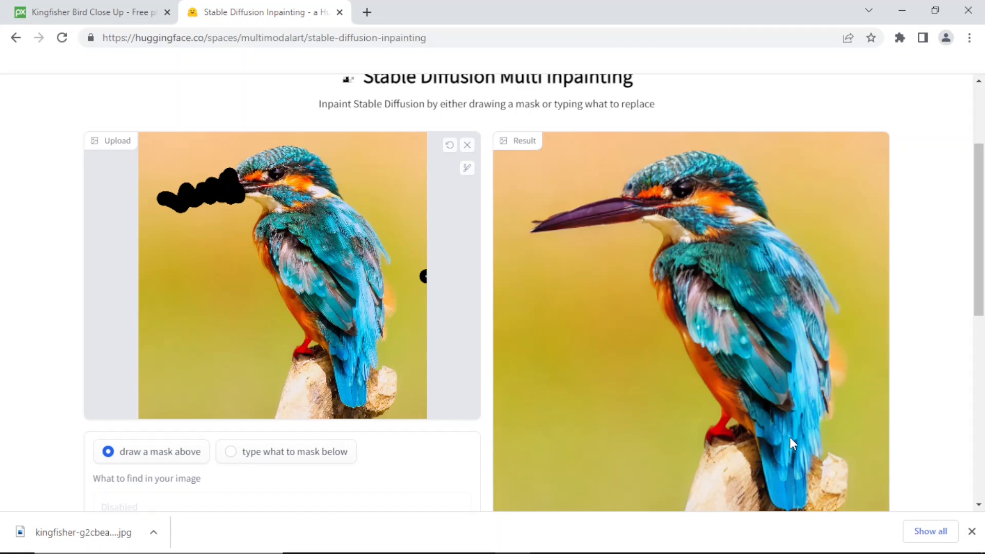
mouse_move(624, 286)
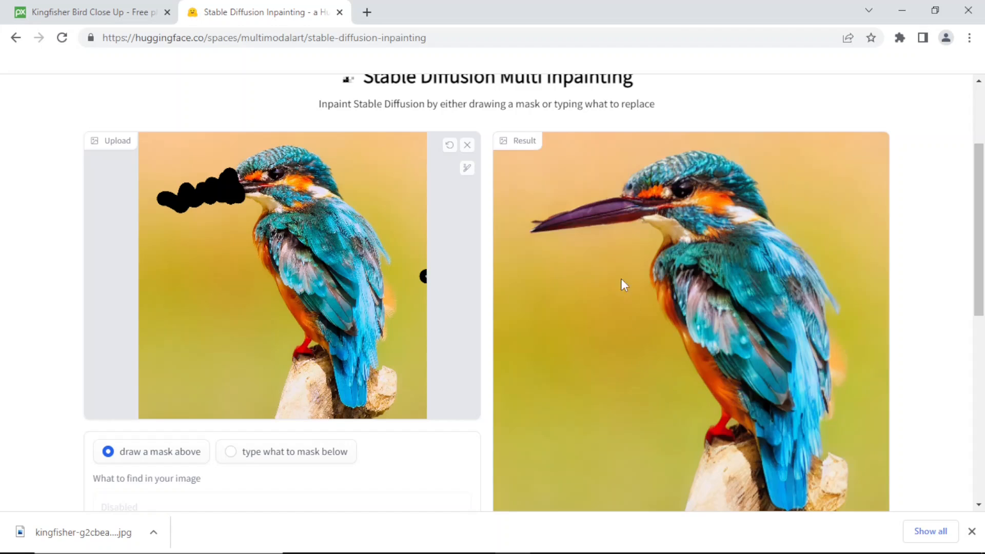
mouse_move(646, 225)
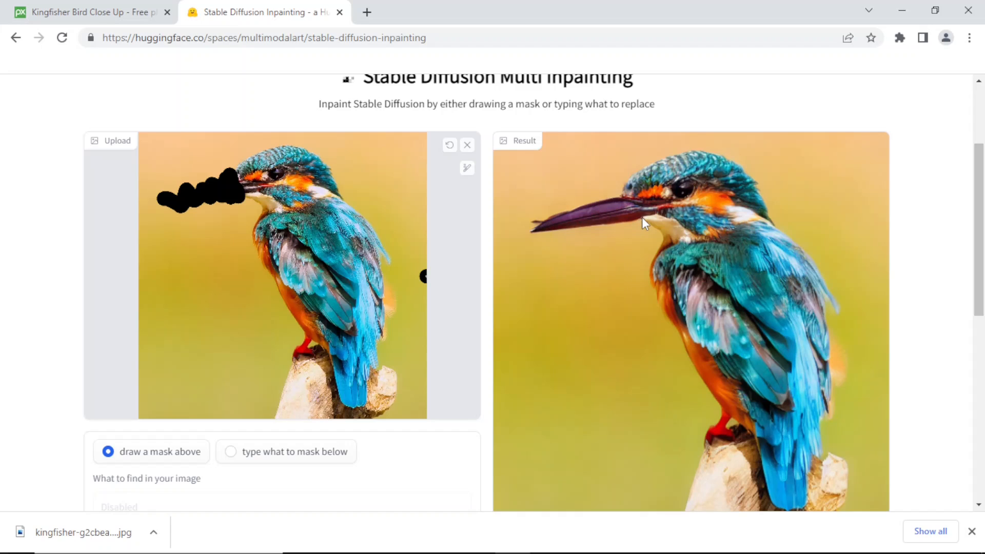
mouse_move(542, 230)
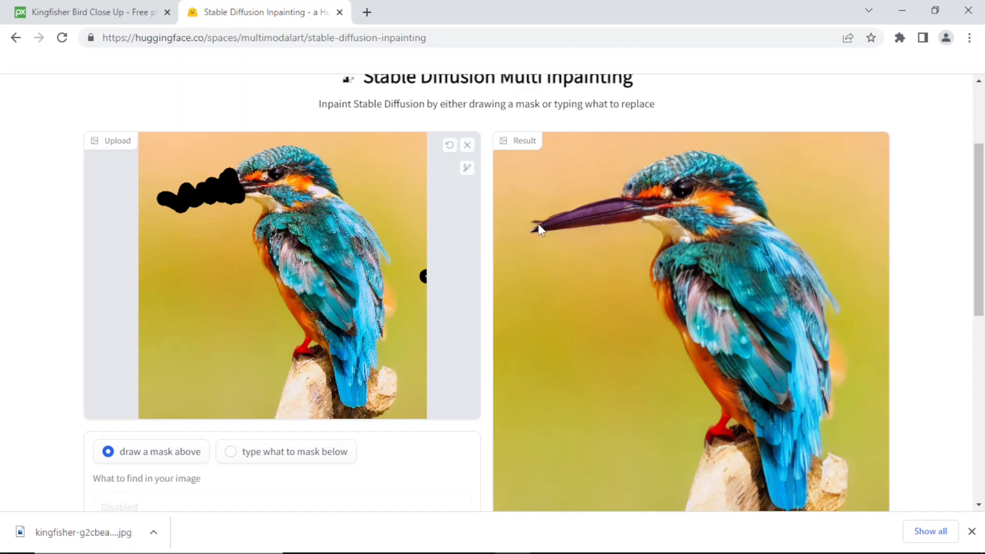
mouse_move(613, 214)
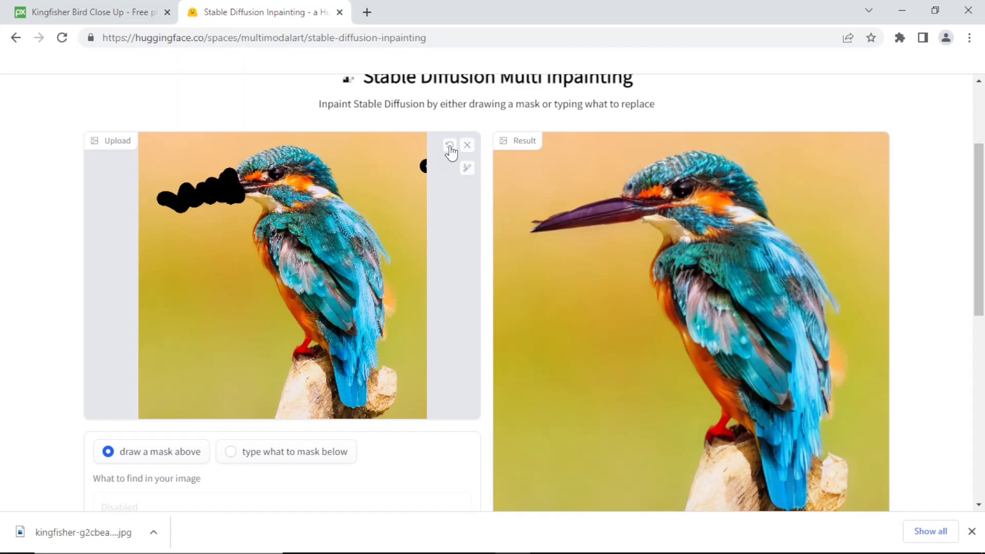
Step: Replace the beak mask with a stroke across the bird's mid-body and run inpainting
click(449, 146)
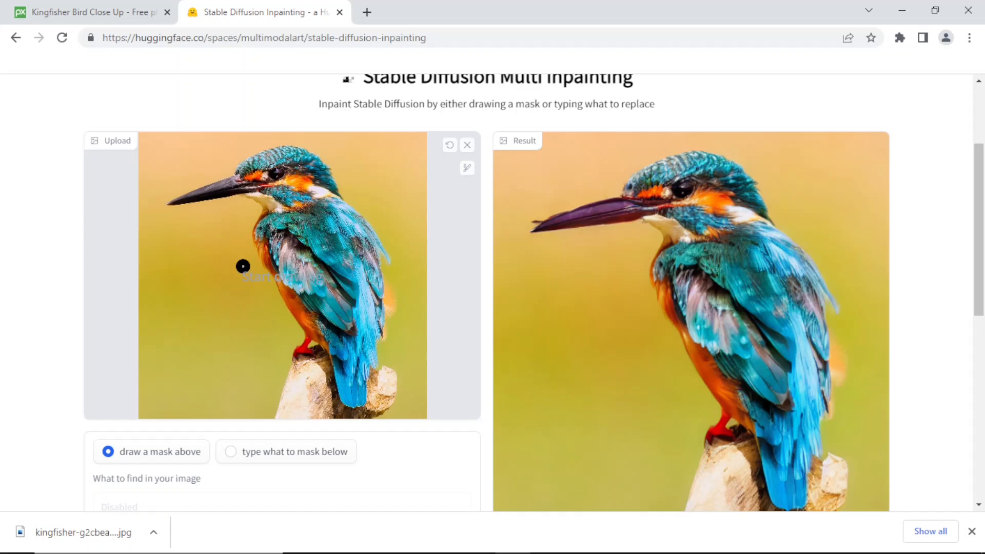
drag(251, 266, 415, 228)
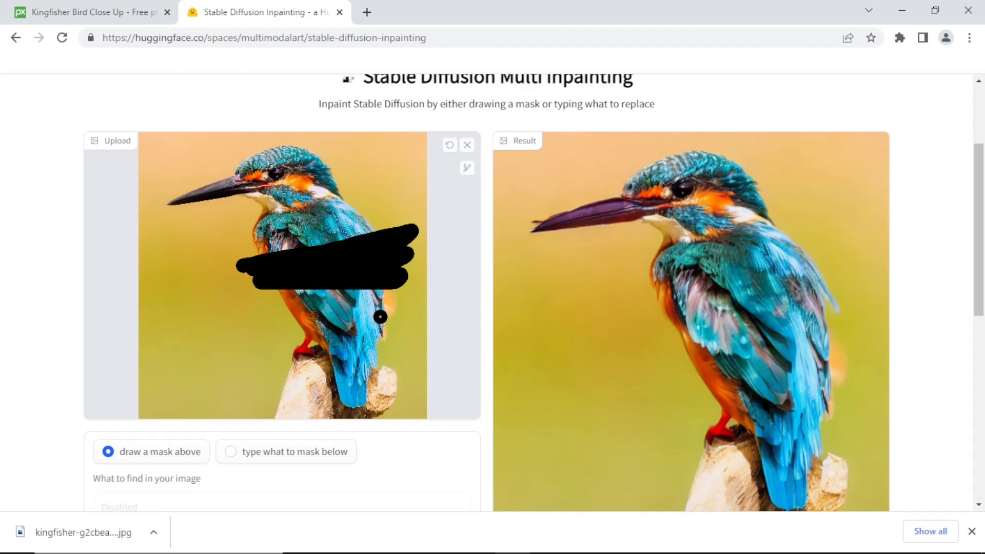
scroll(down, 3)
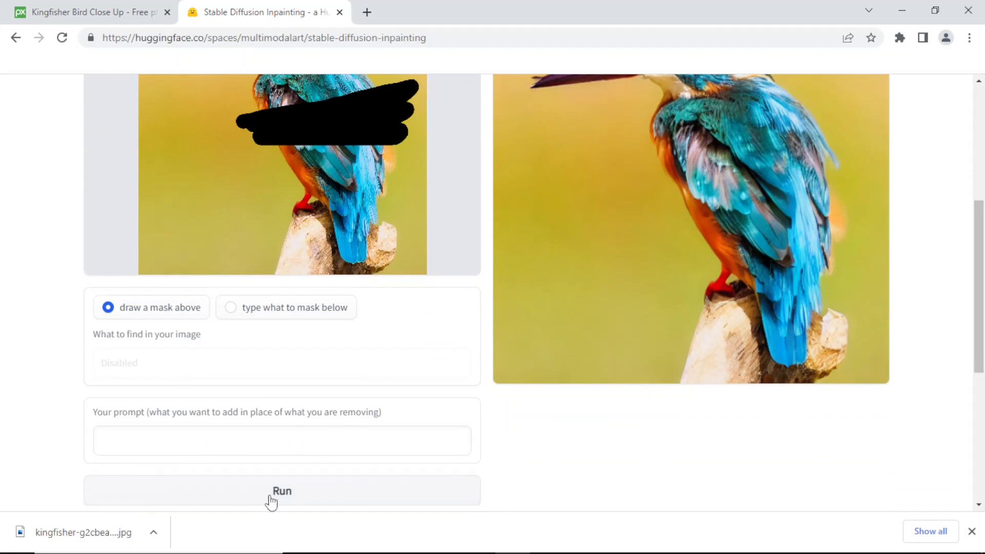
click(281, 491)
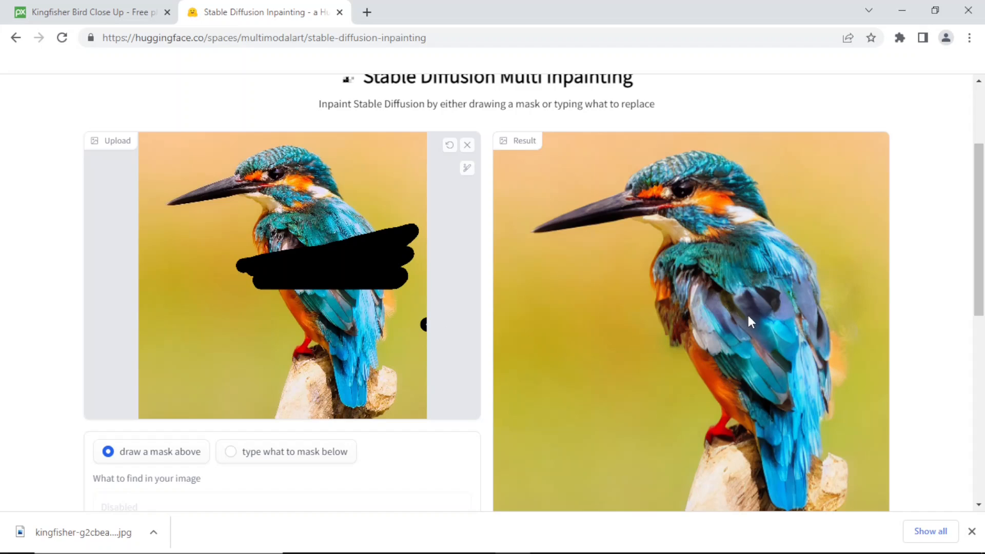
mouse_move(789, 355)
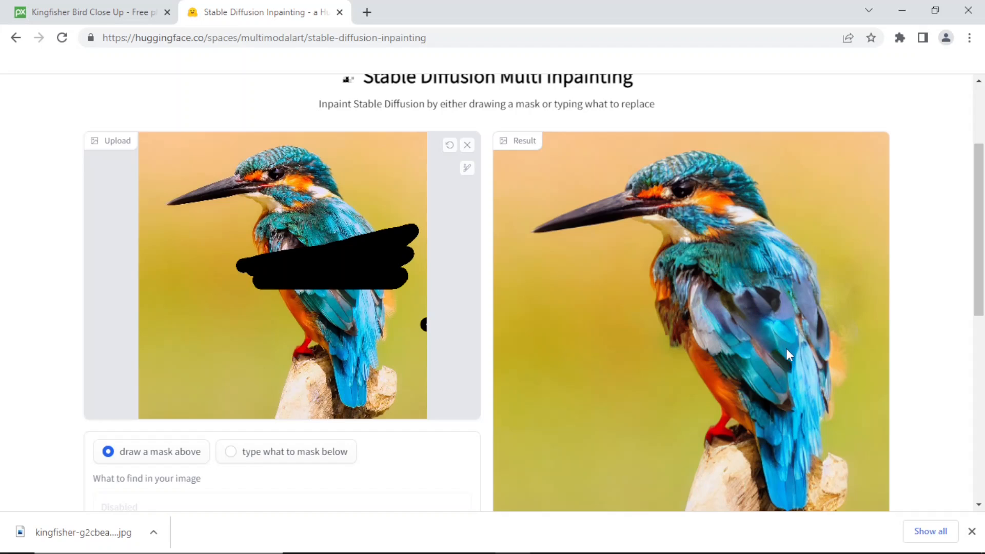
mouse_move(754, 324)
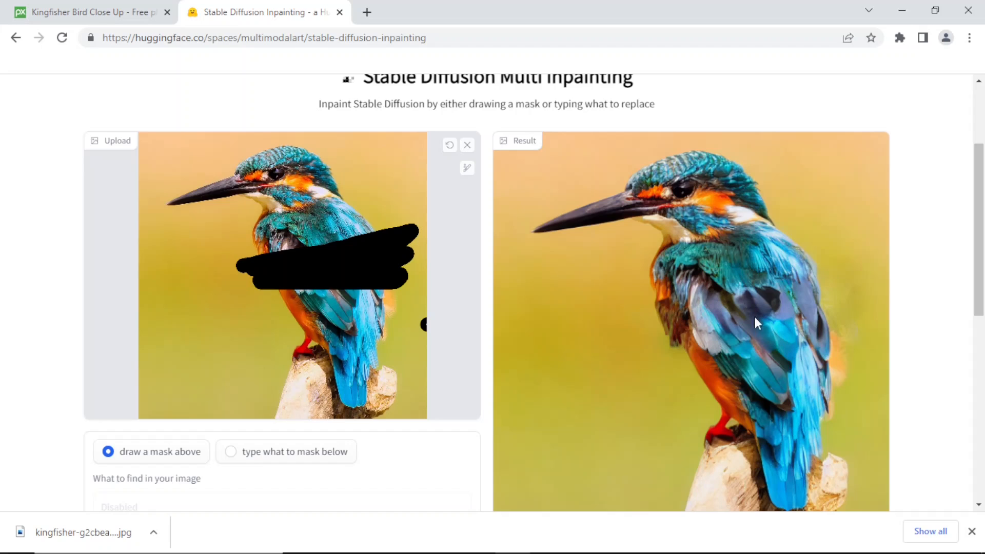
mouse_move(554, 326)
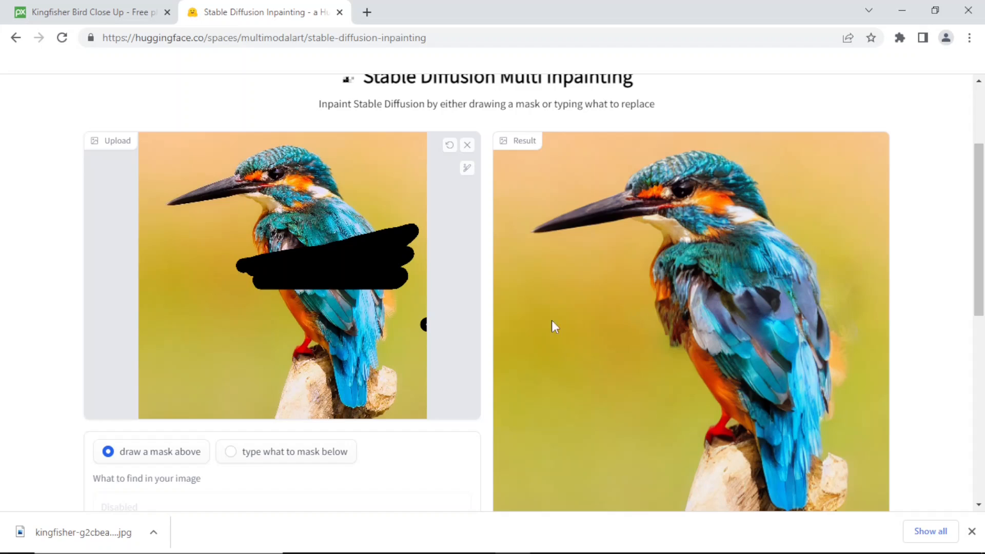
Step: Replace the body mask with a stroke over the perch below the bird
click(449, 145)
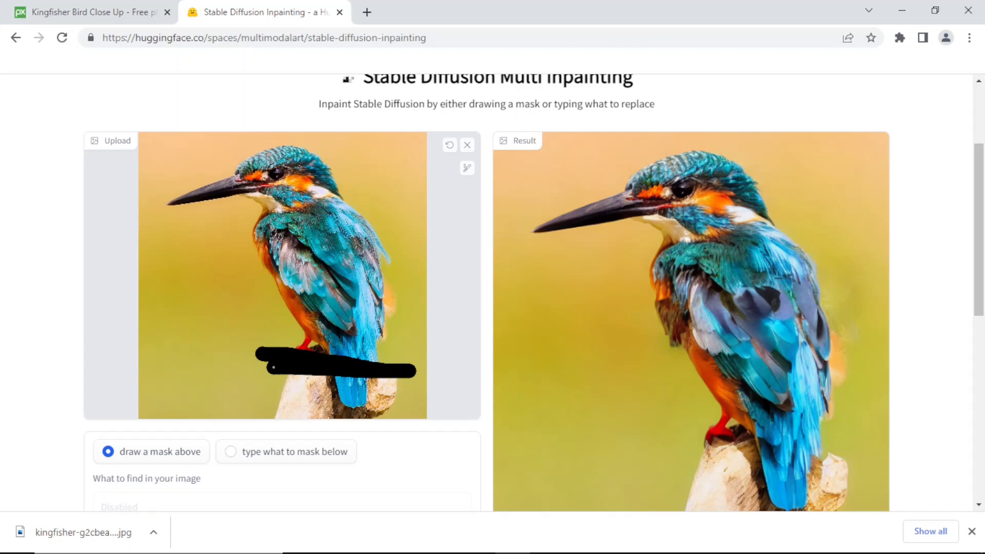
drag(264, 371, 408, 393)
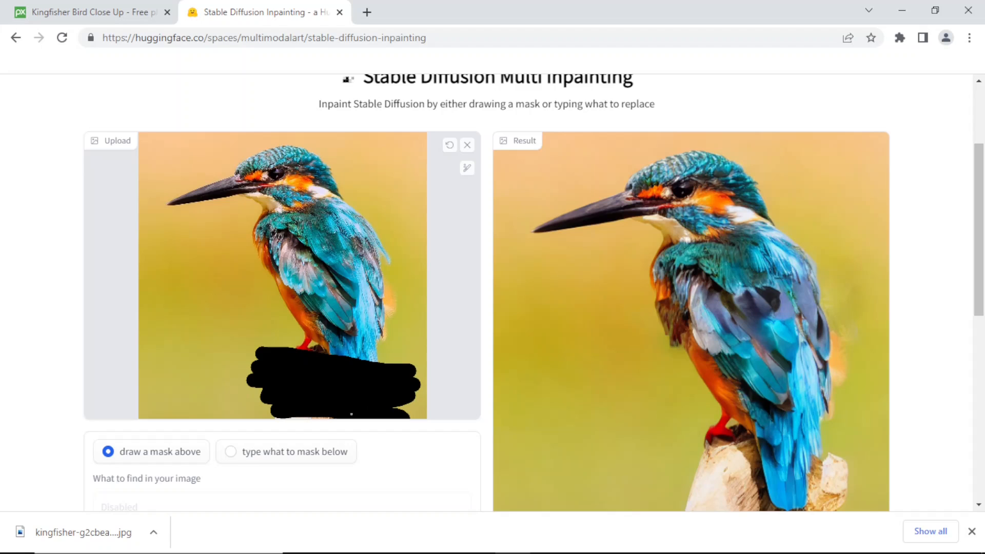
scroll(down, 3)
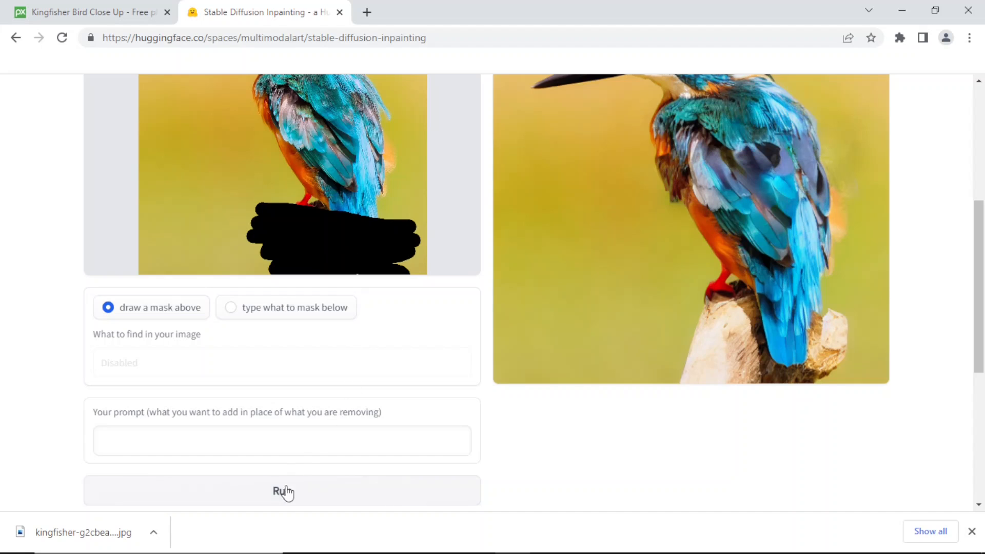
Step: Run inpainting twice with the perch masked, getting an all-black result
click(281, 492)
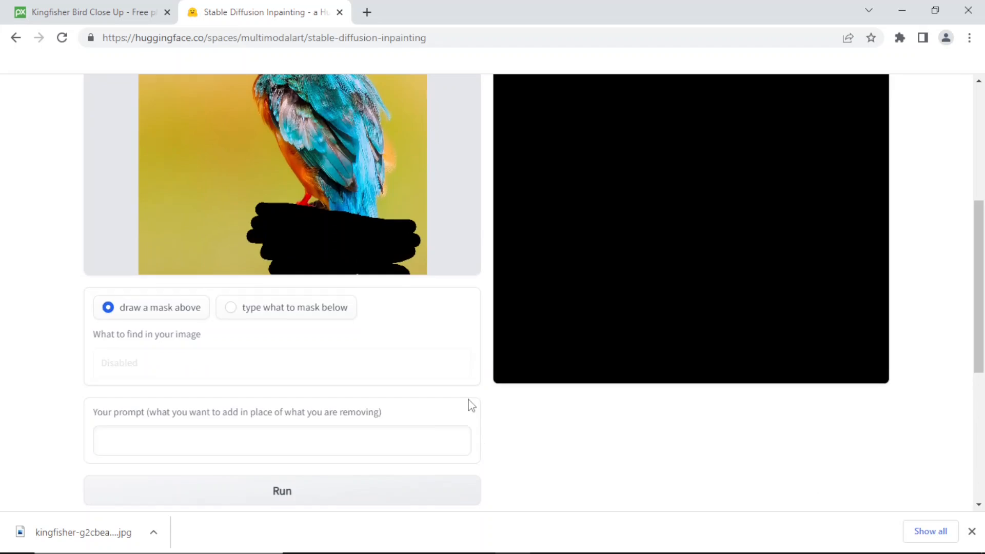
scroll(down, 3)
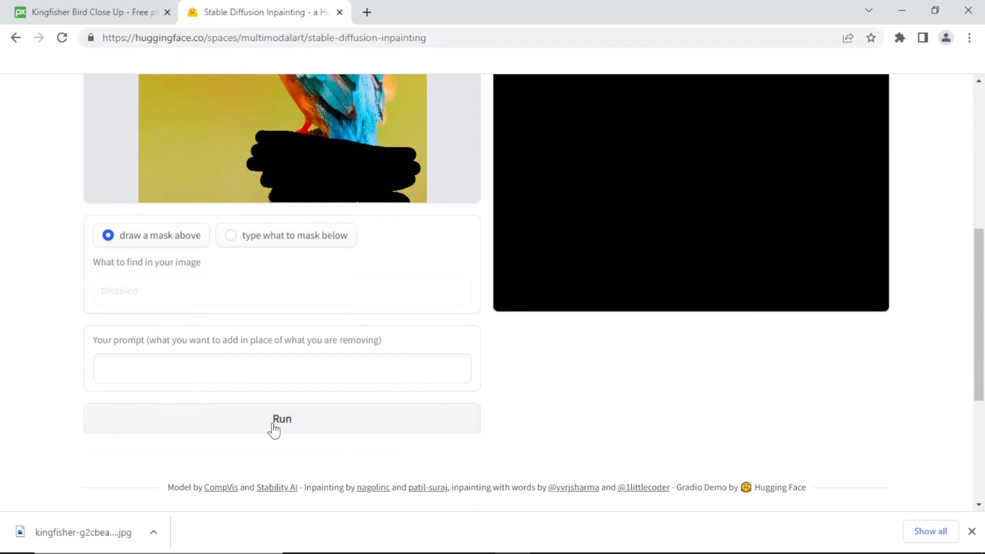
click(281, 419)
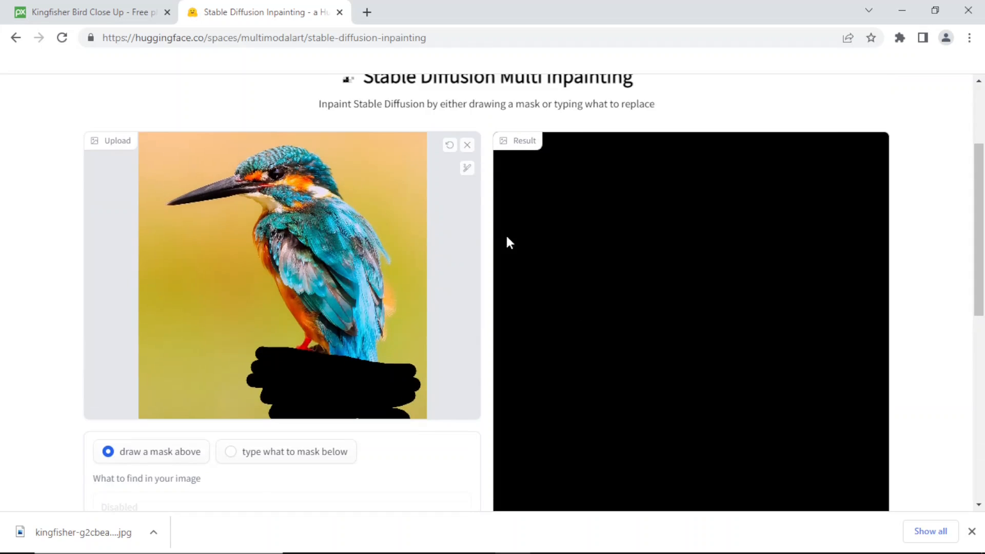
mouse_move(449, 146)
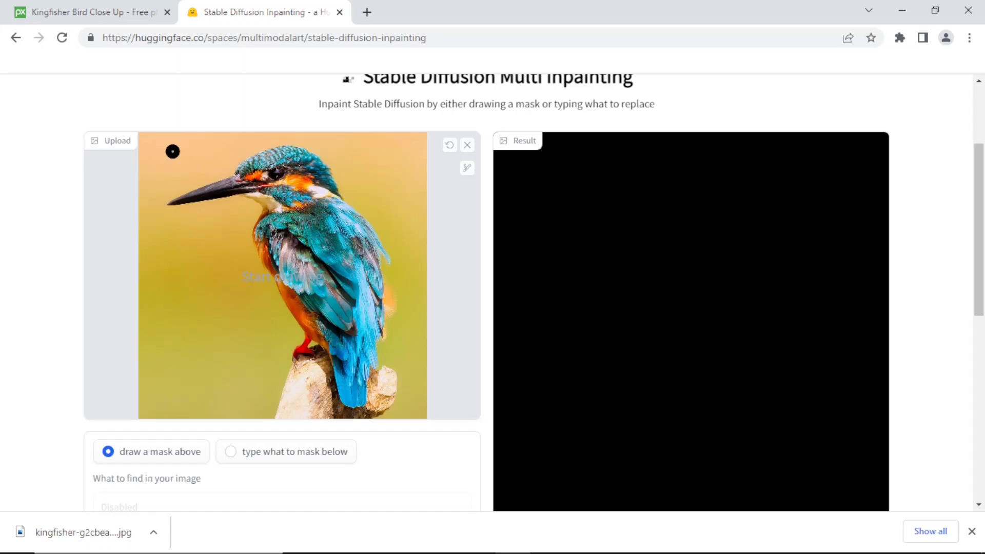
Step: Mask a stroke from the beak down the back to the perch and run inpainting
drag(172, 151, 260, 165)
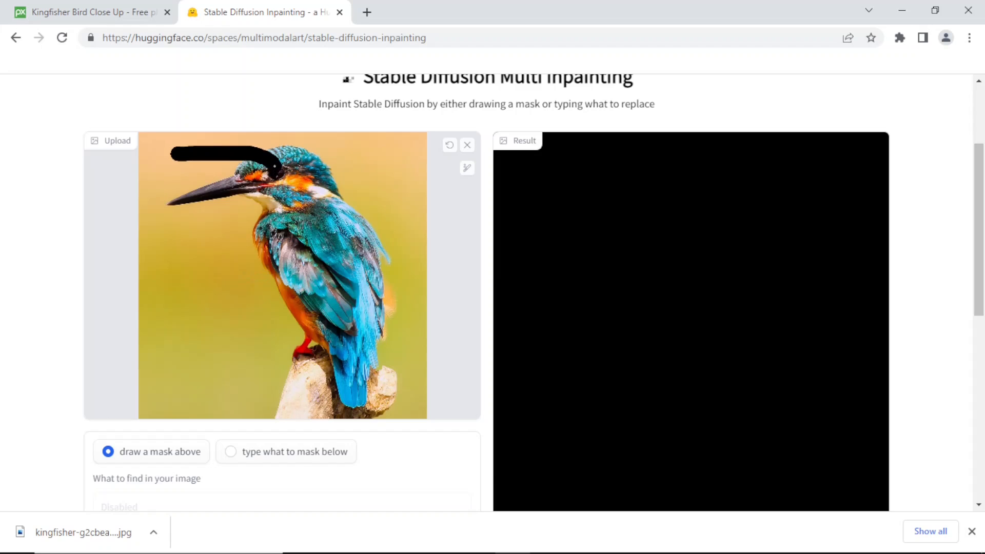
drag(276, 157, 320, 295)
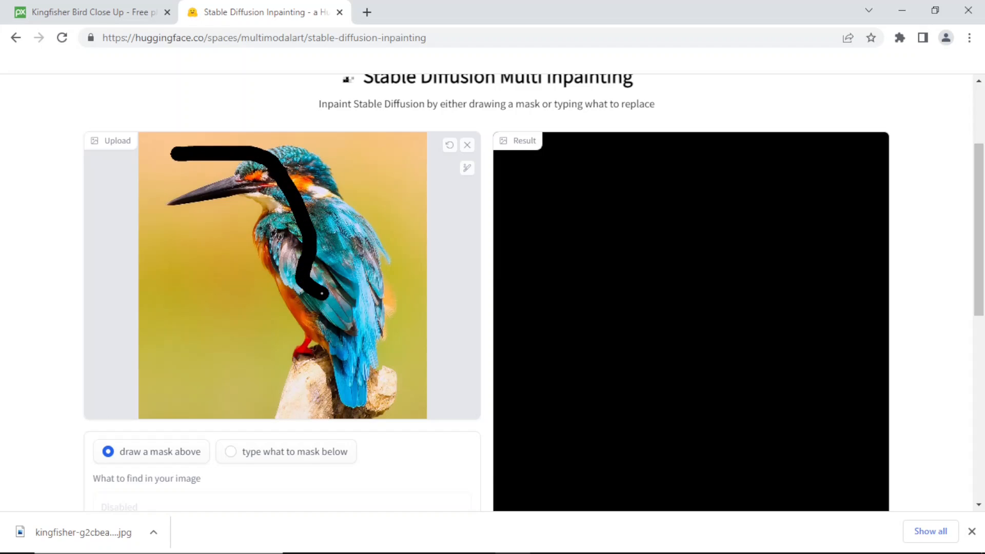
drag(314, 296, 330, 394)
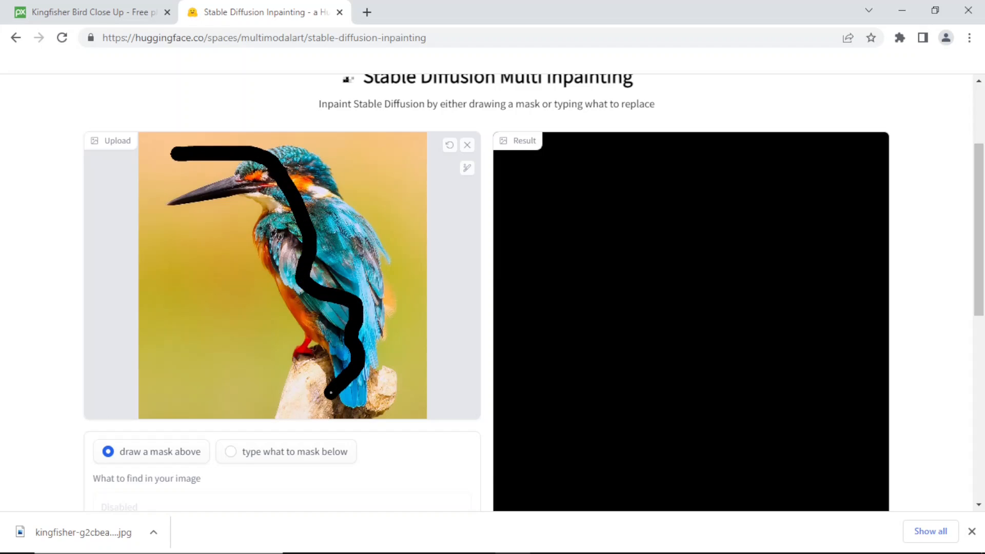
scroll(down, 3)
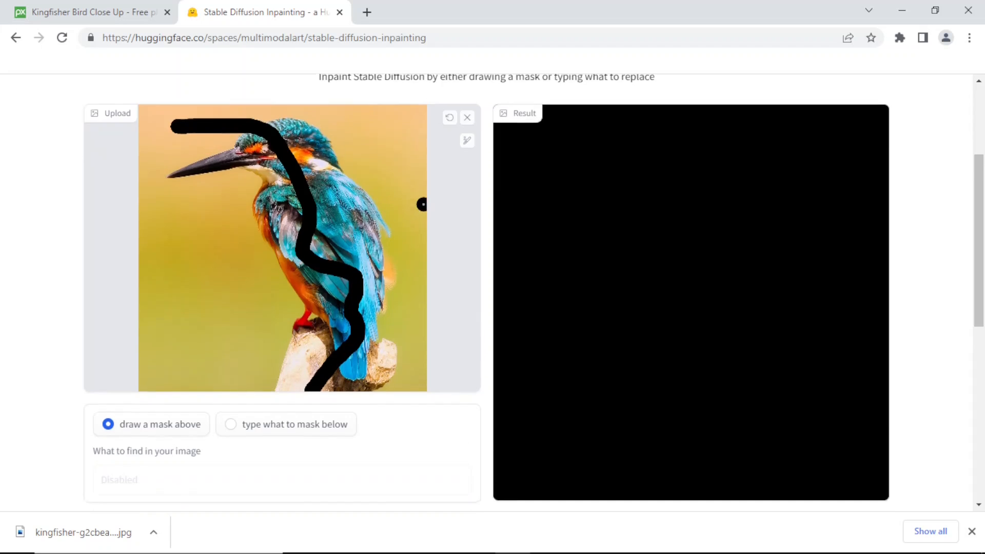
scroll(down, 3)
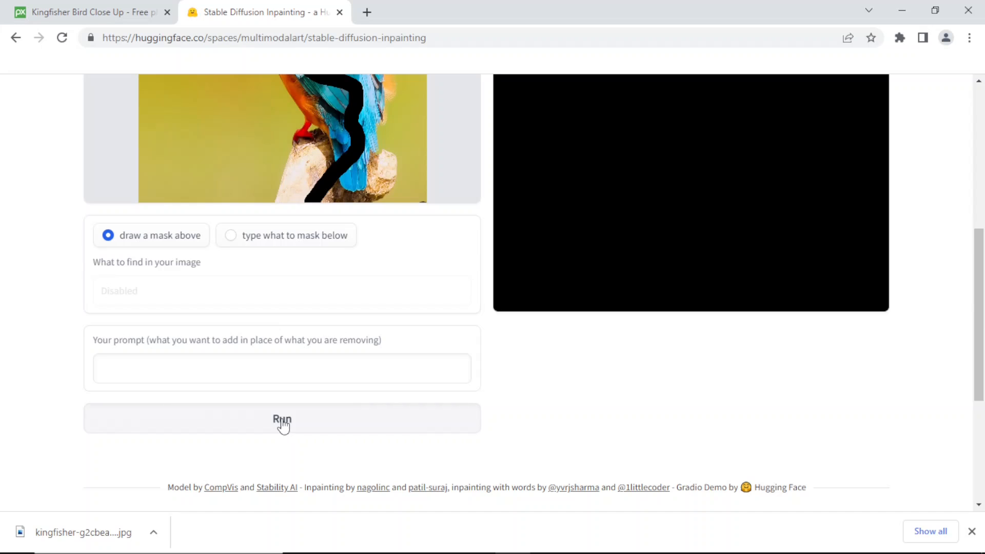
click(281, 420)
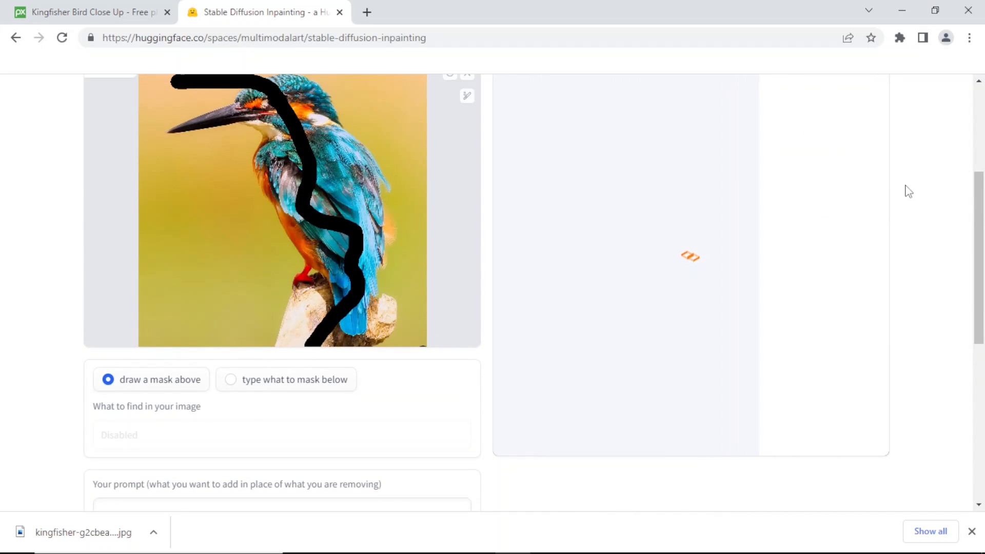
mouse_move(956, 195)
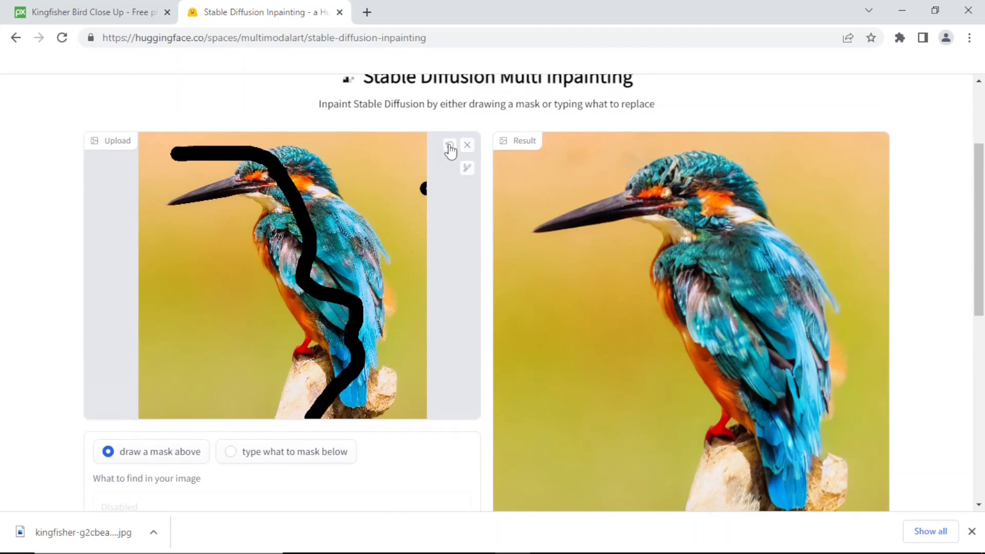
Step: Undo the long stroke and outline the kingfisher's front, head and back down to the perch
click(449, 145)
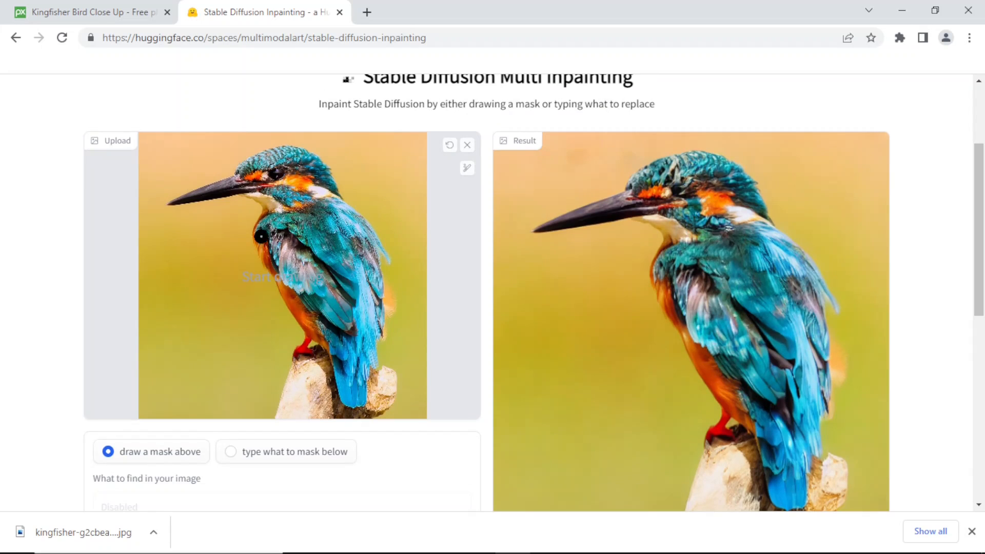
click(256, 204)
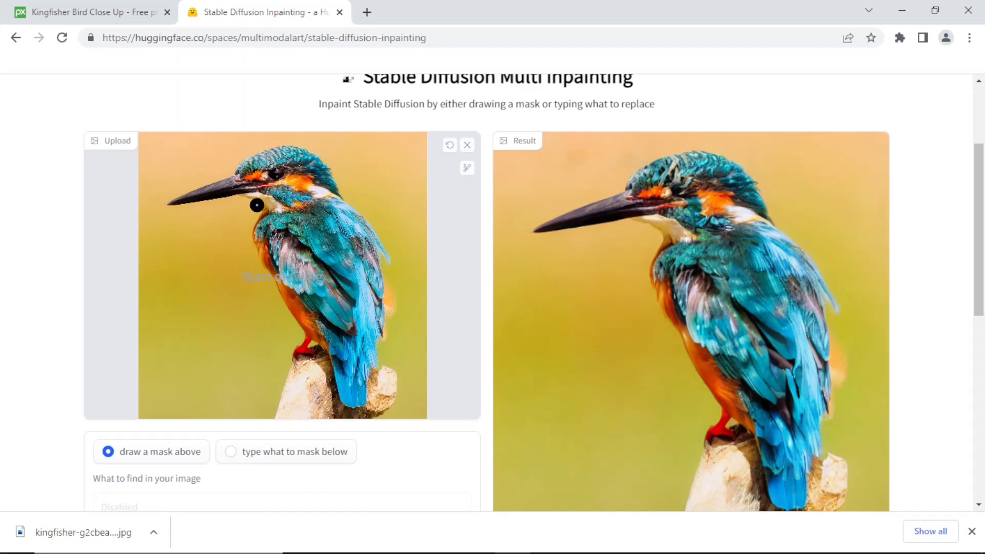
drag(242, 192, 251, 251)
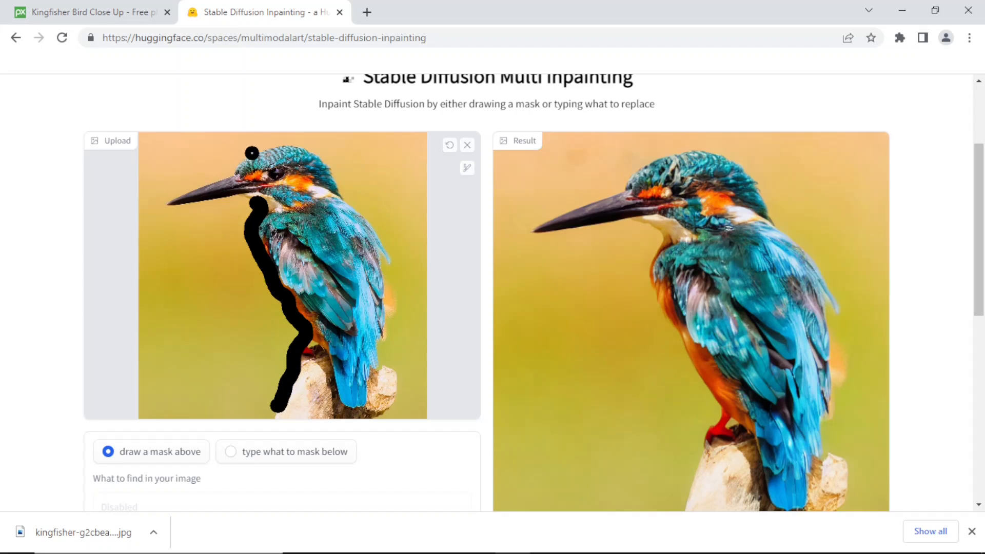
drag(251, 154, 289, 151)
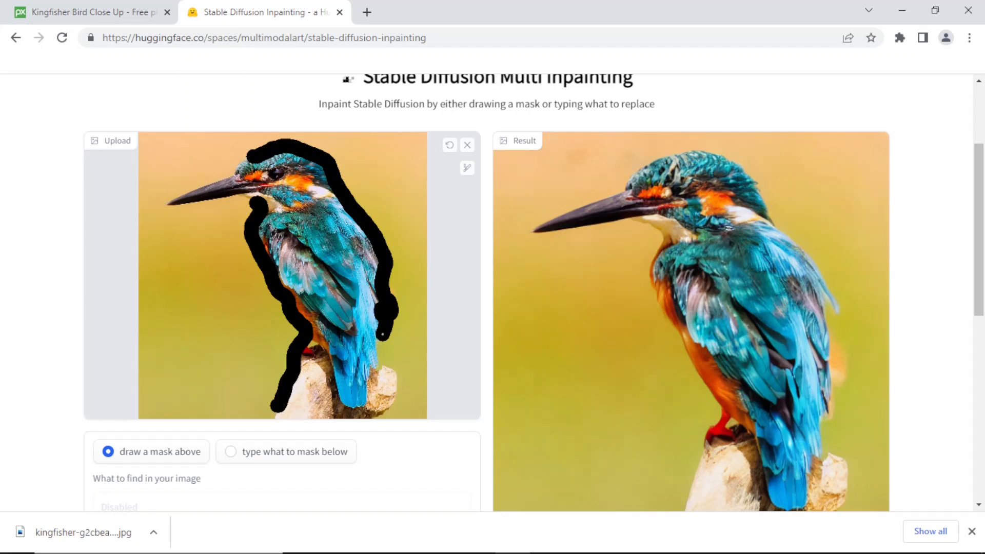
drag(380, 333, 390, 406)
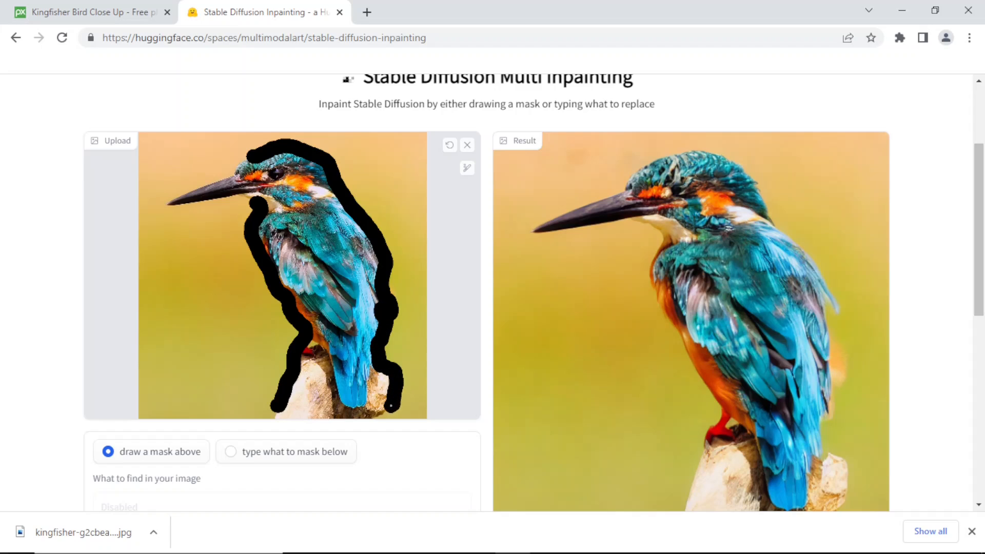
Step: Run inpainting on the outline mask and view the regenerated kingfisher result
scroll(down, 3)
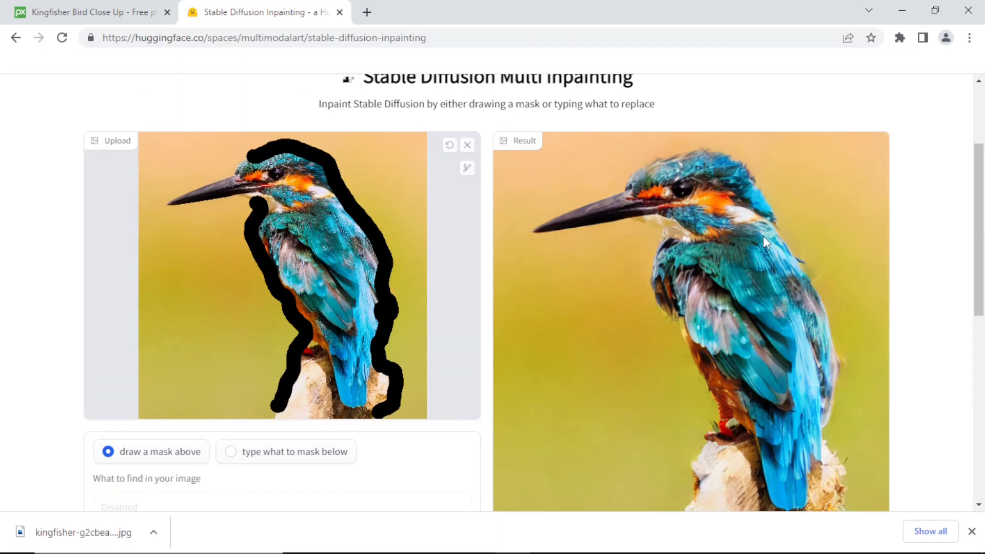
mouse_move(840, 206)
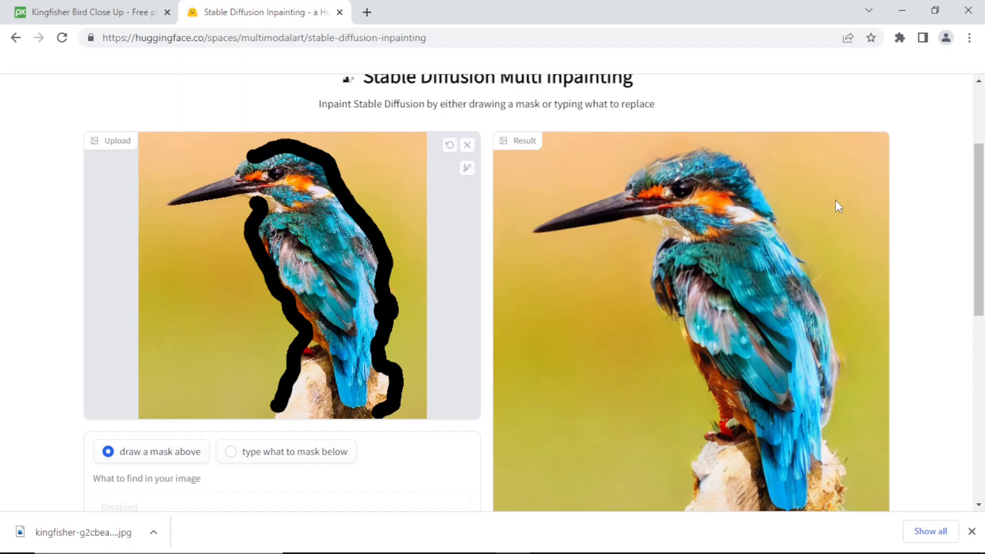
mouse_move(849, 204)
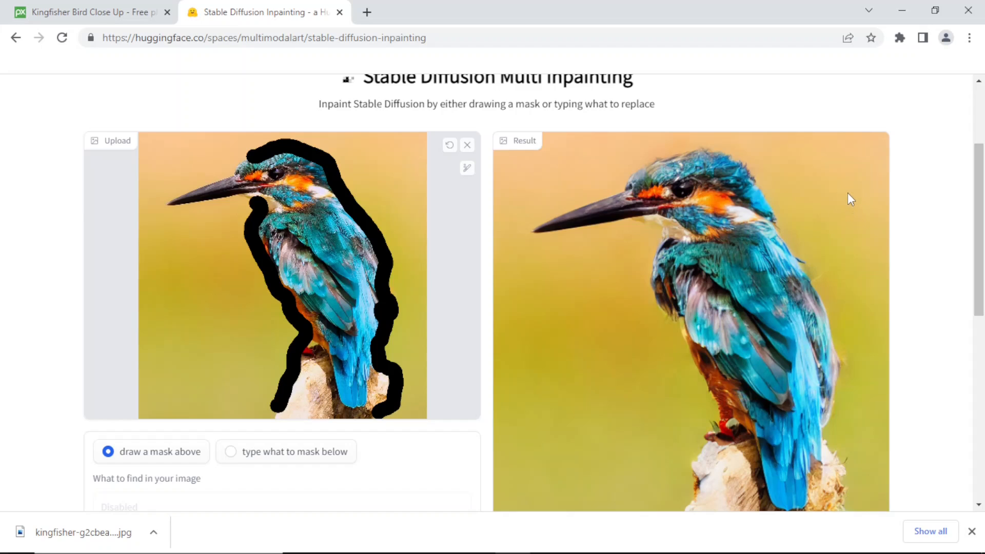
scroll(down, 3)
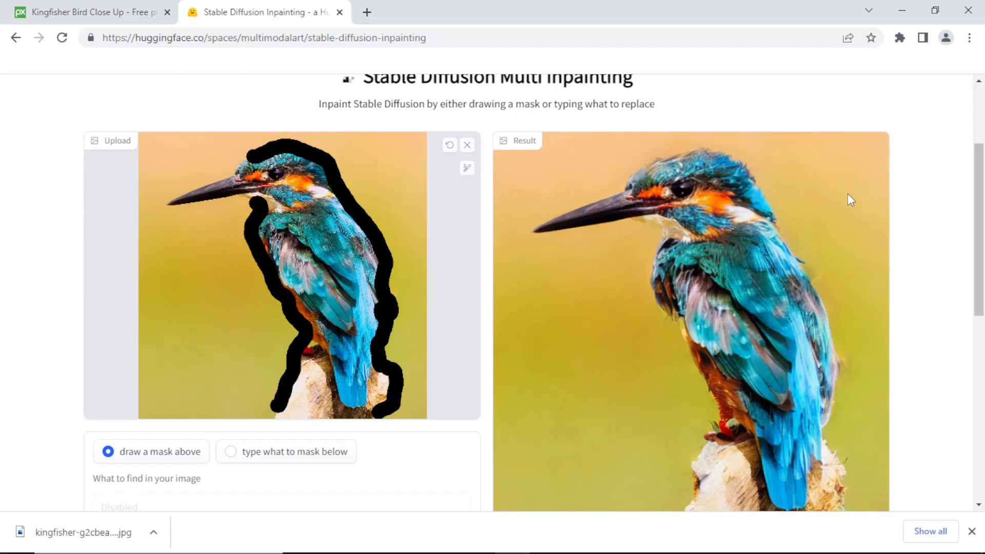
mouse_move(606, 163)
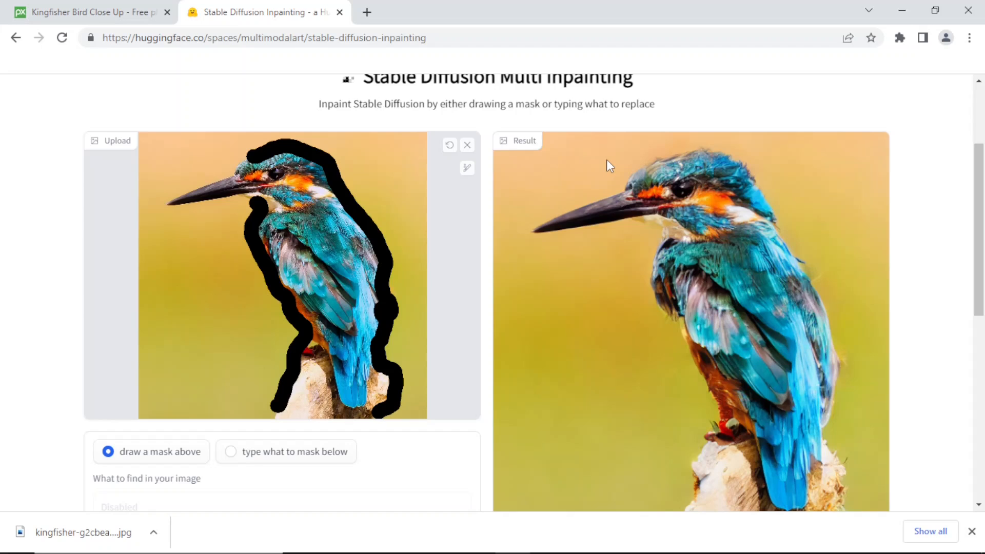
mouse_move(610, 146)
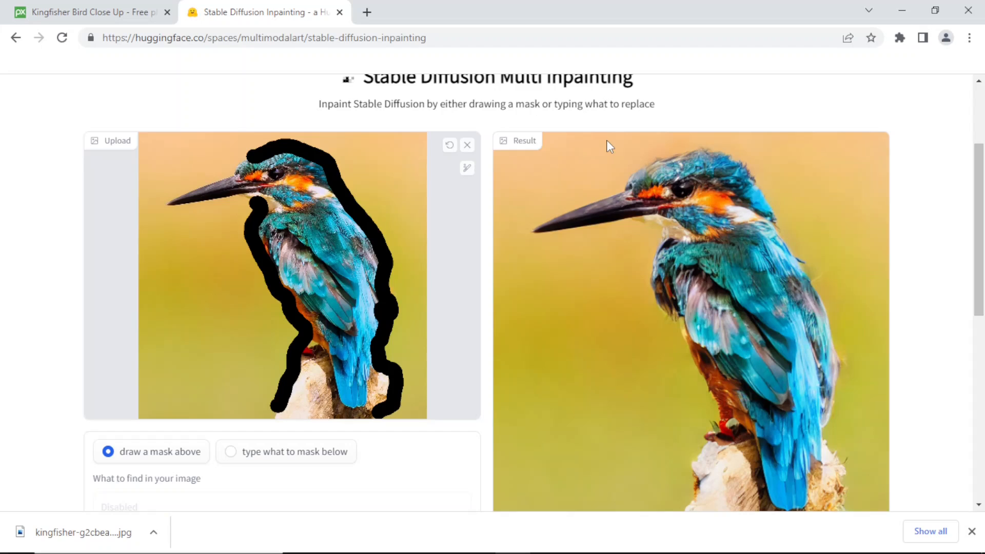
mouse_move(584, 132)
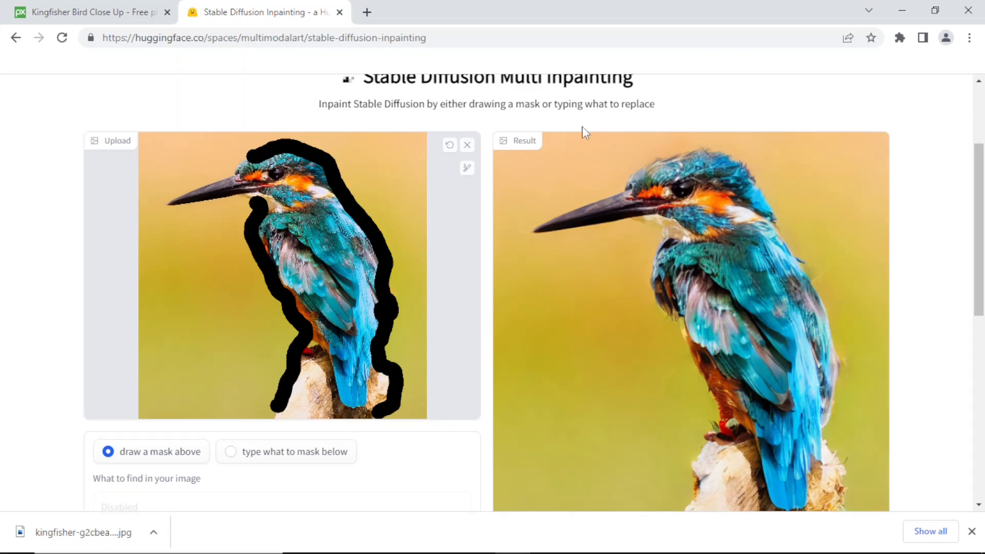
Step: Remove the kingfisher photo and upload the duh2 cowboy portrait as input
click(467, 145)
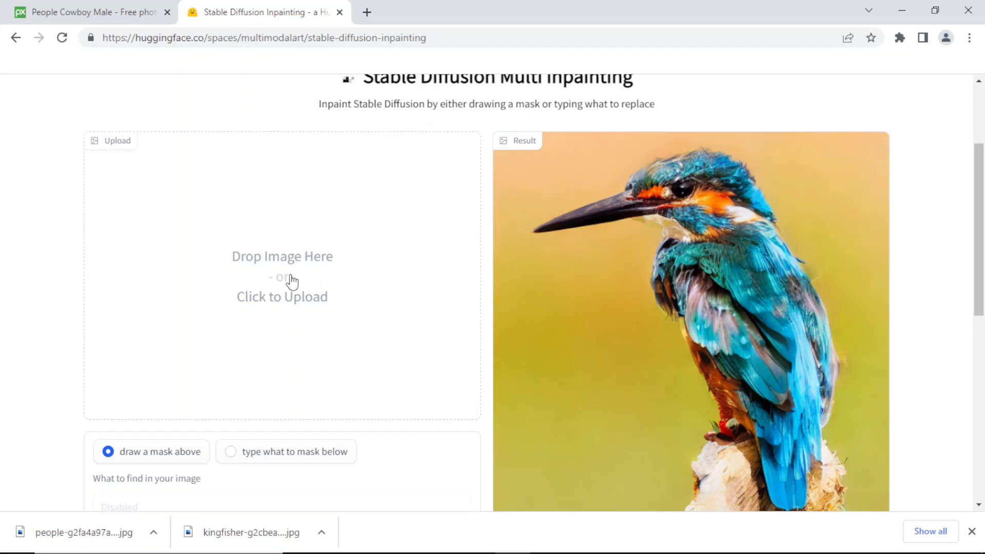
click(292, 281)
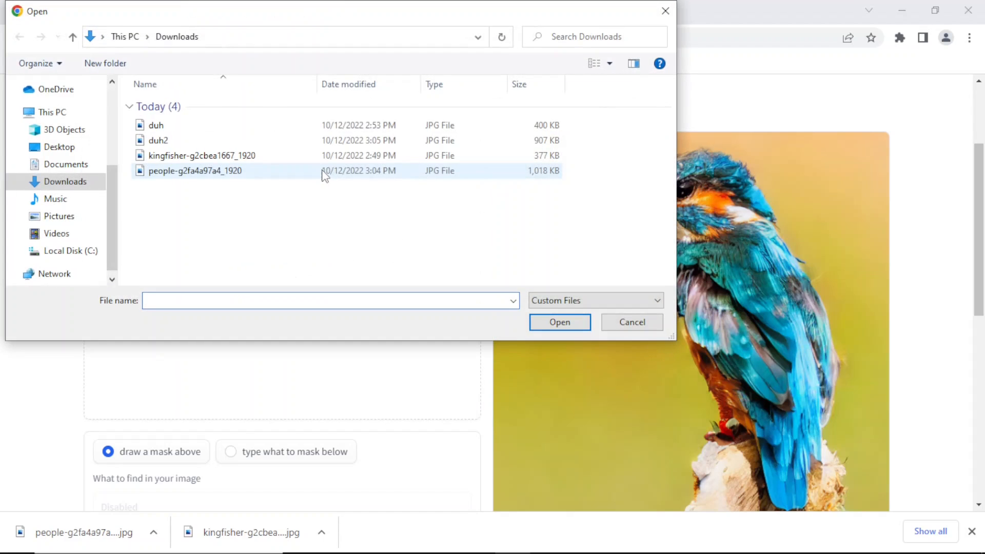
click(158, 139)
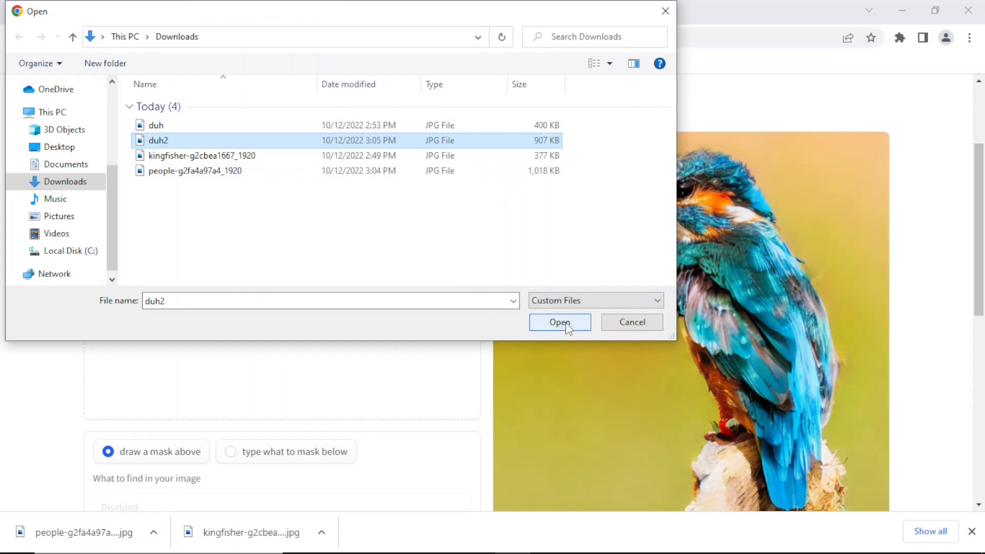
click(560, 322)
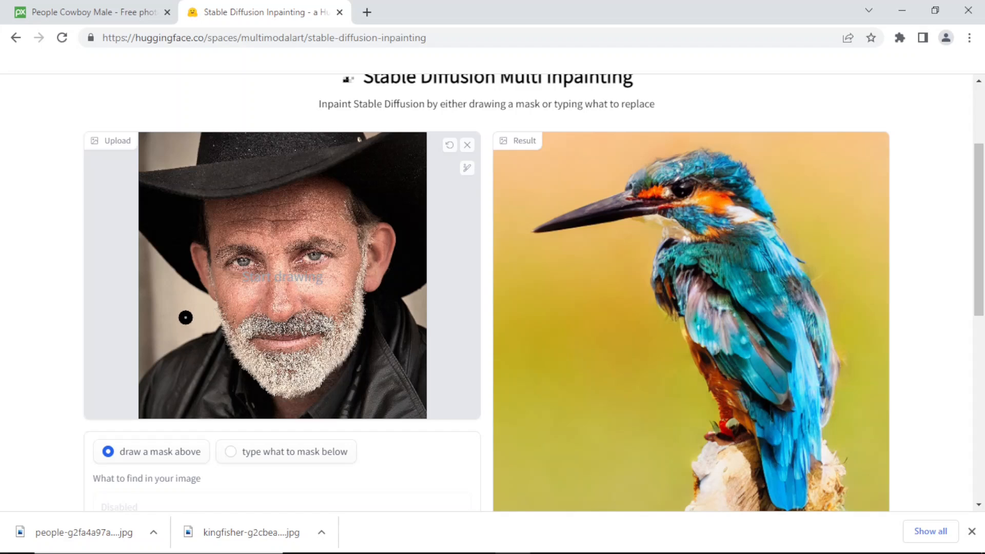
Step: Mask two horizontal bands over the cowboy's mouth and beard and run inpainting
drag(175, 317, 343, 301)
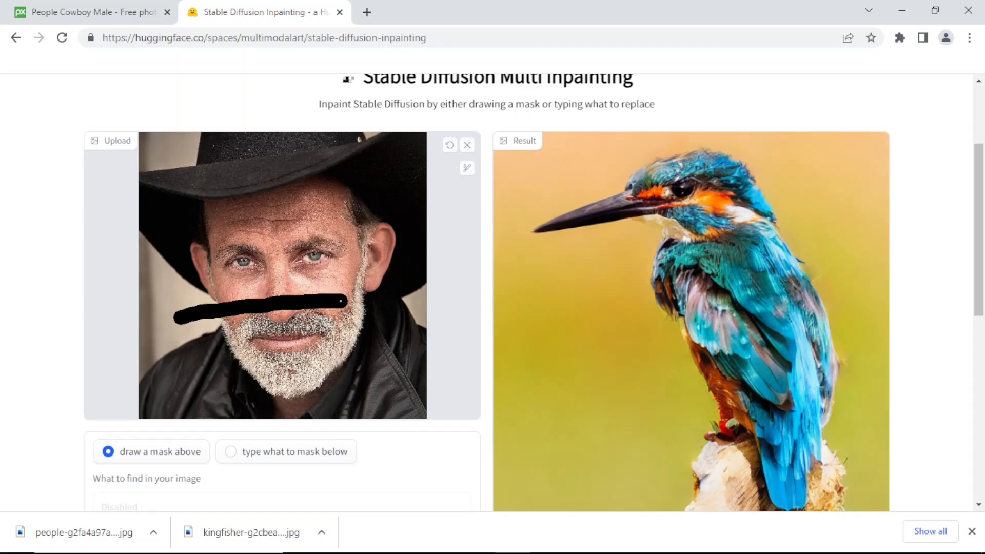
drag(340, 305, 414, 301)
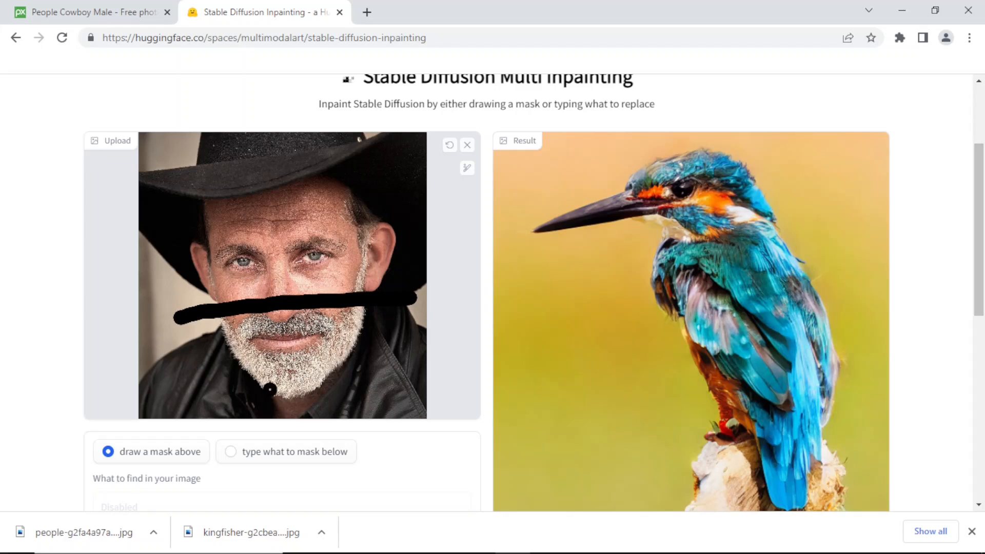
drag(183, 367, 371, 366)
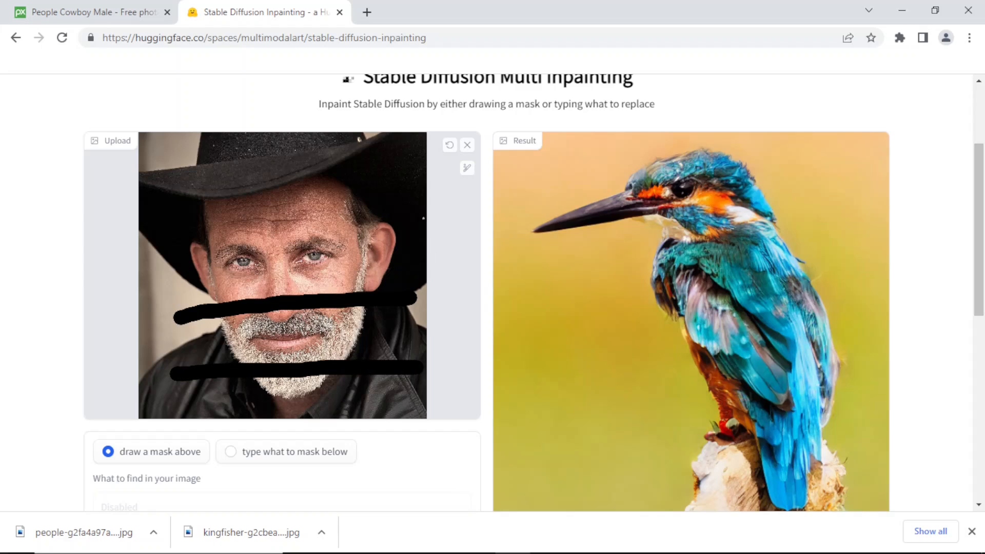
scroll(down, 3)
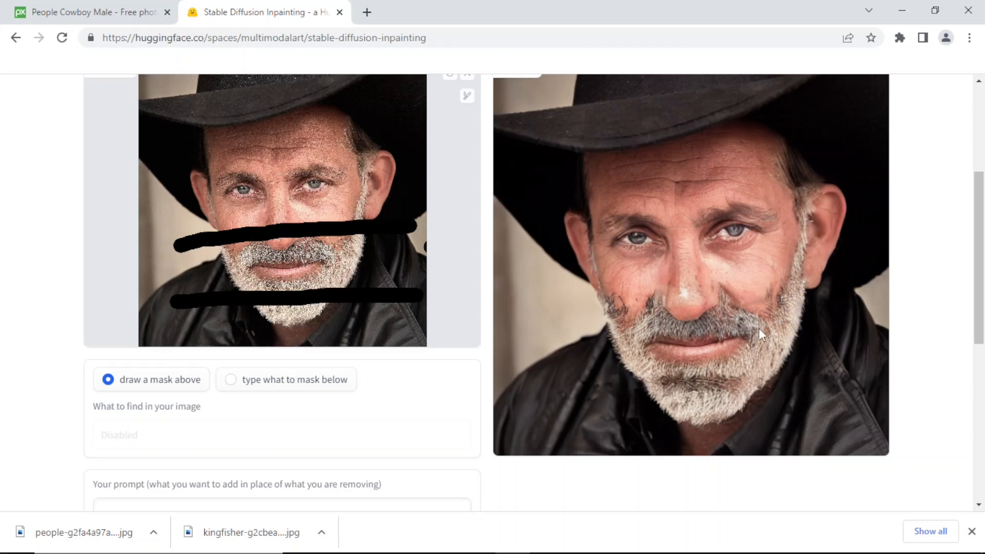
mouse_move(582, 306)
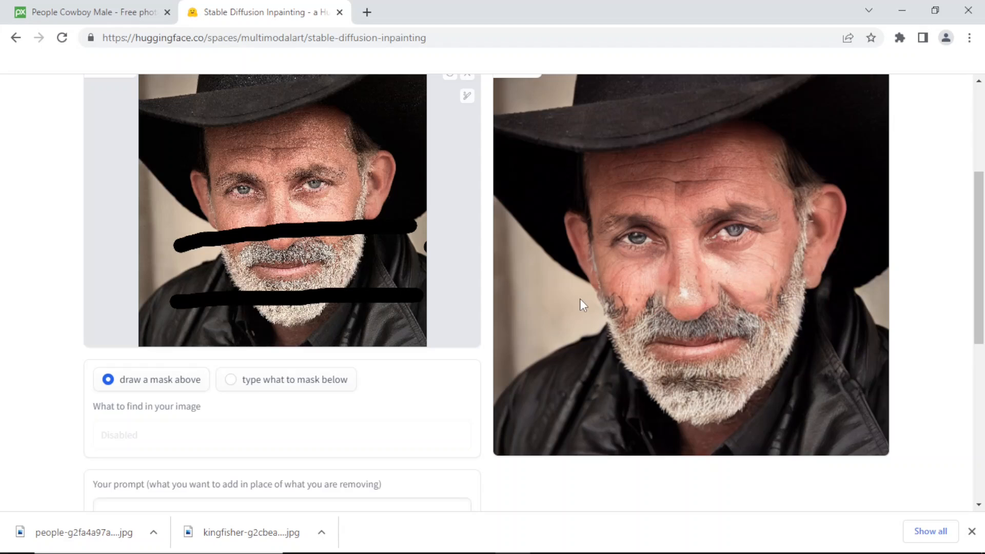
mouse_move(618, 303)
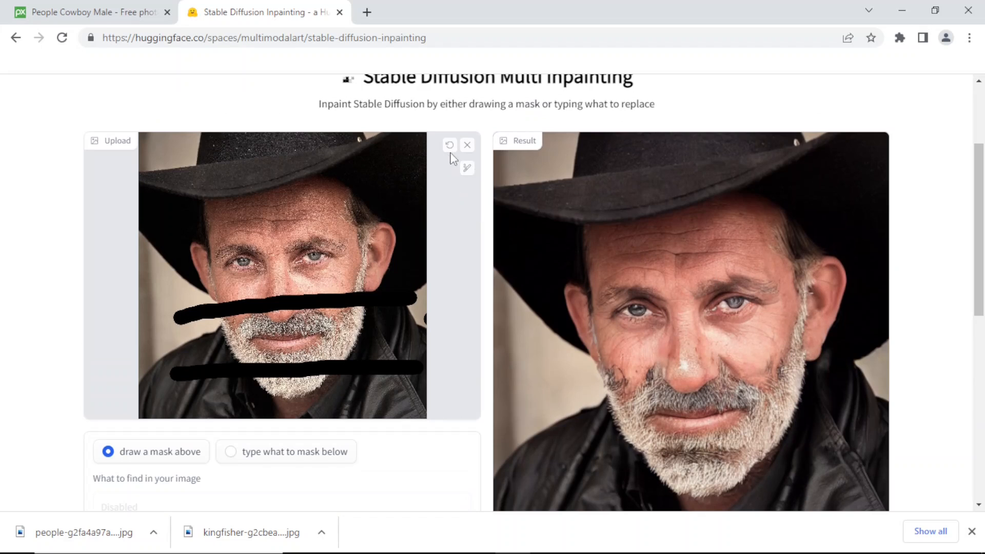
mouse_move(449, 145)
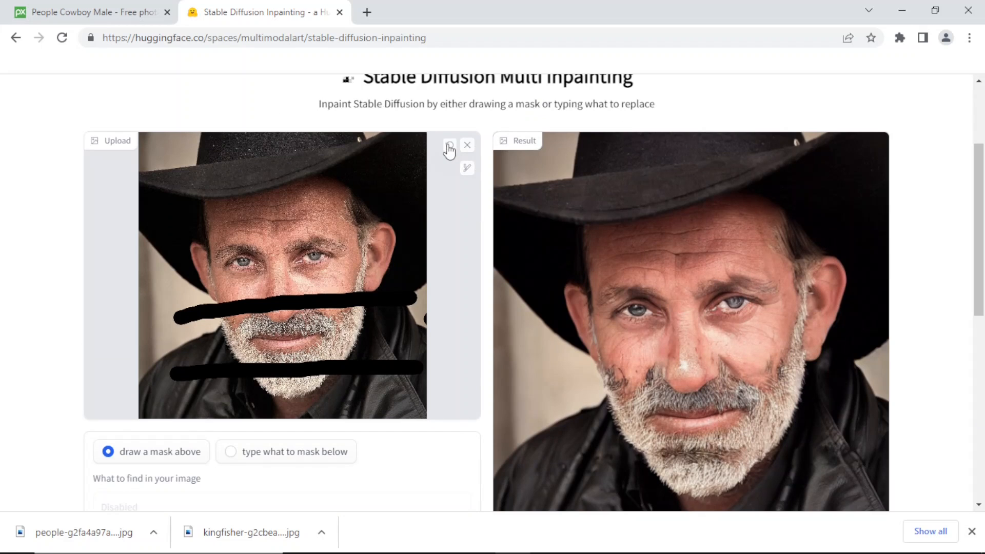
Step: Clear the old mask, paint a diagonal stroke across the cowboy's face and run inpainting
click(450, 145)
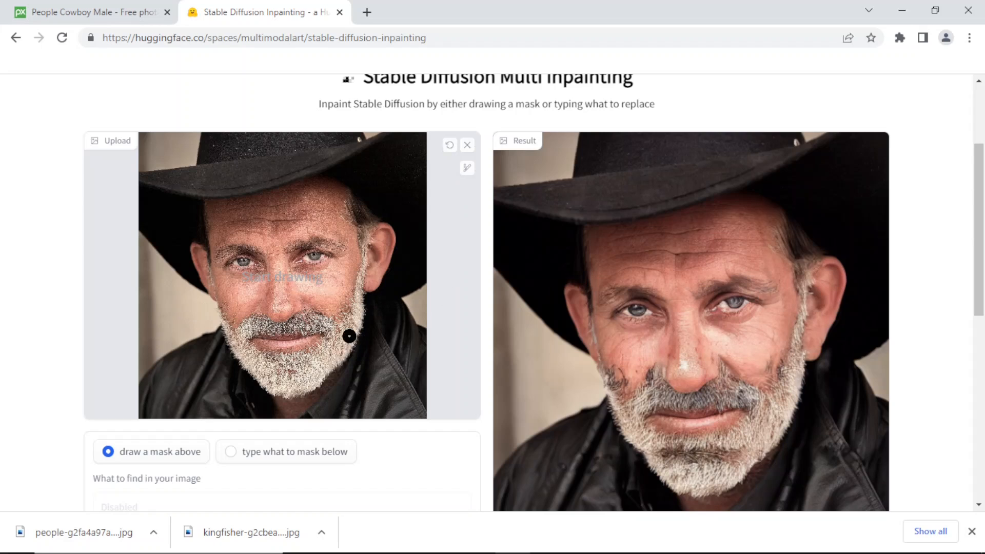
mouse_move(175, 177)
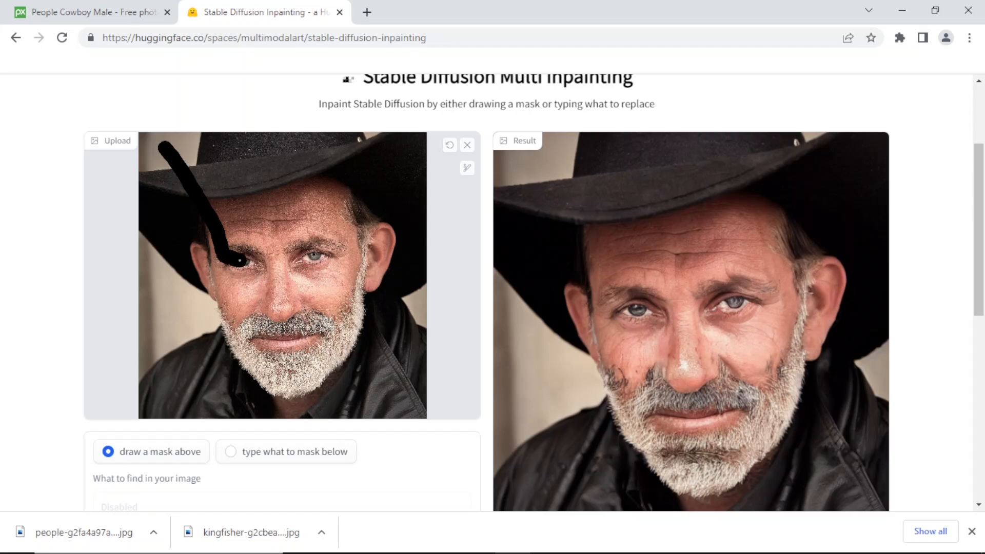
drag(245, 258, 396, 393)
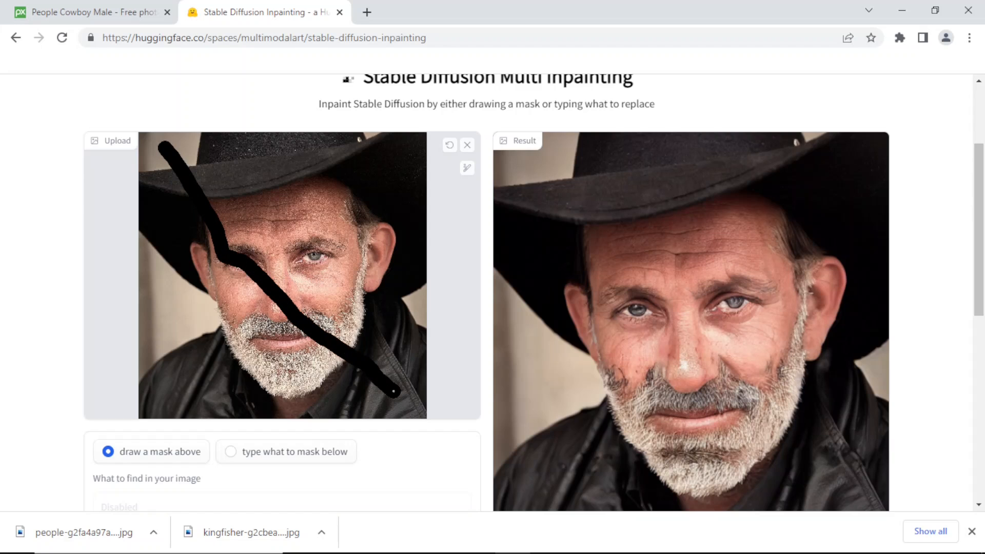
scroll(down, 3)
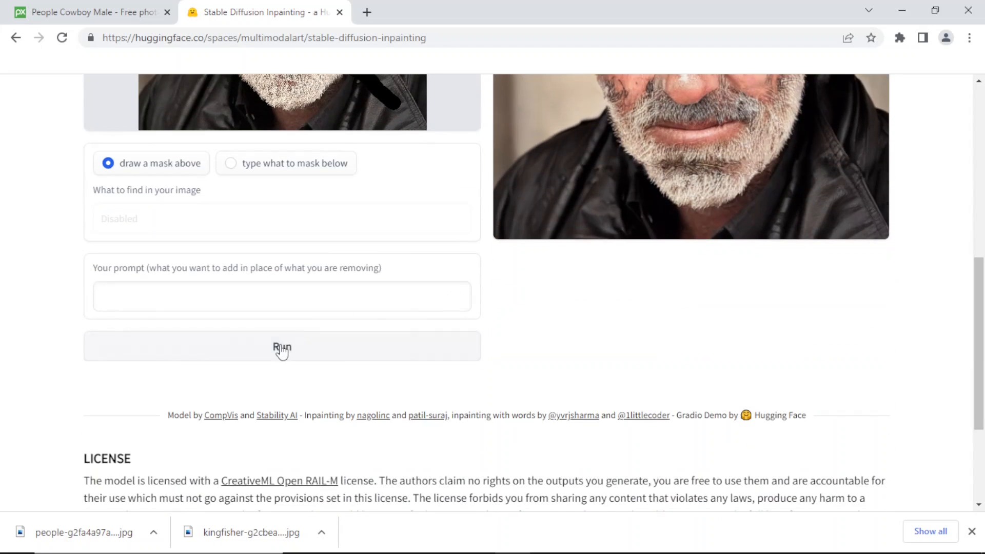
click(282, 346)
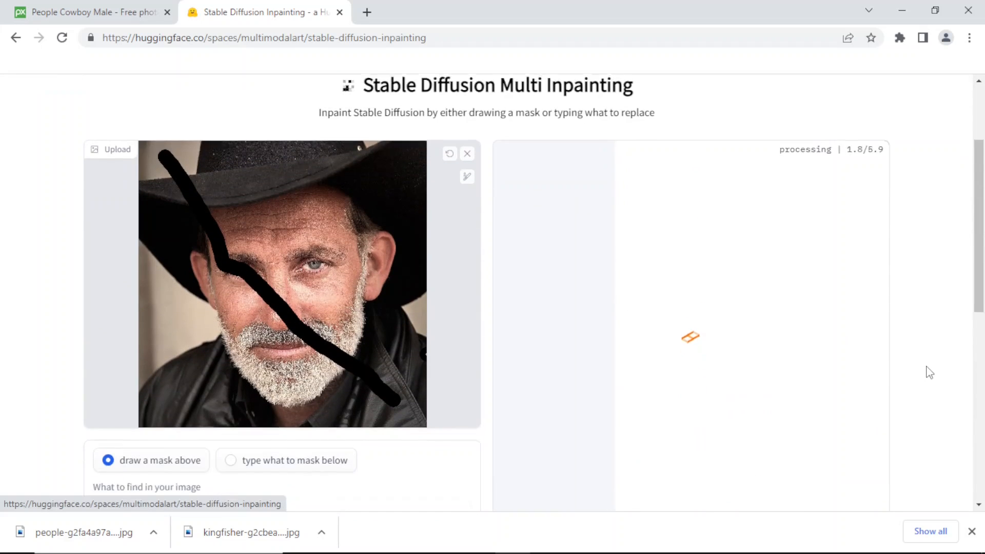
scroll(down, 3)
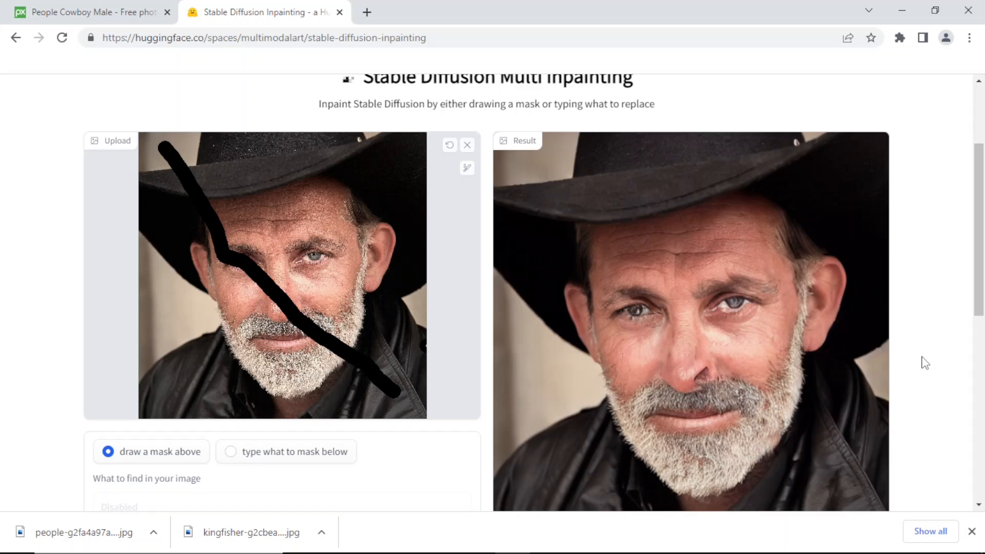
mouse_move(698, 300)
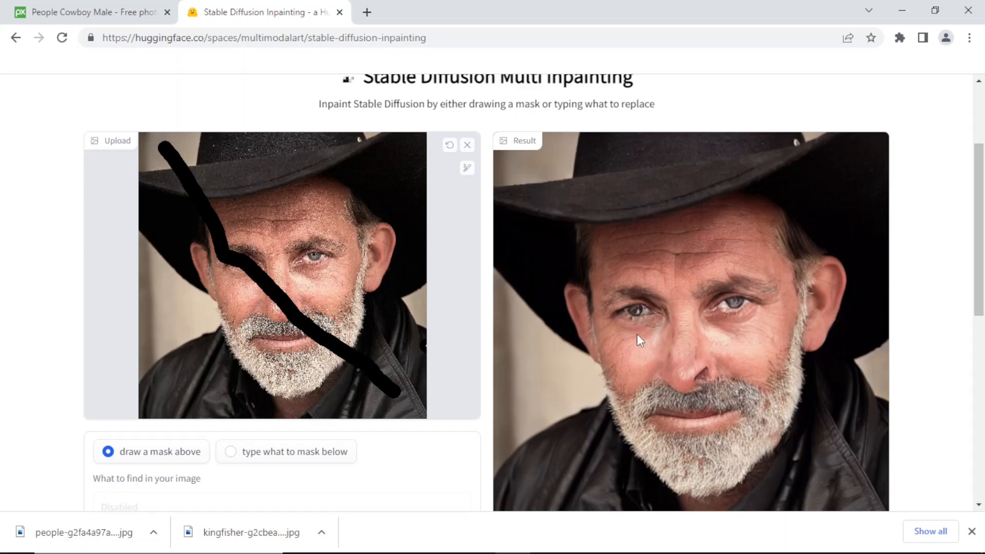
mouse_move(640, 320)
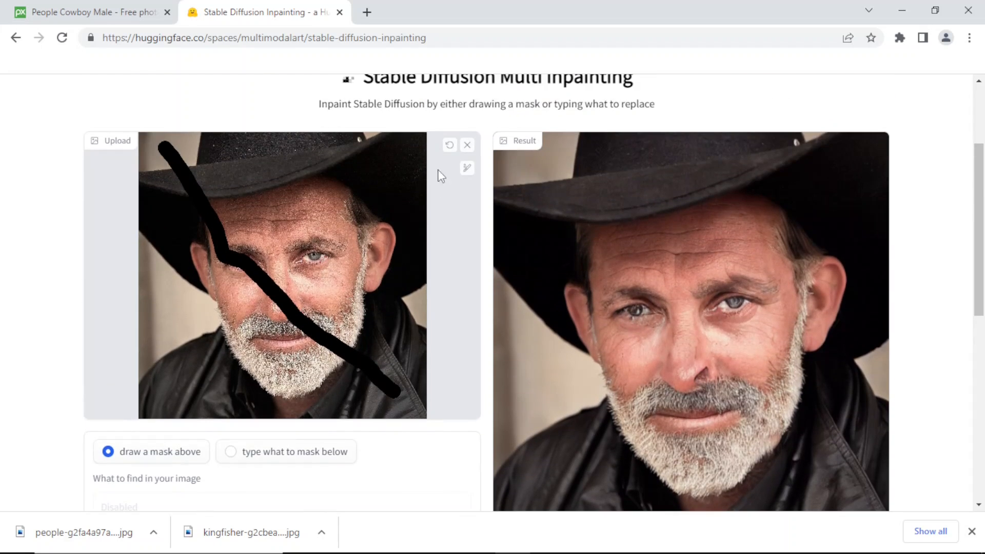
Step: Remove the diagonal stroke and paint a horizontal mask band across the cowboy's eyes
click(449, 145)
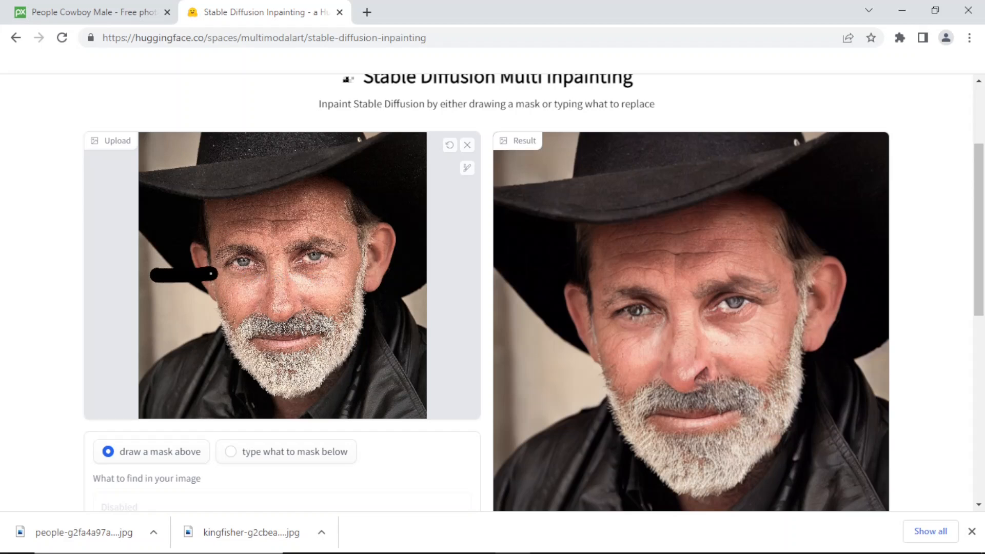
drag(207, 273, 409, 260)
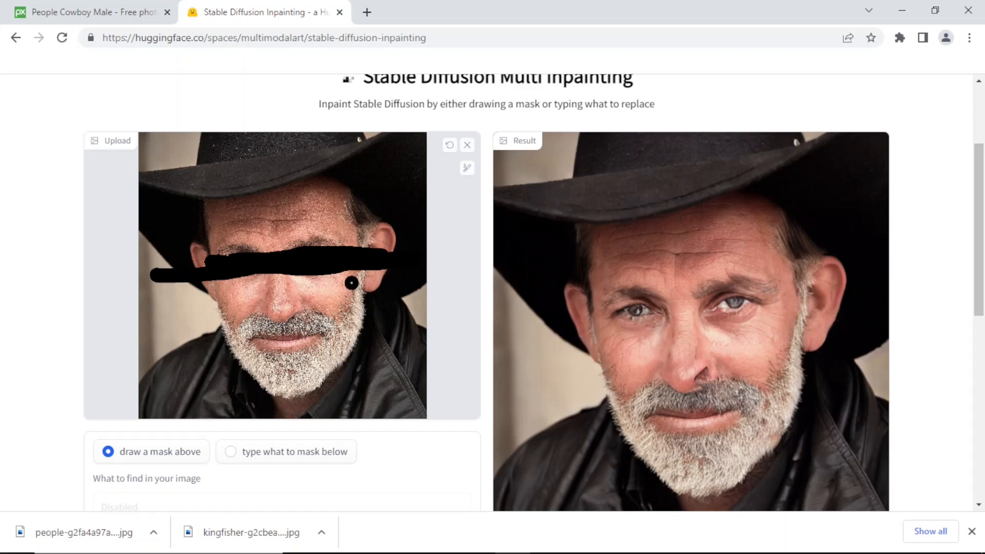
scroll(down, 3)
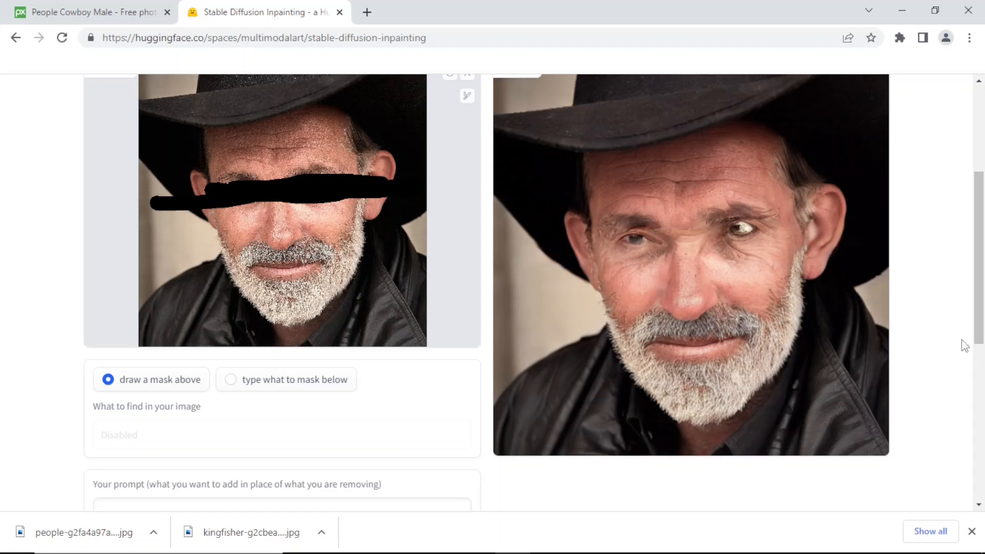
mouse_move(646, 248)
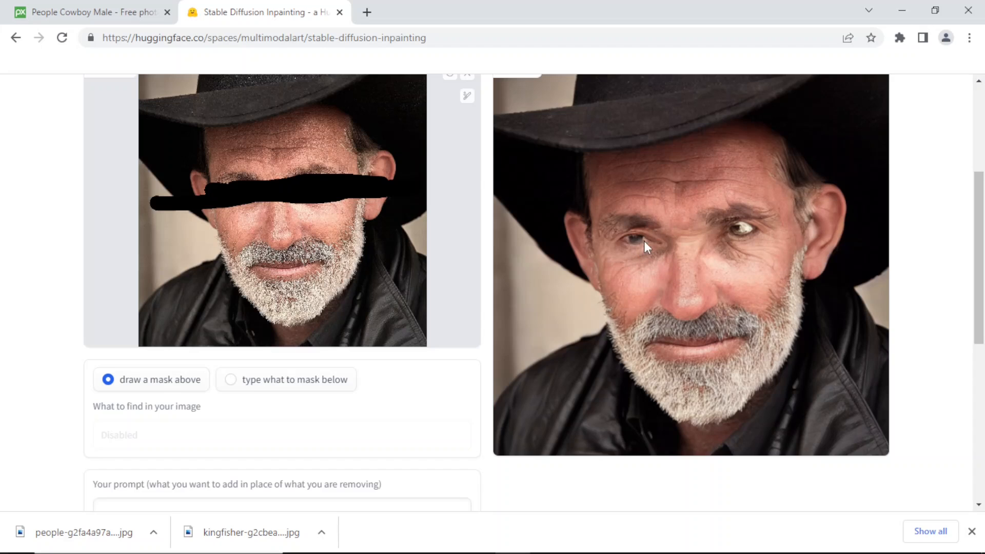
mouse_move(735, 237)
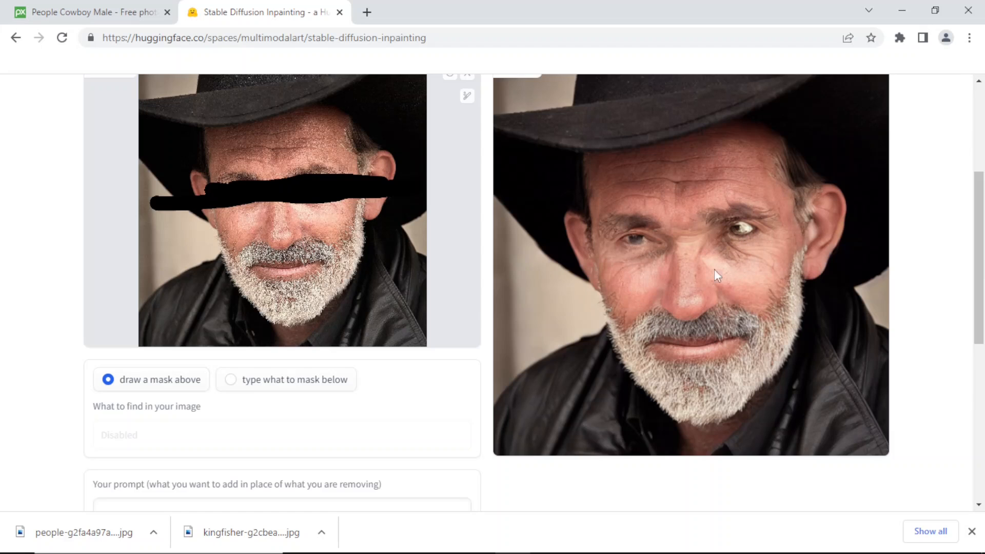
mouse_move(737, 262)
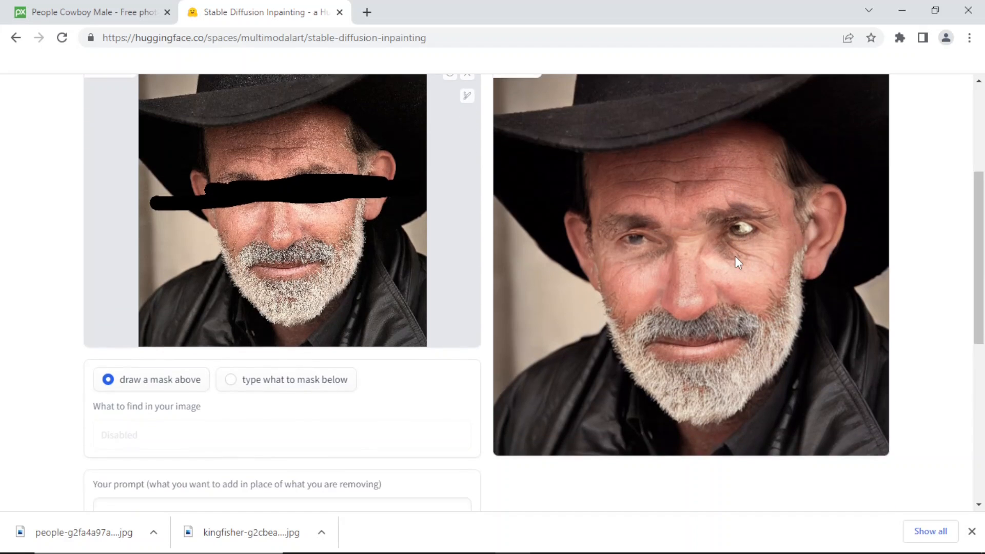
scroll(up, 3)
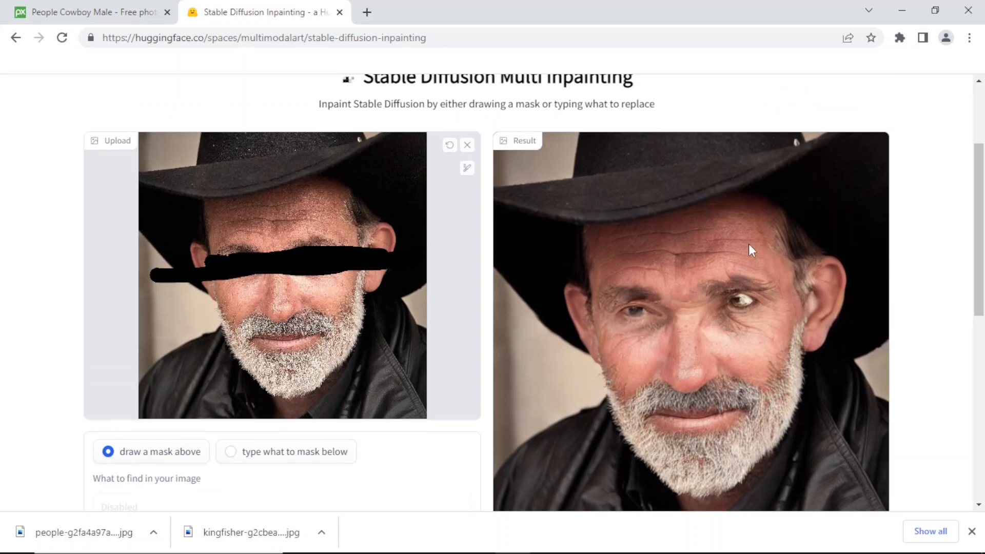
mouse_move(628, 279)
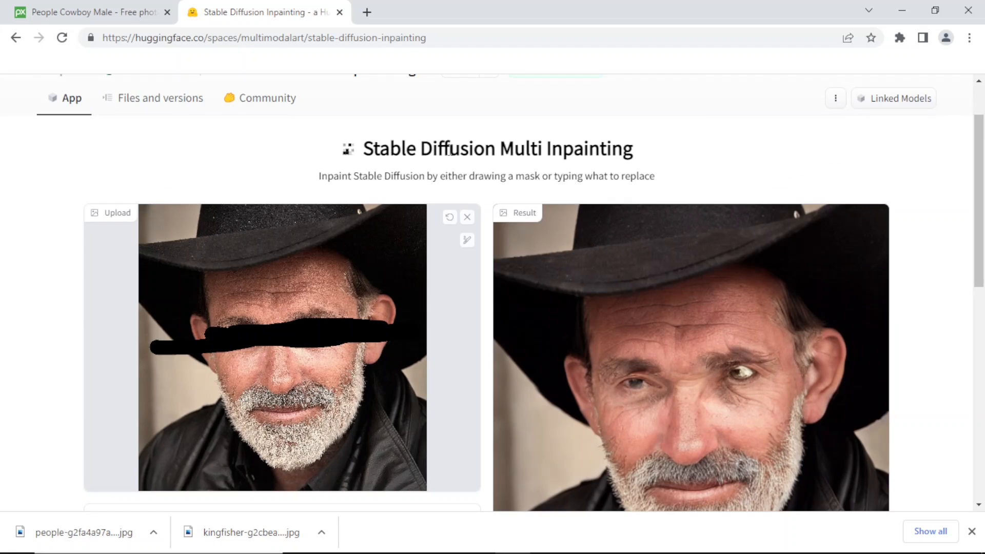
mouse_move(582, 154)
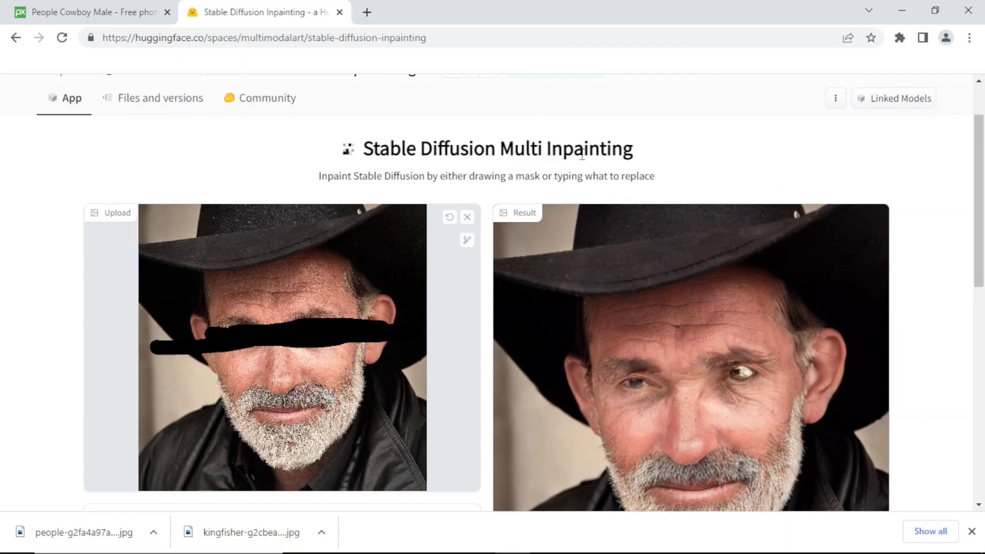
mouse_move(586, 152)
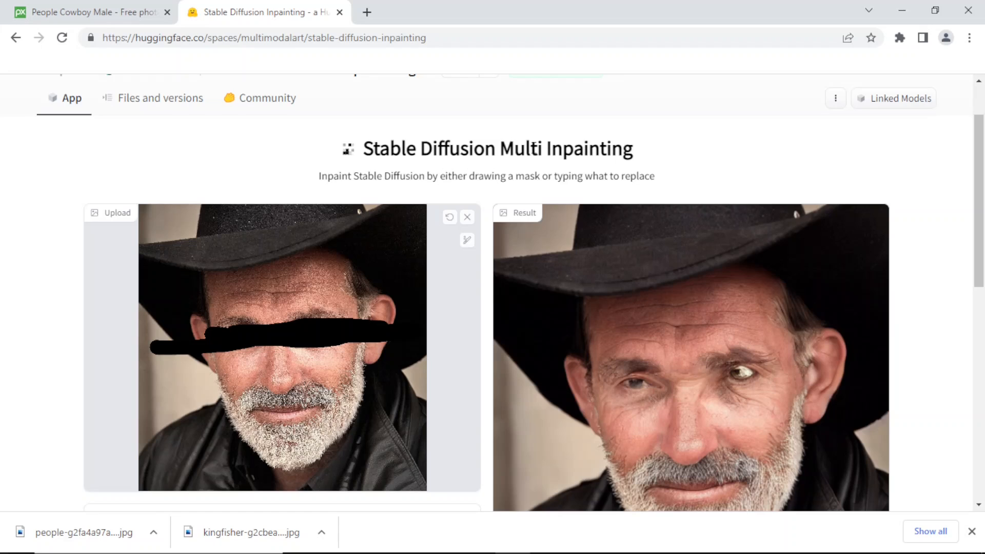
mouse_move(424, 167)
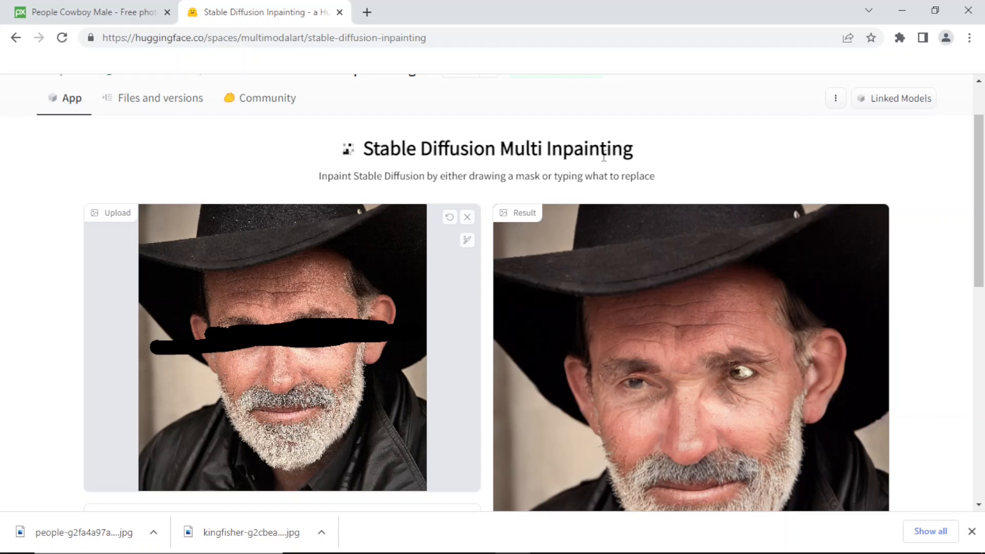
mouse_move(700, 162)
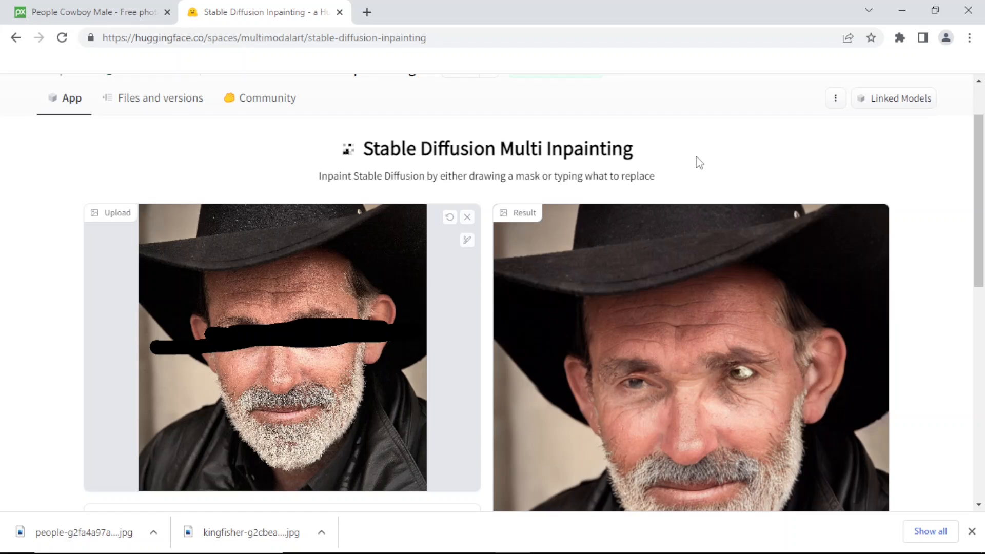
mouse_move(741, 159)
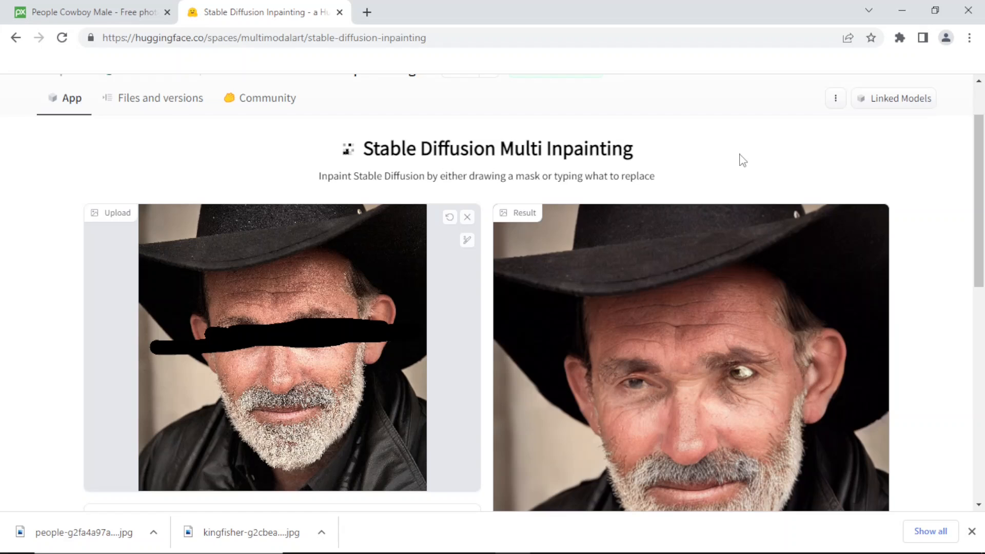
mouse_move(683, 156)
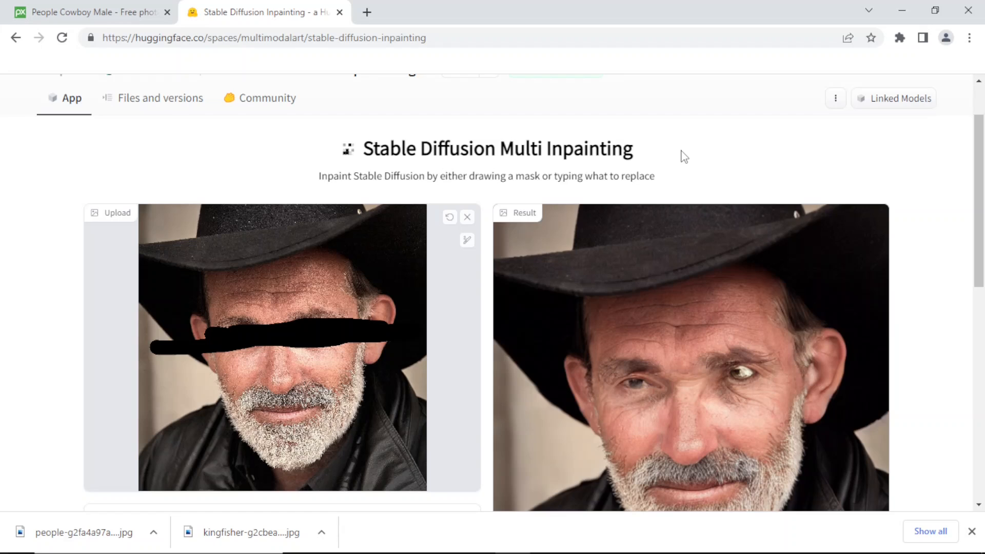